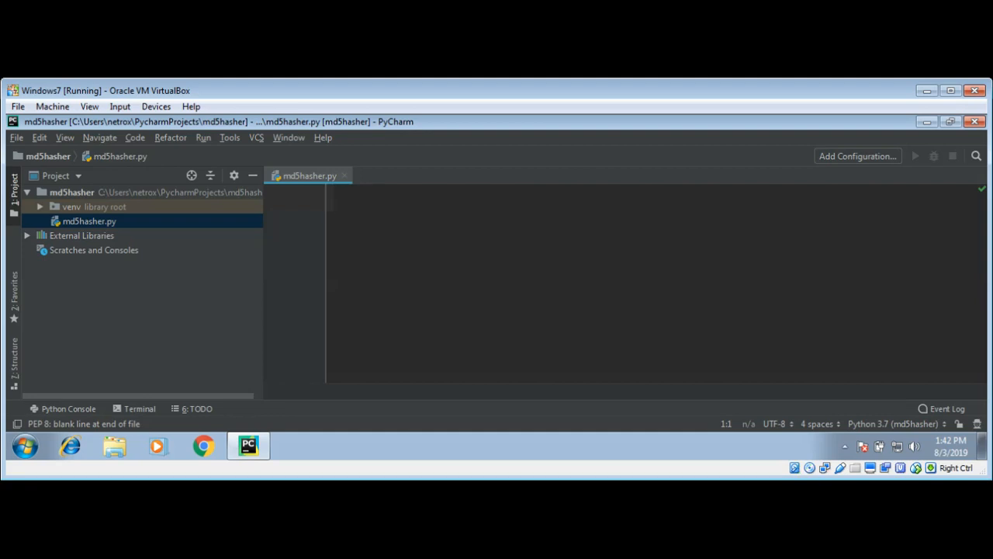
Step: Add 'import hashlib' at the top of md5Hasher.py
type("import h")
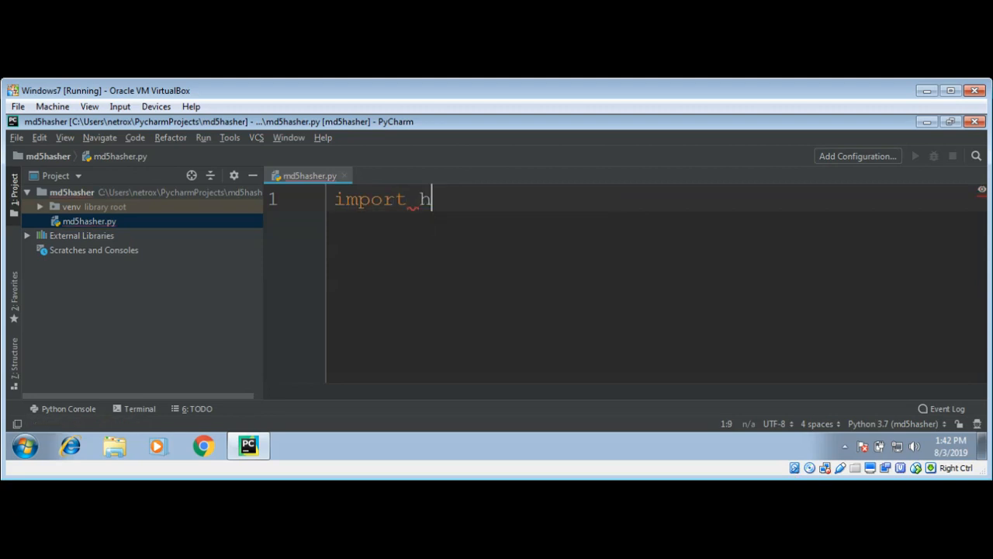
type("ashlib")
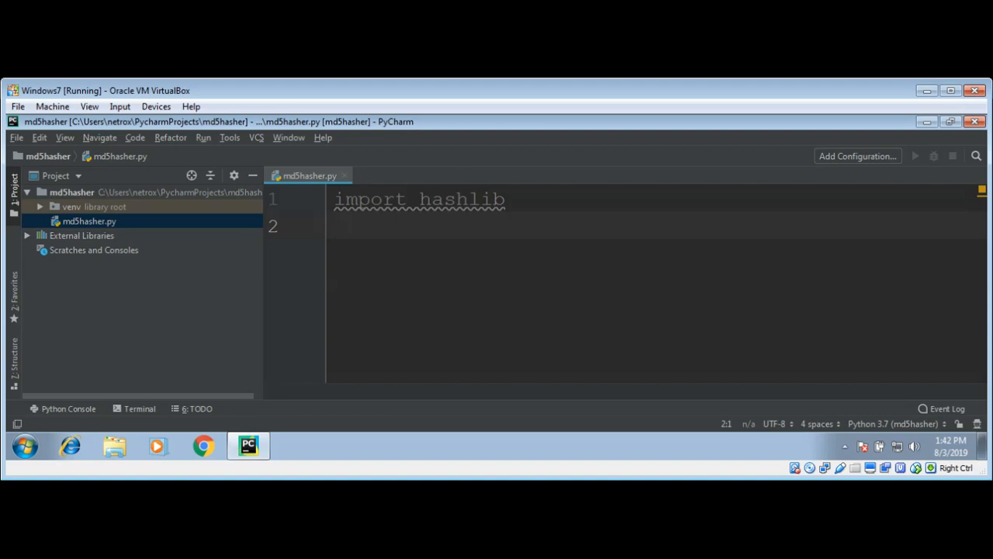
Step: Read the input file name into inFileName via input('Please enter input file:')
type("i")
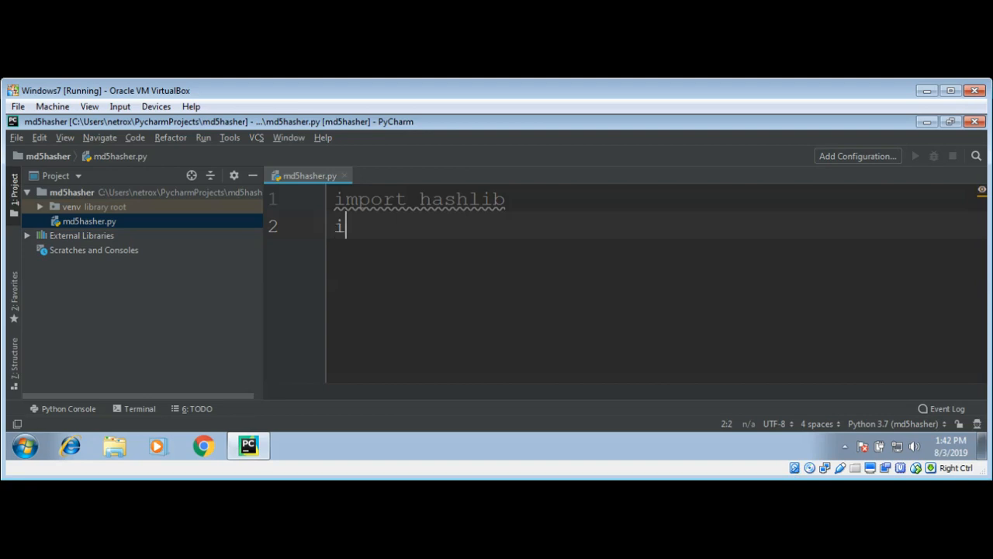
type("nFile")
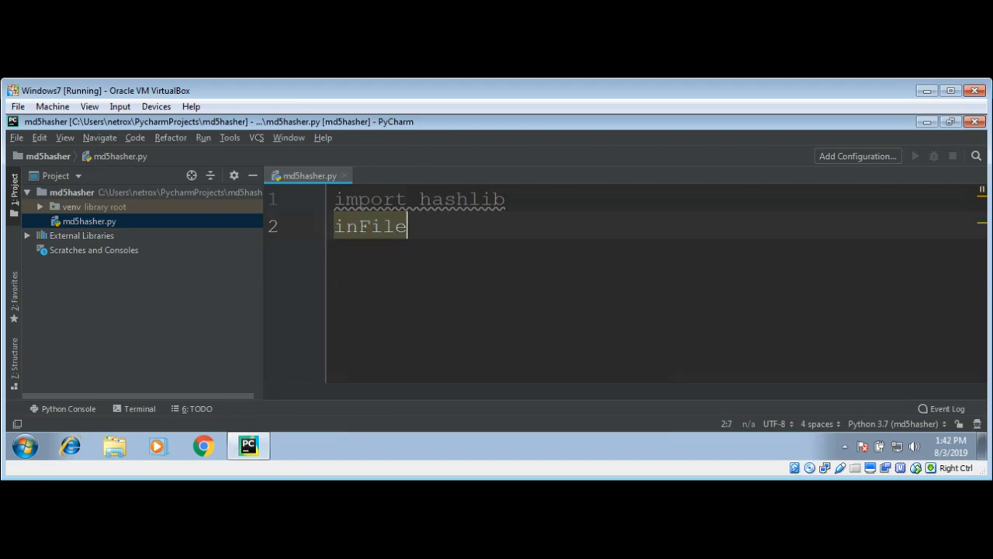
type("Name")
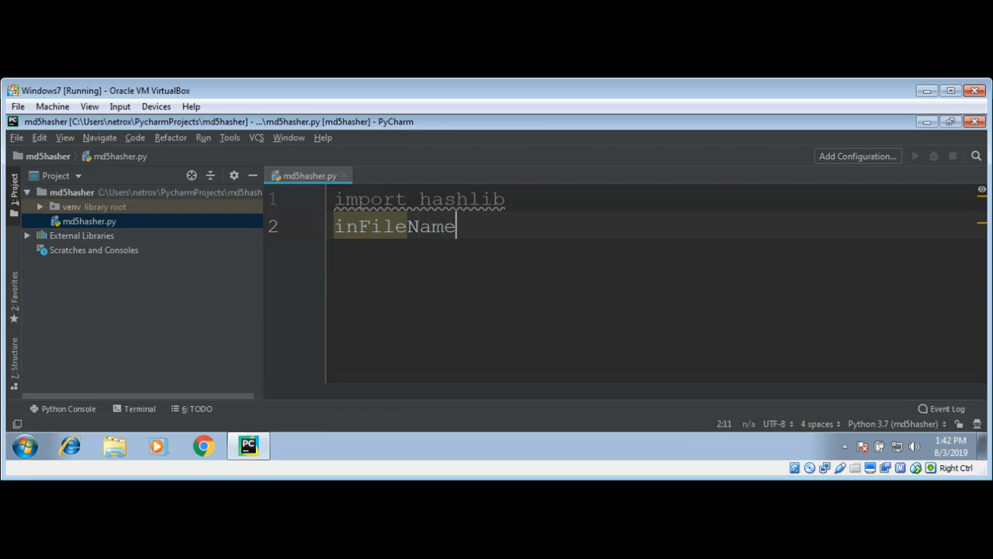
type("= i")
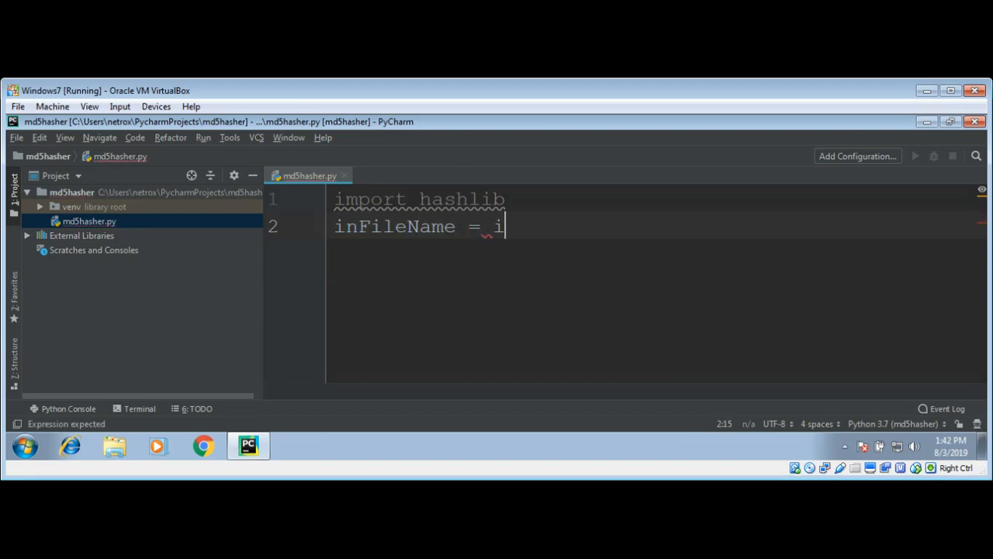
type("nput")
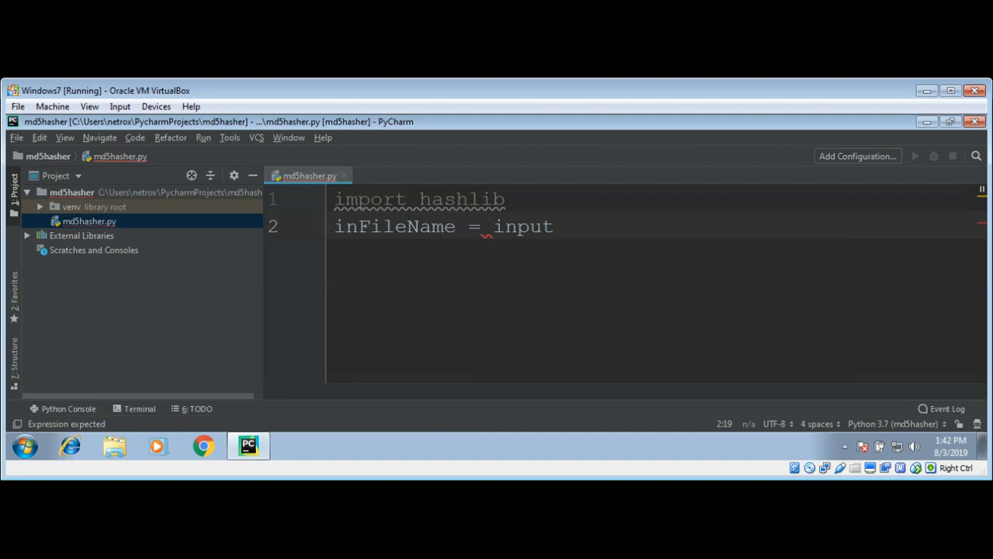
type("(")
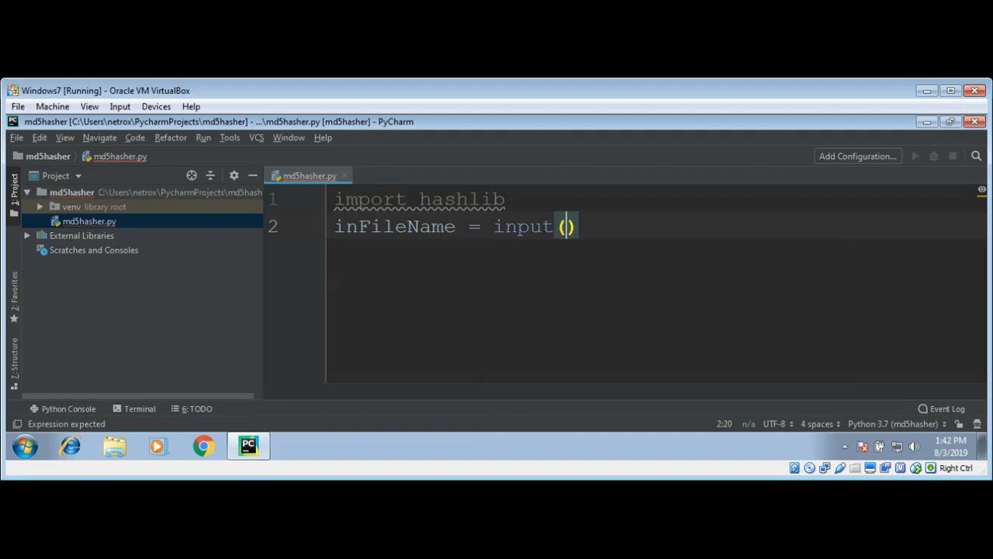
type("'Please ente")
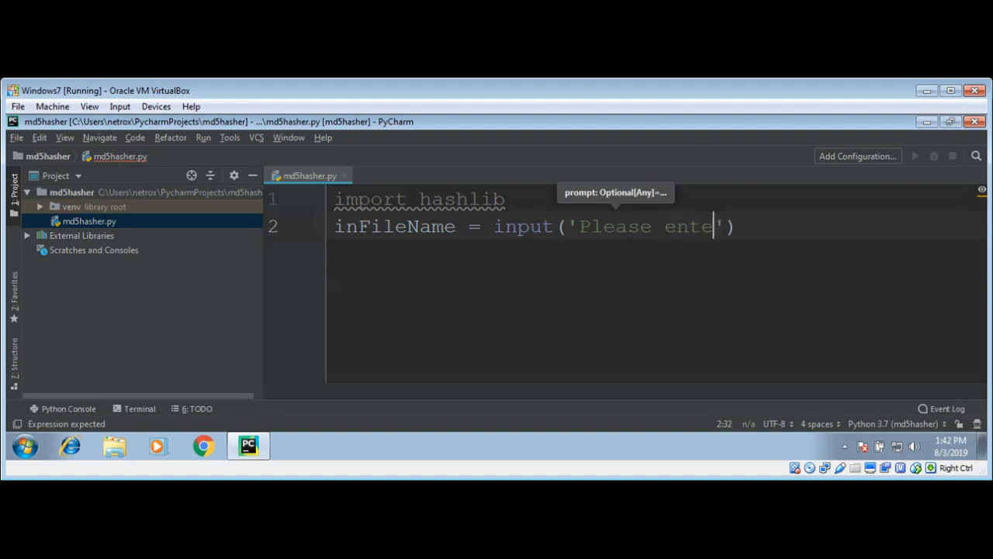
type("r")
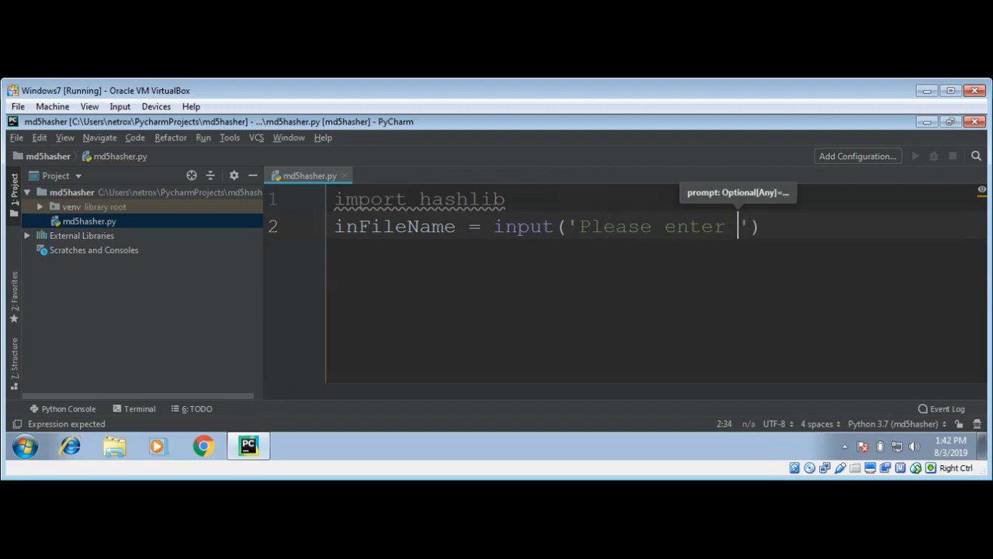
type("input")
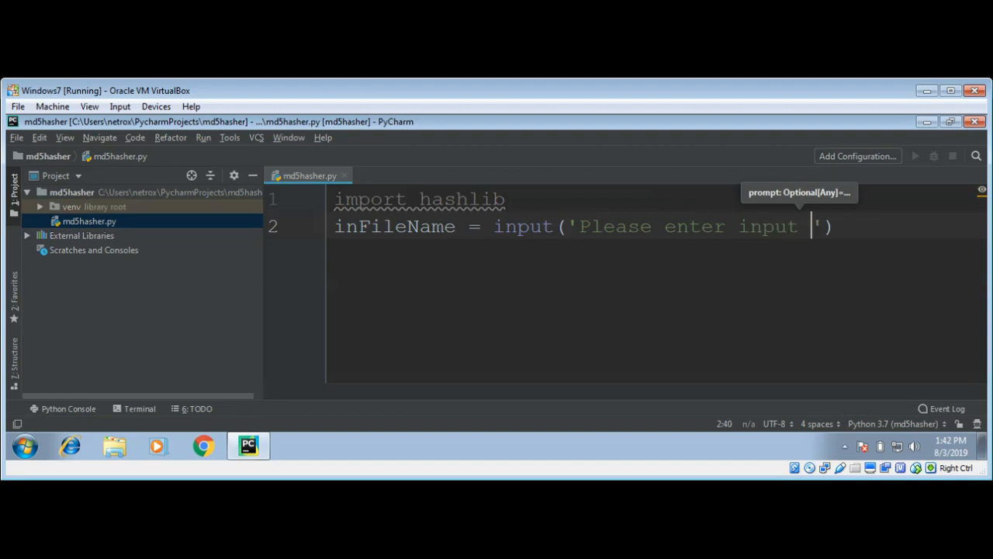
type("file:")
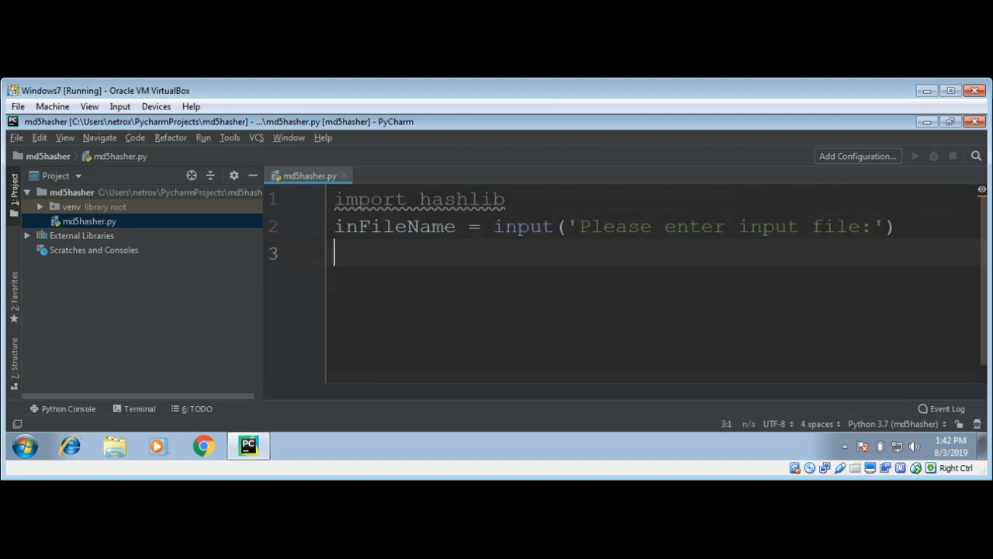
Step: Read the output file name into outFileName via input('Please enter output file name: ')
type("o")
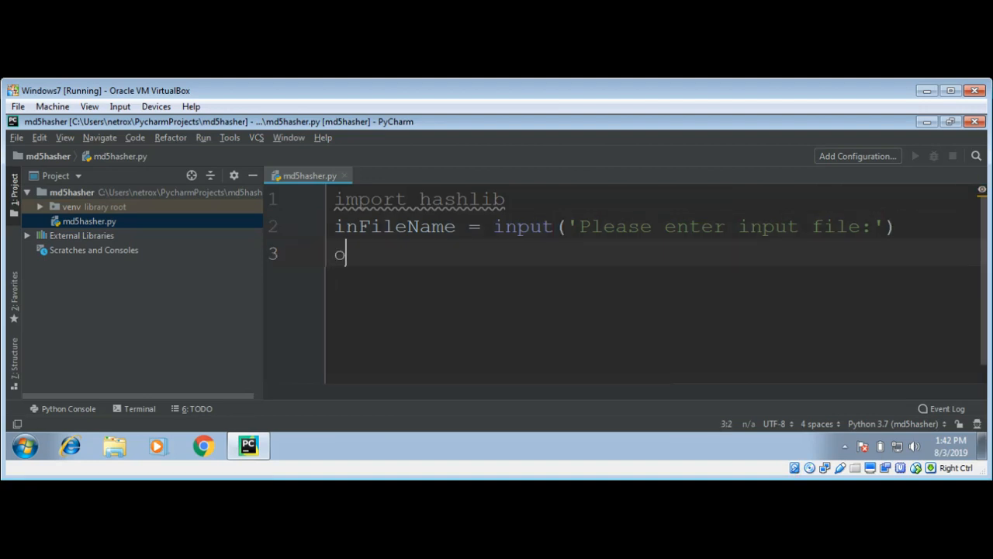
type("ut")
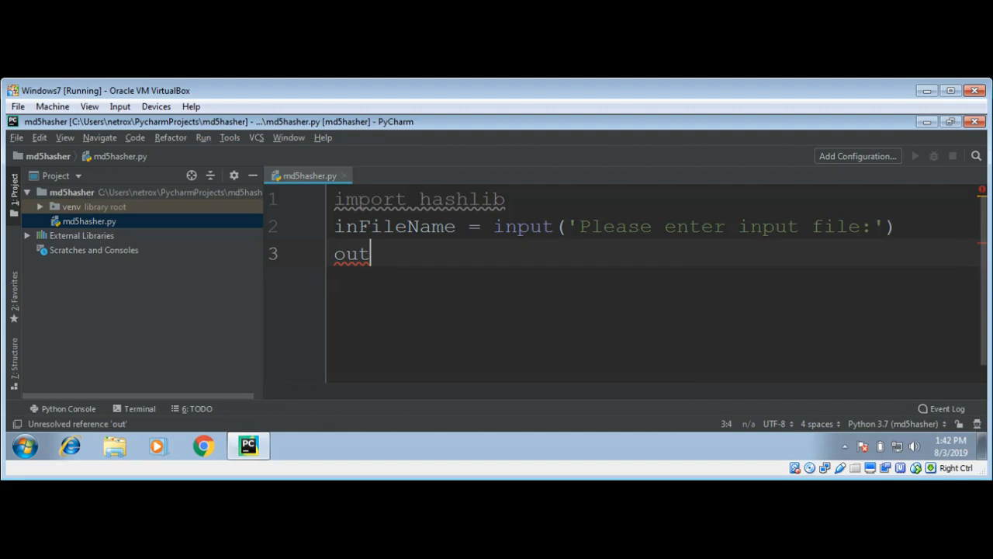
type("File")
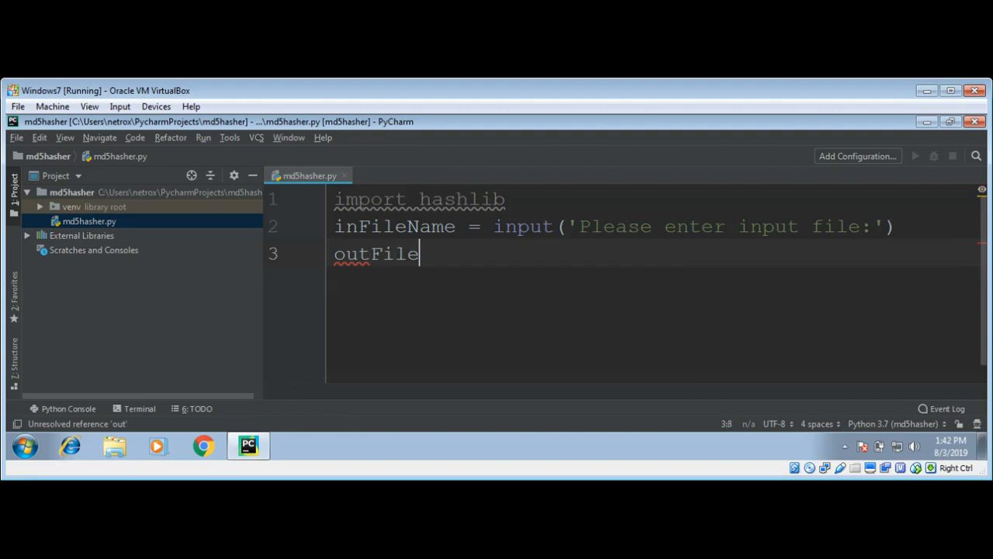
type("Name")
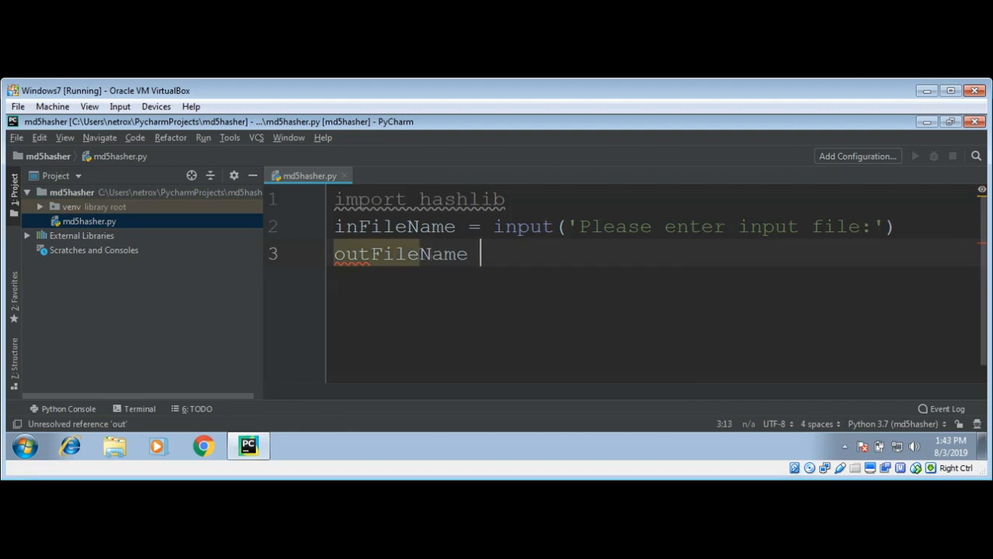
type("=")
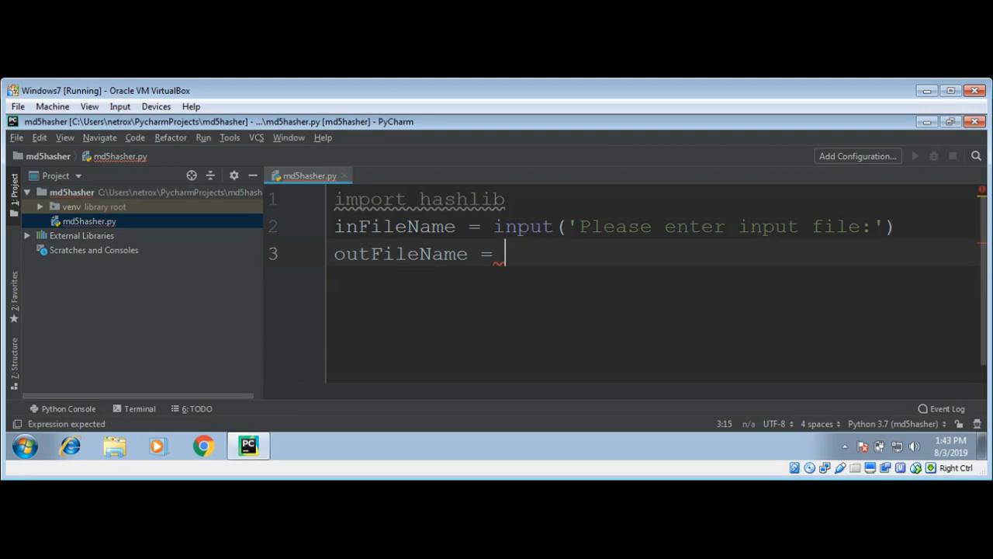
type("i")
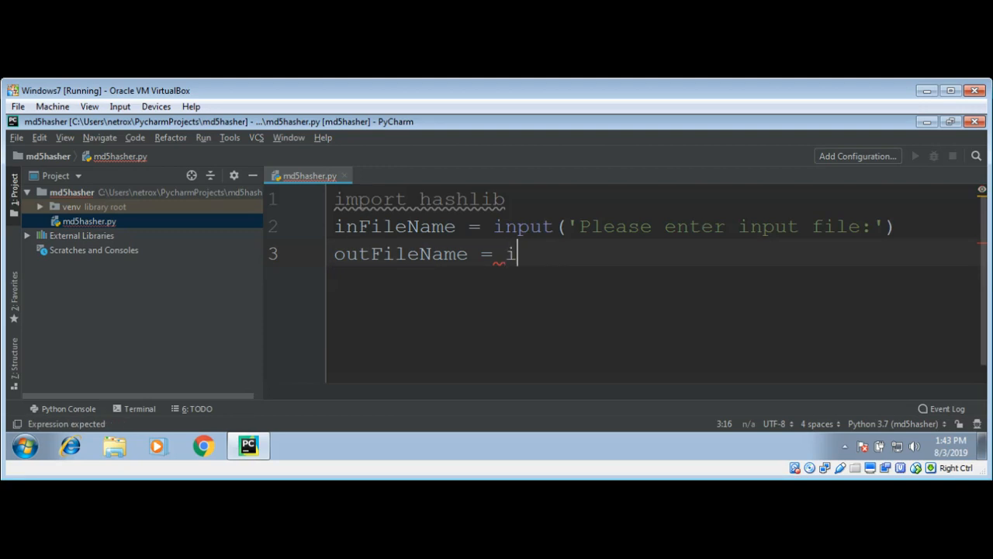
type("nput")
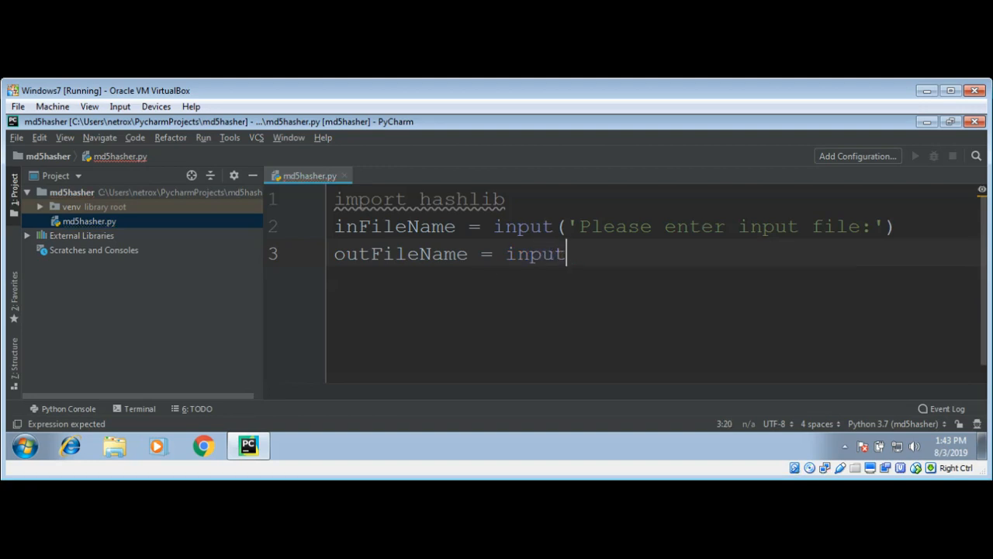
type("('Please '")
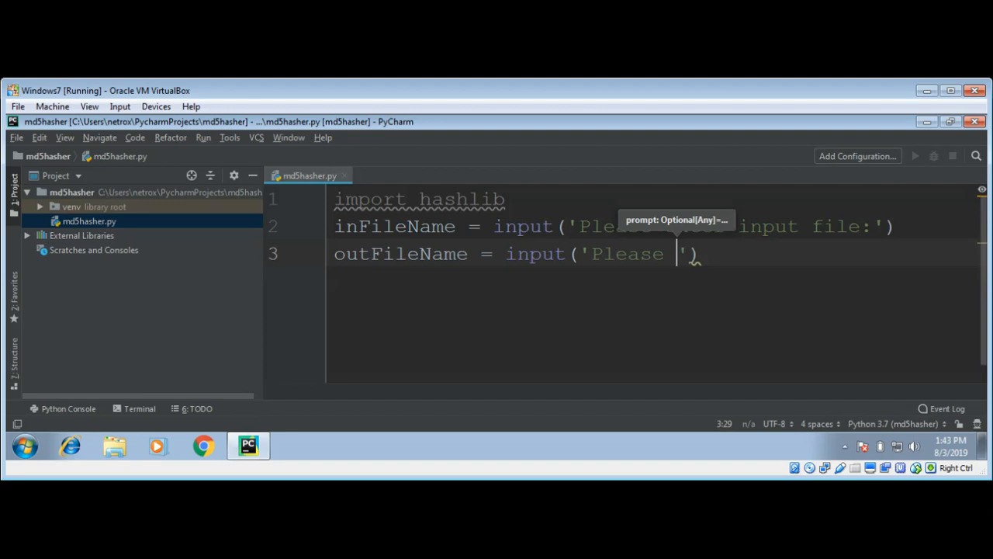
type("enter")
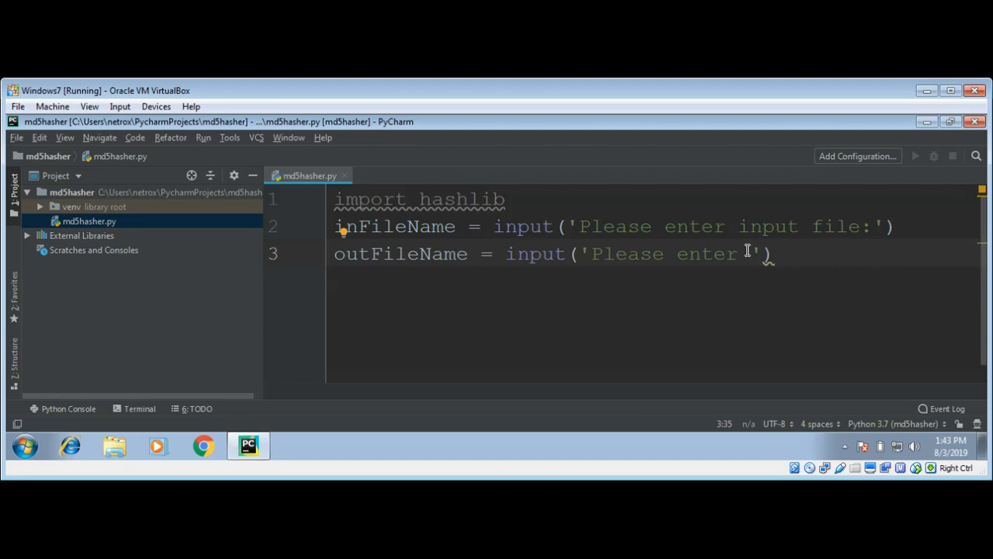
type("out")
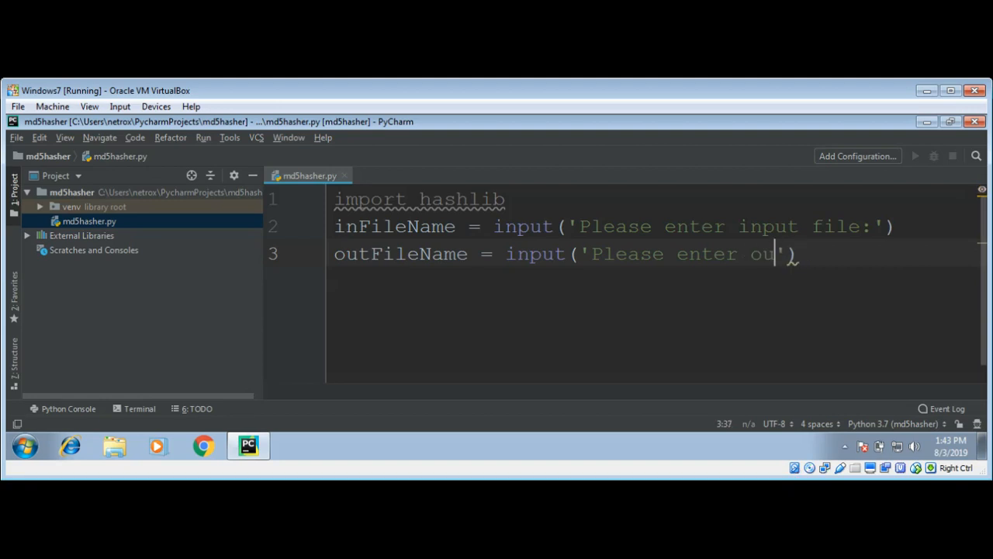
key("BackSpace")
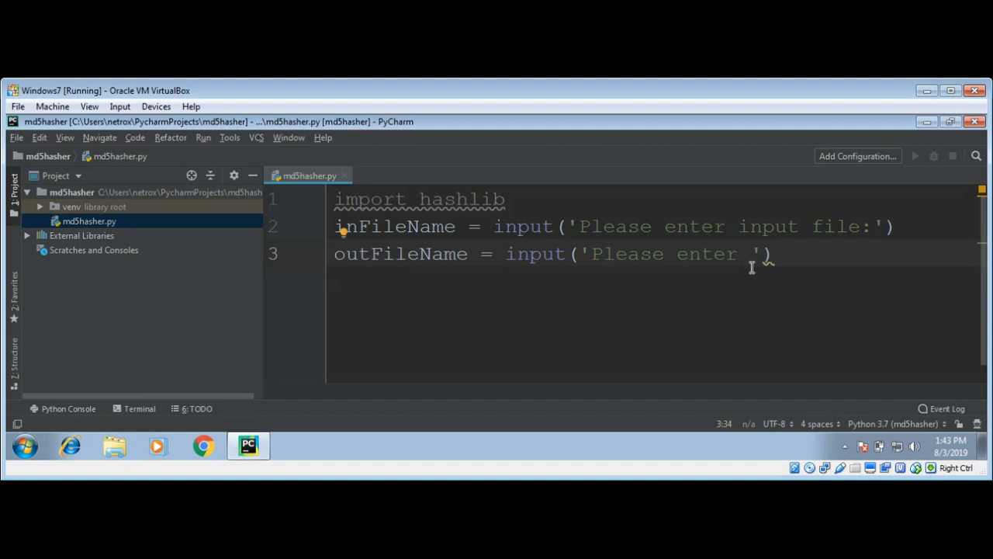
type("o")
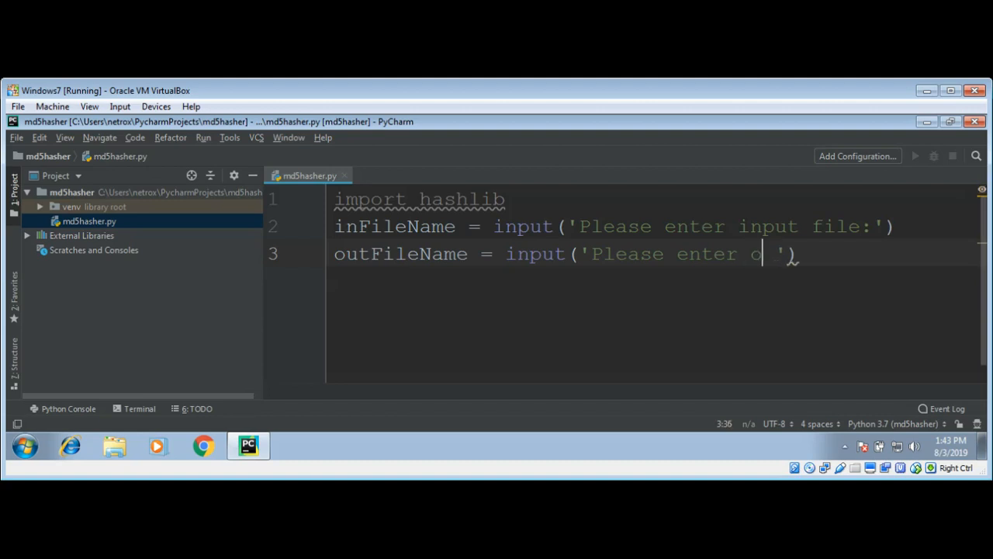
type("utput")
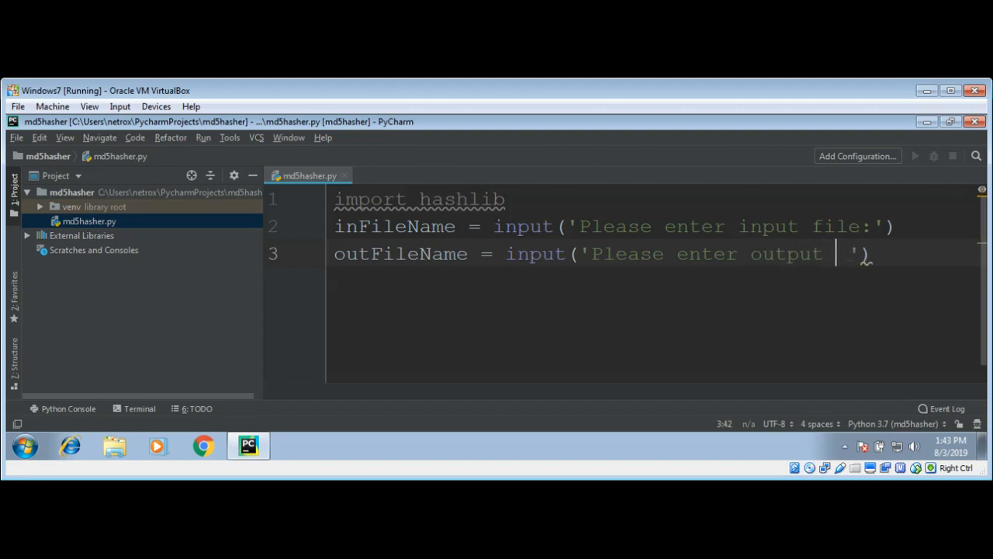
type("file name:")
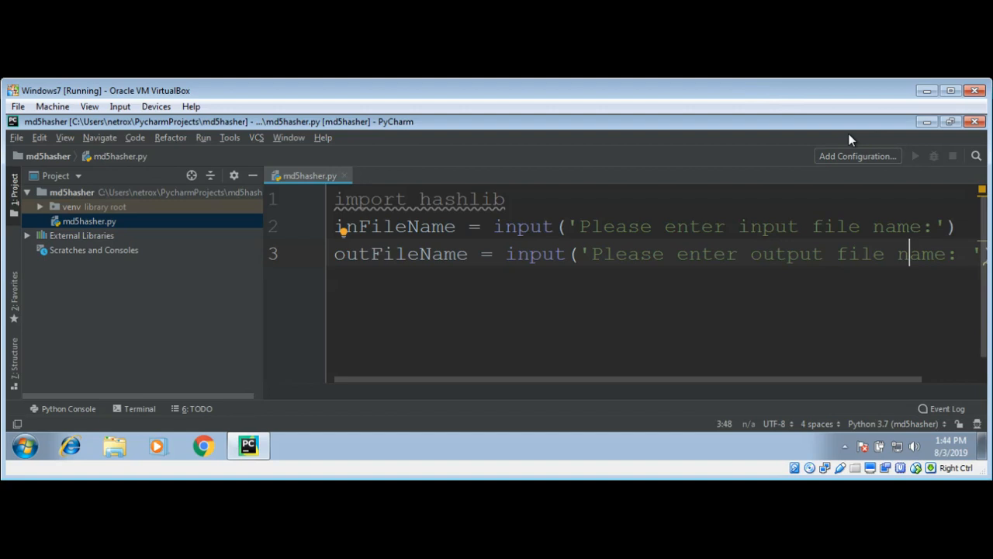
scroll("right", 3)
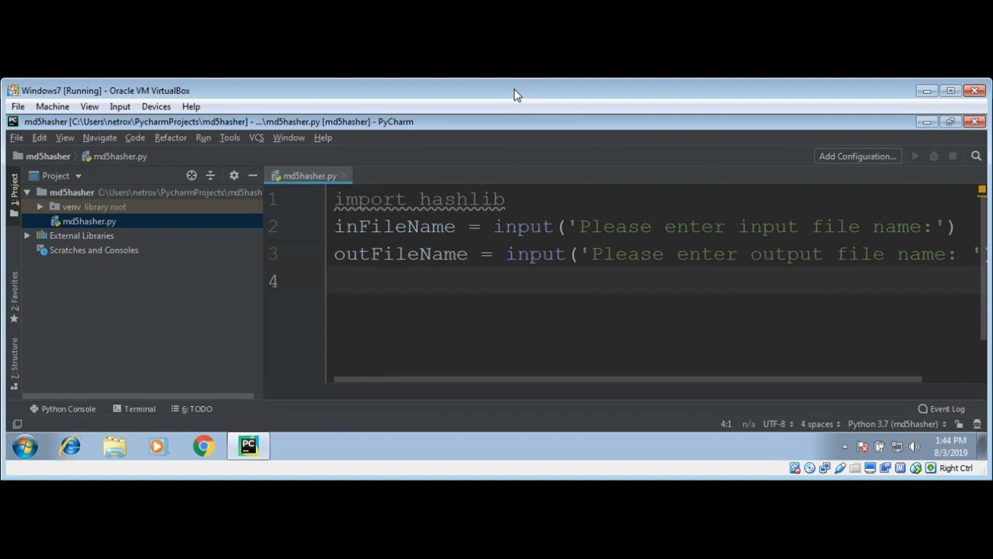
mouse_move(412, 276)
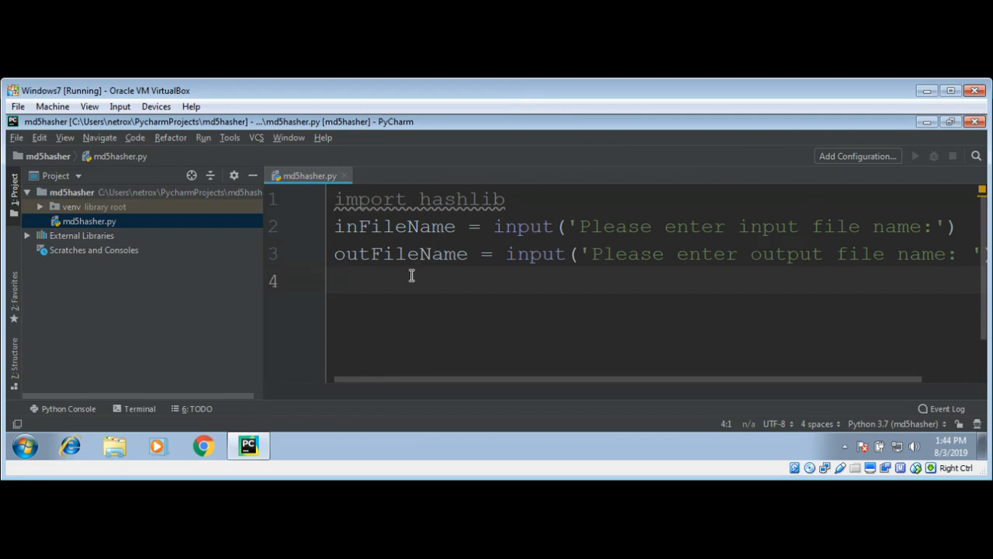
Step: Open the output file for writing with outFile = open(outFileName, 'w')
type("out")
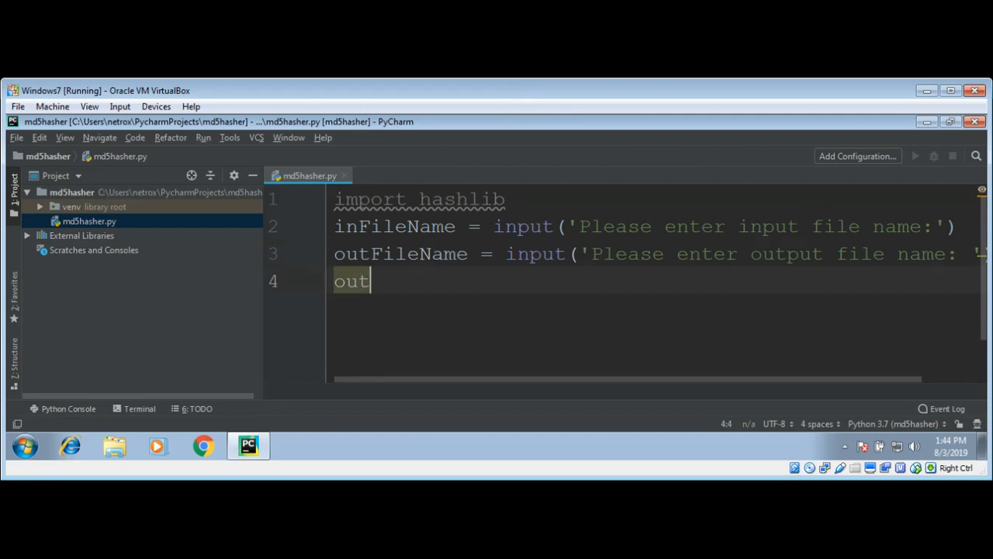
type("File =")
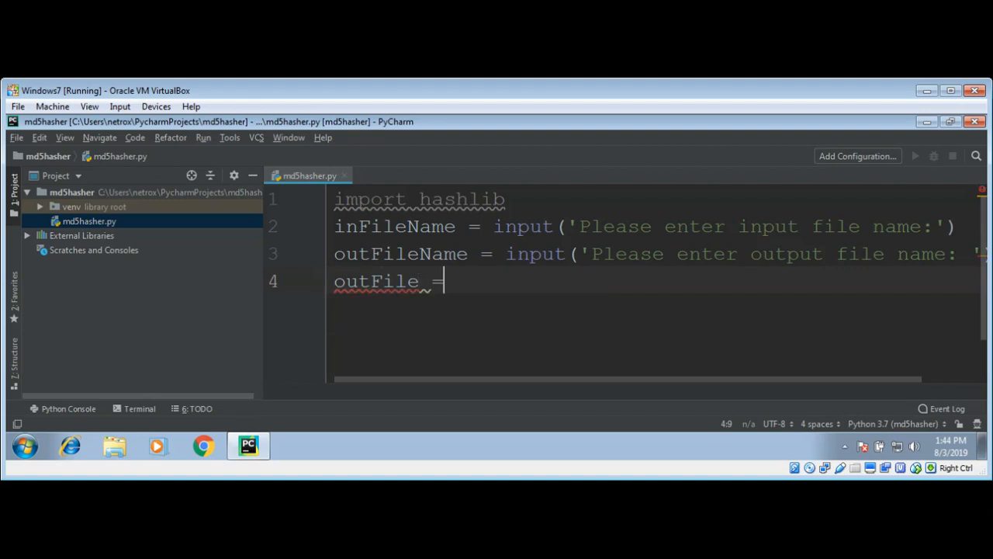
type("open")
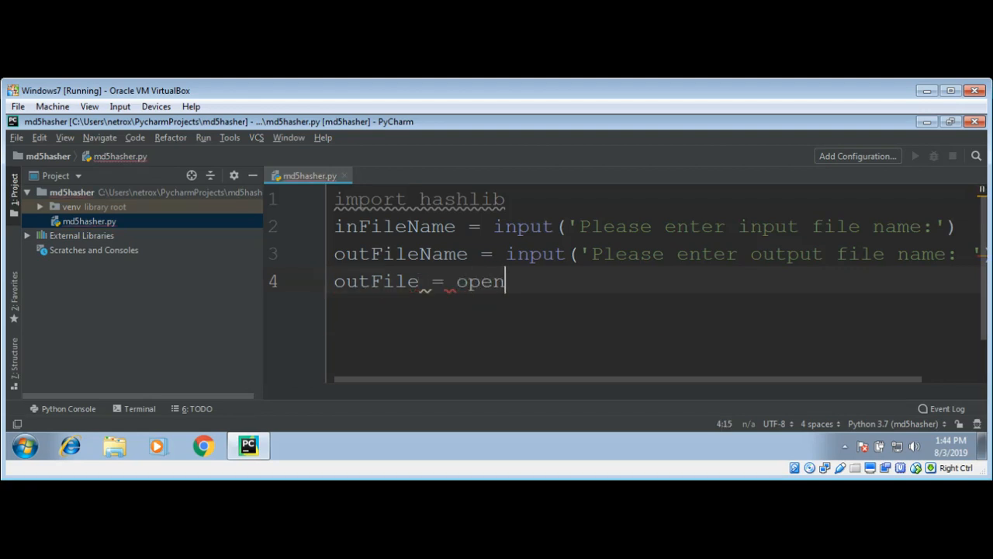
type("(")
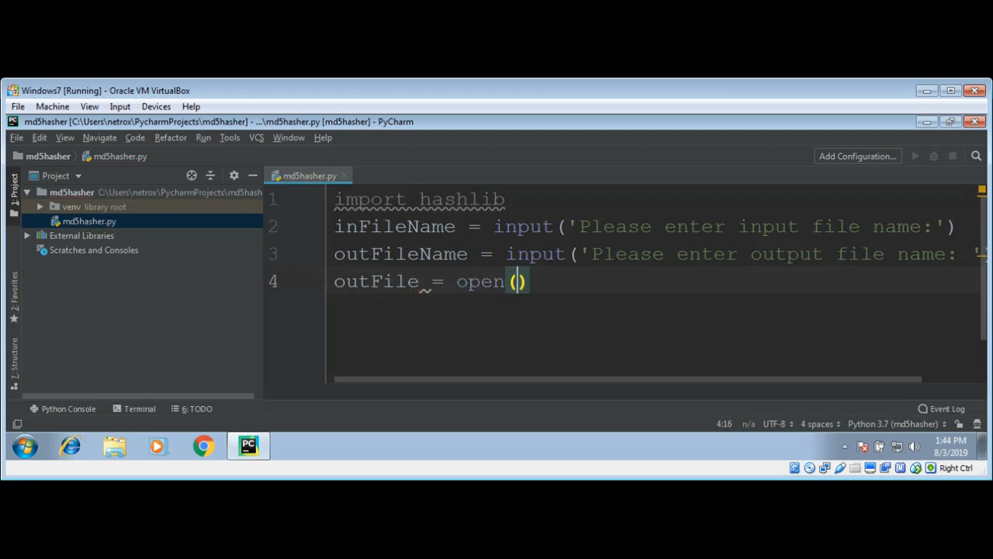
type("outFile")
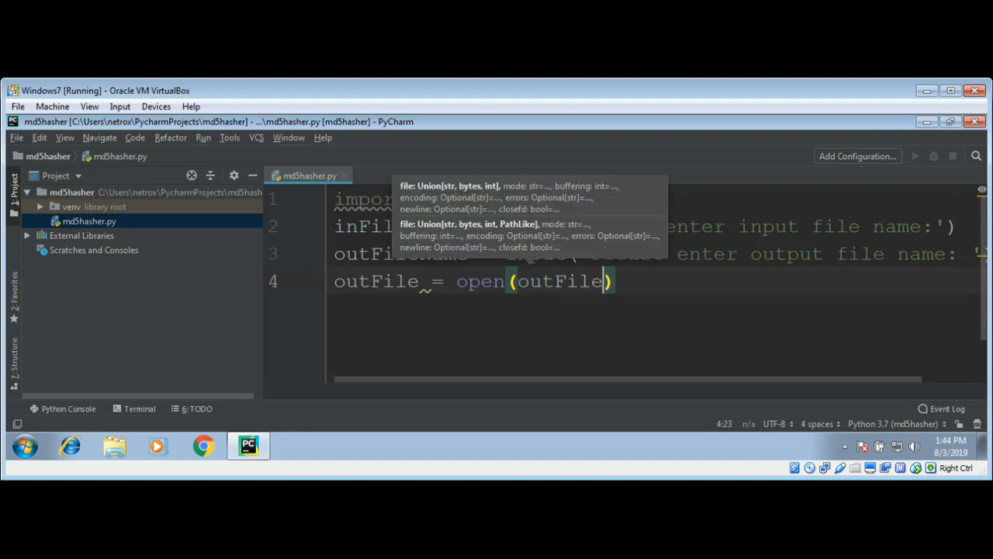
type("Name")
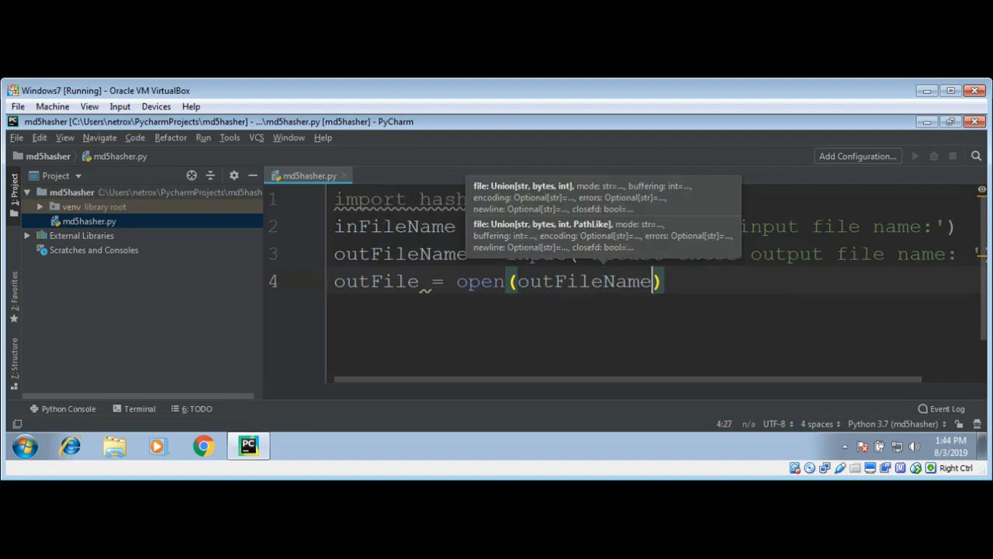
type(", ''")
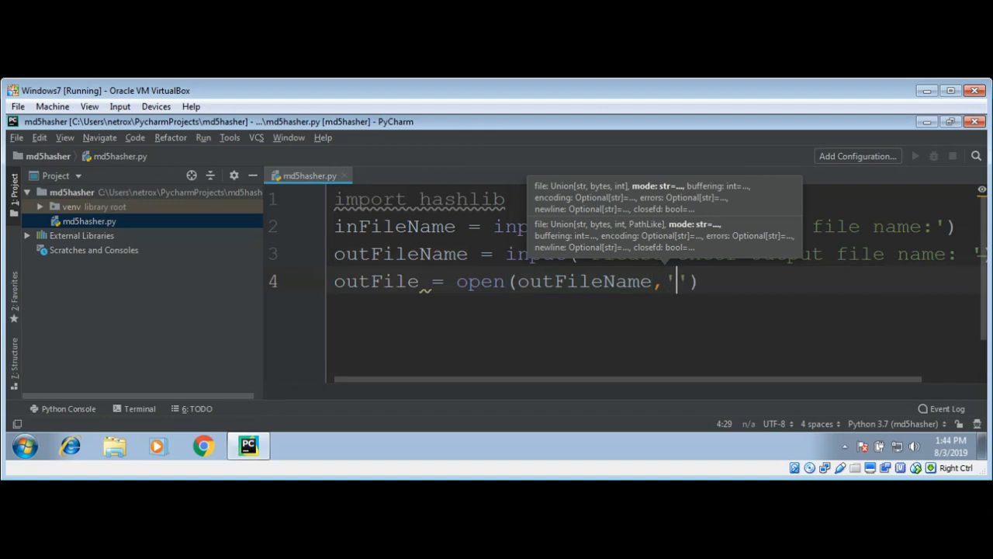
type("w")
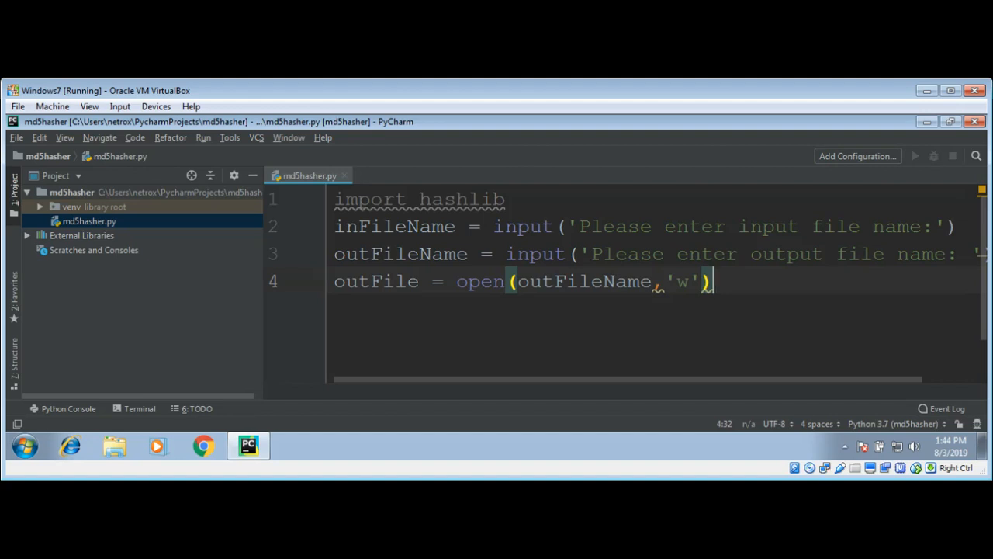
key("Return")
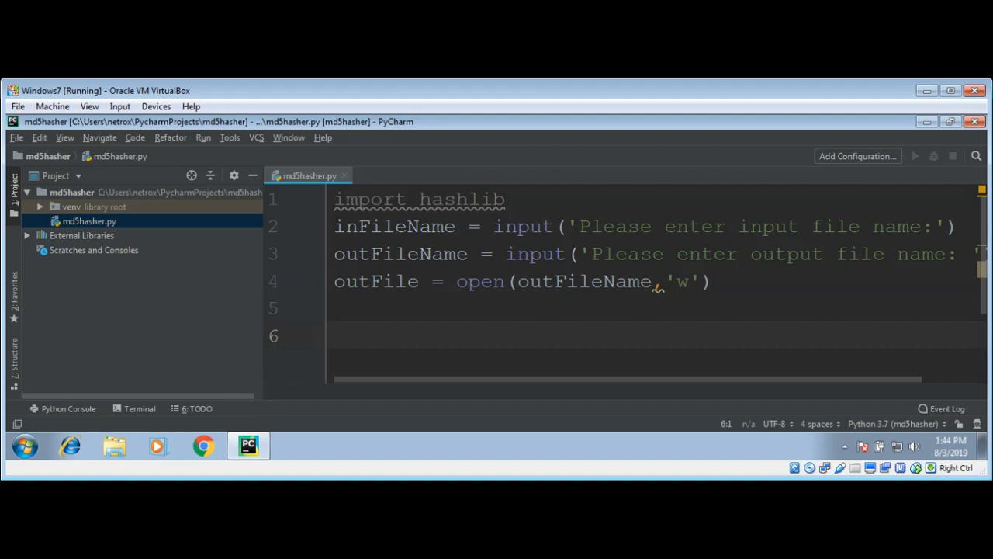
type("h")
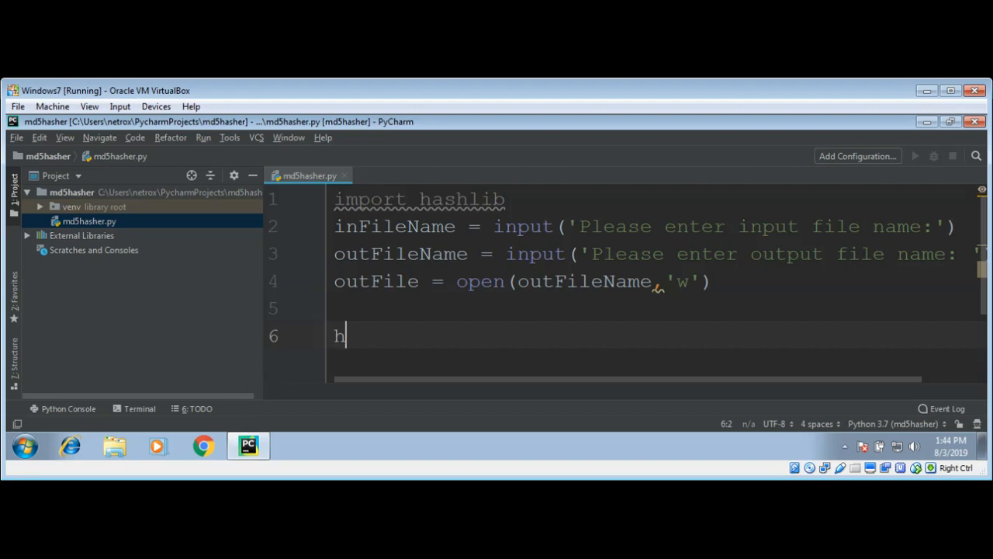
type("ello")
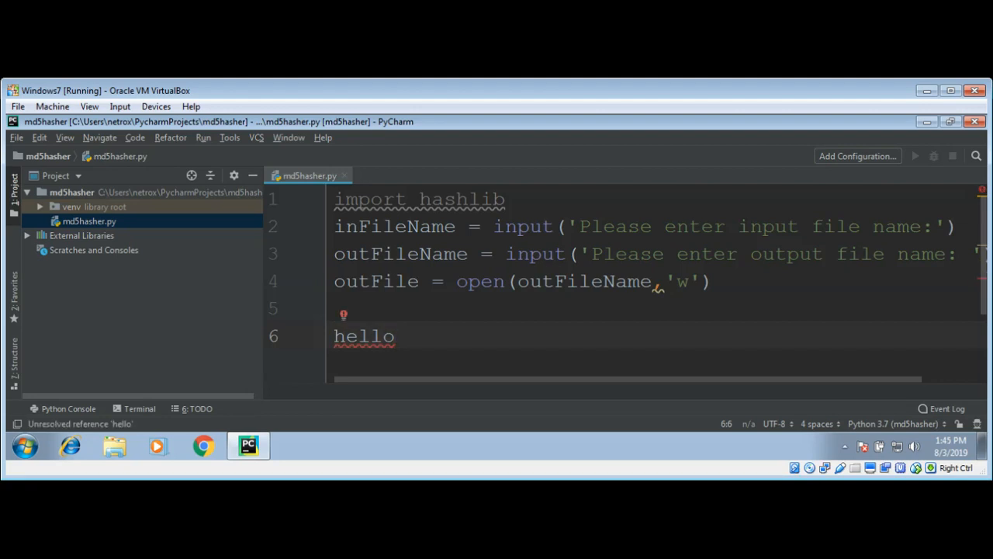
type("\\n")
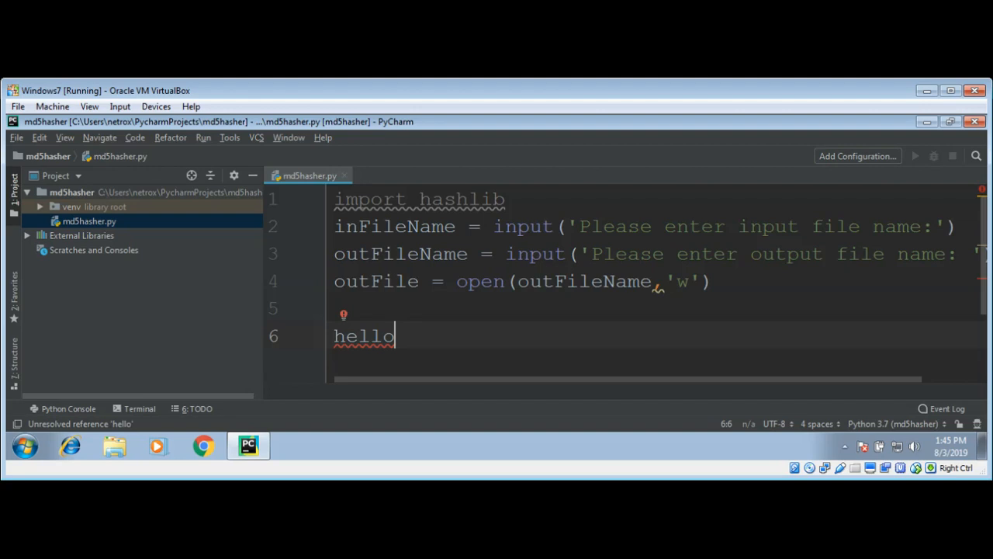
key("BackSpace")
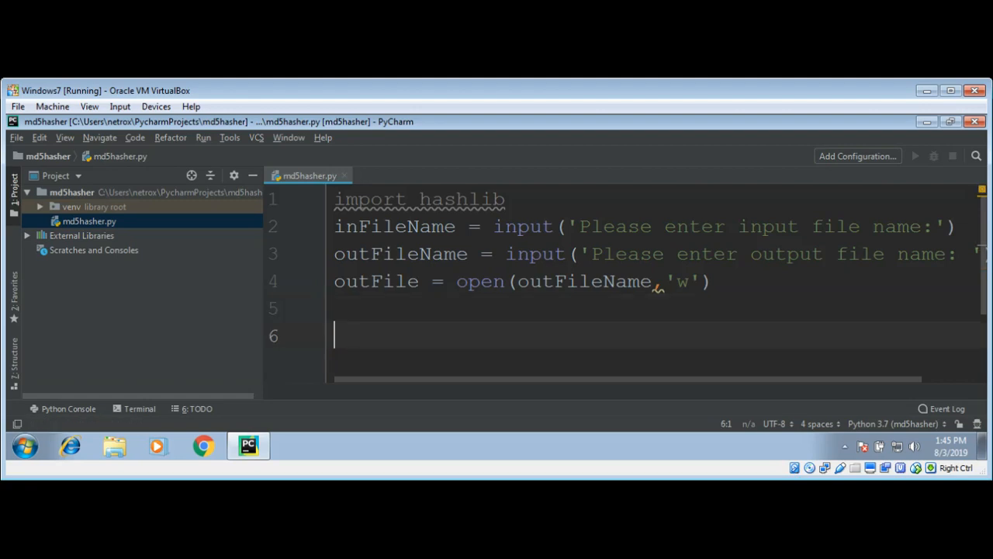
Step: Start a with-block opening the input file: with open(inFileName) as f:
type("with open(")
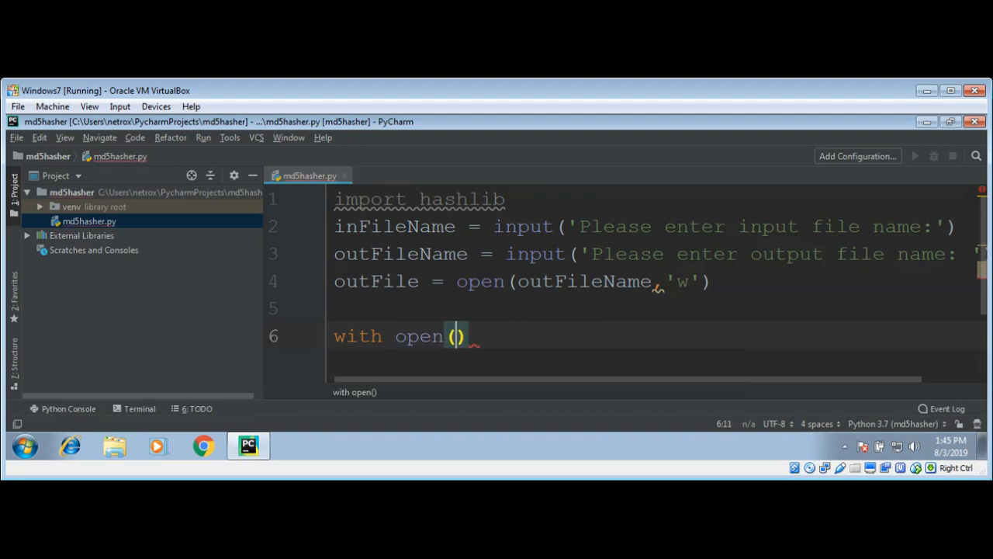
type("inFileName")
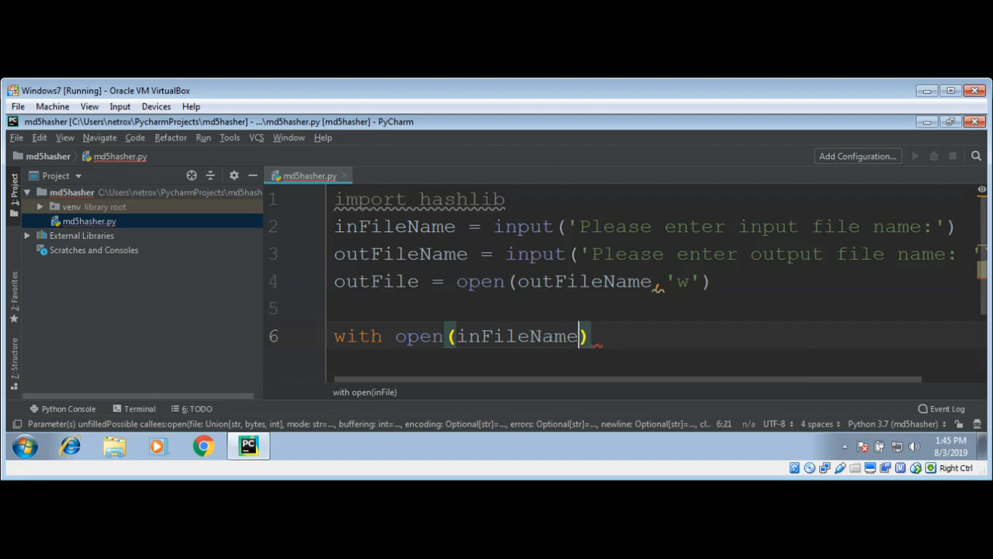
type("as")
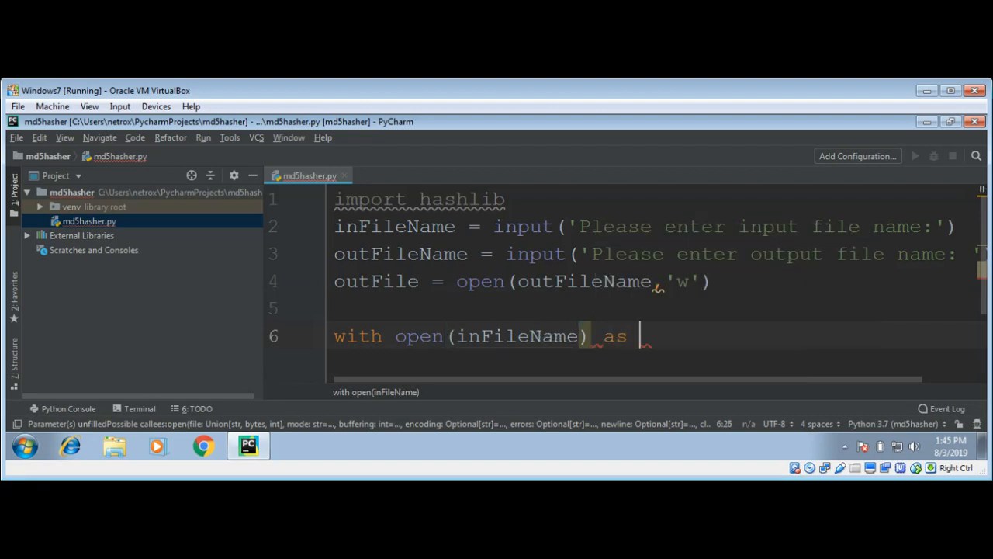
type("f:")
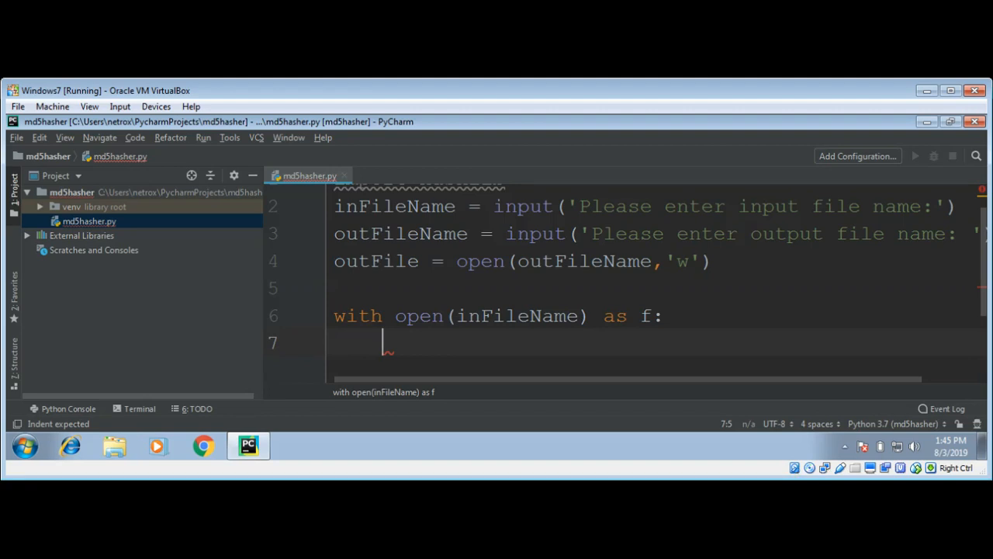
Step: Read the stripped lines into a list with lines = [line.rstrip() for line in f]
type("l")
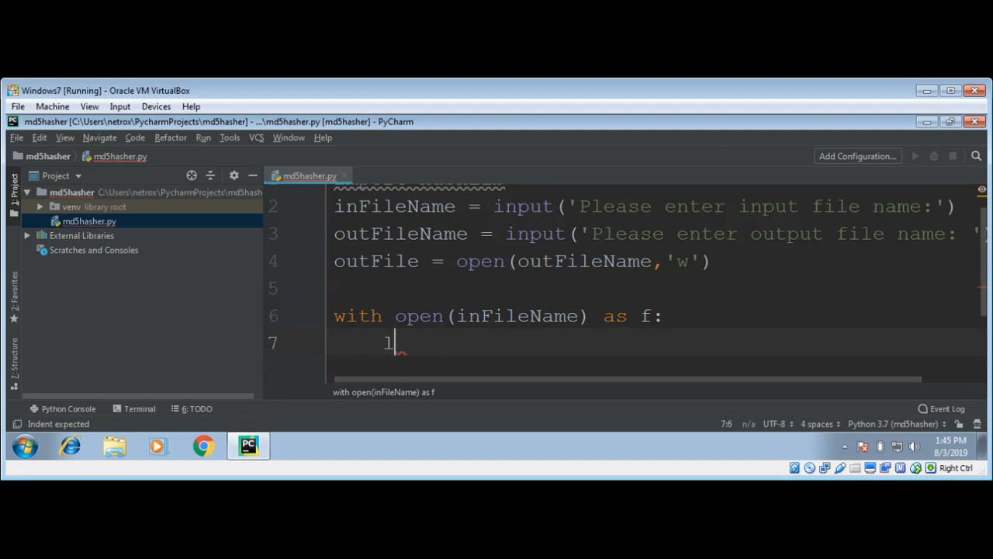
type("inex")
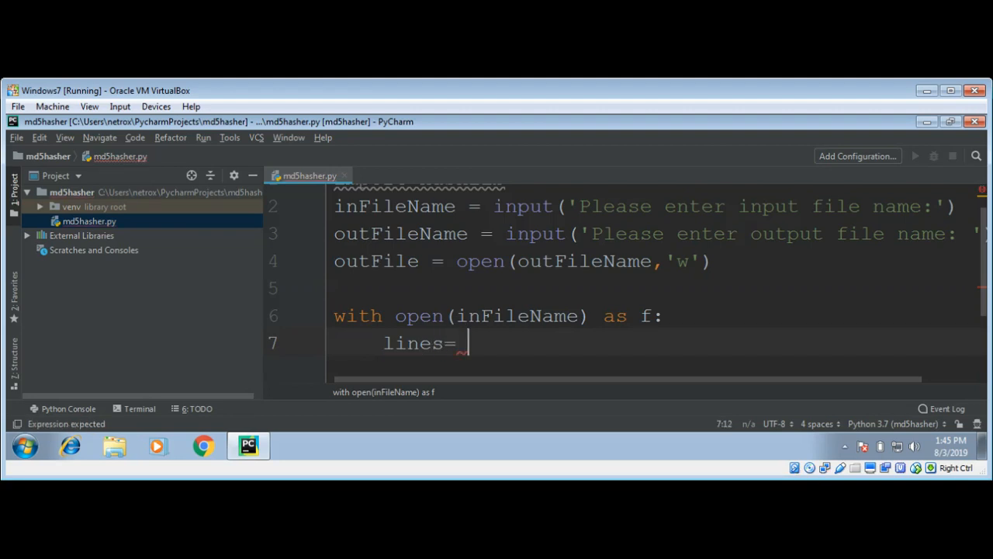
type("[l]")
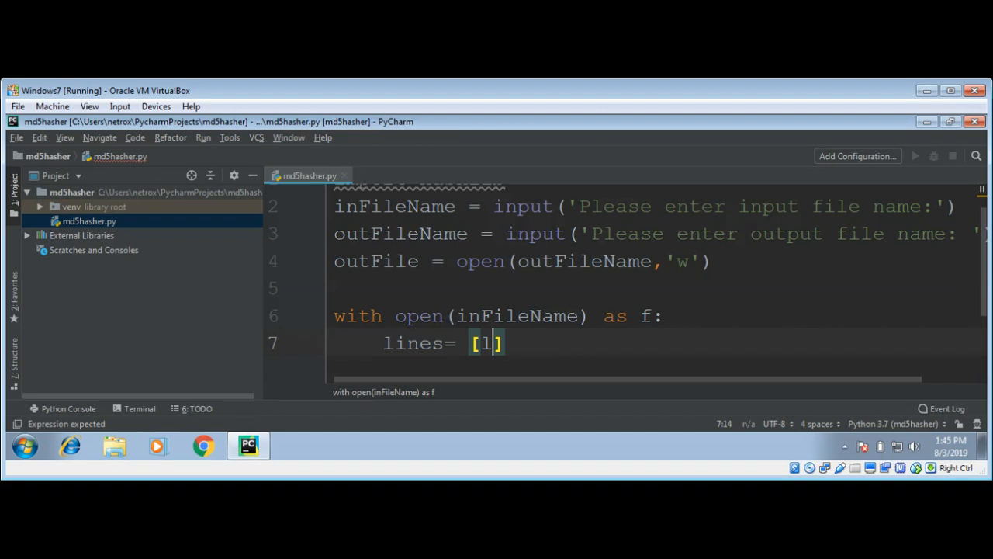
type("ine")
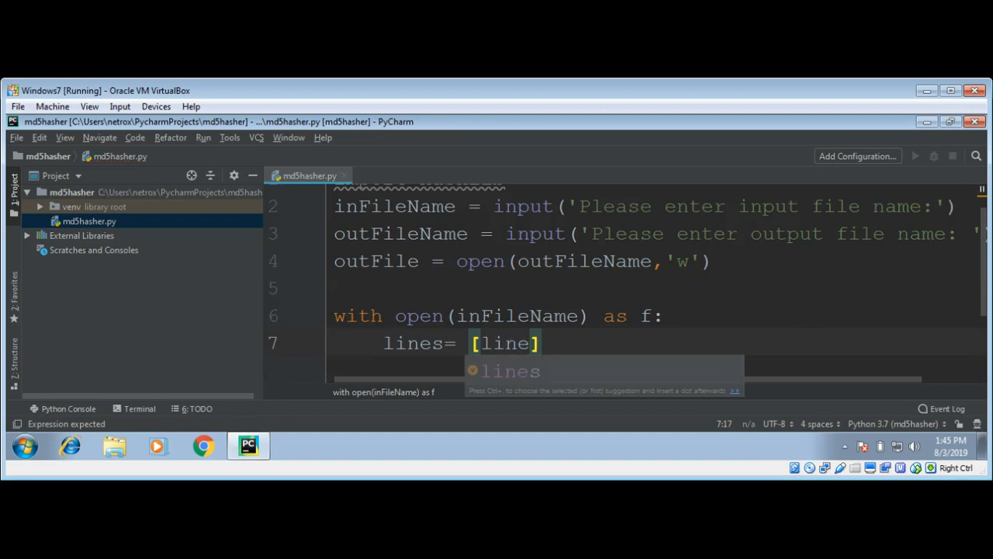
type(".")
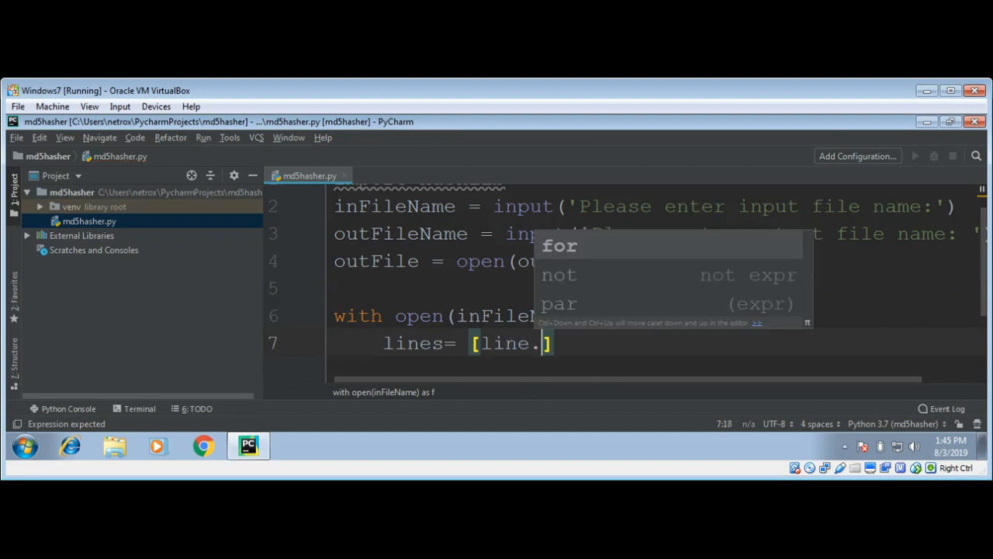
type("rst")
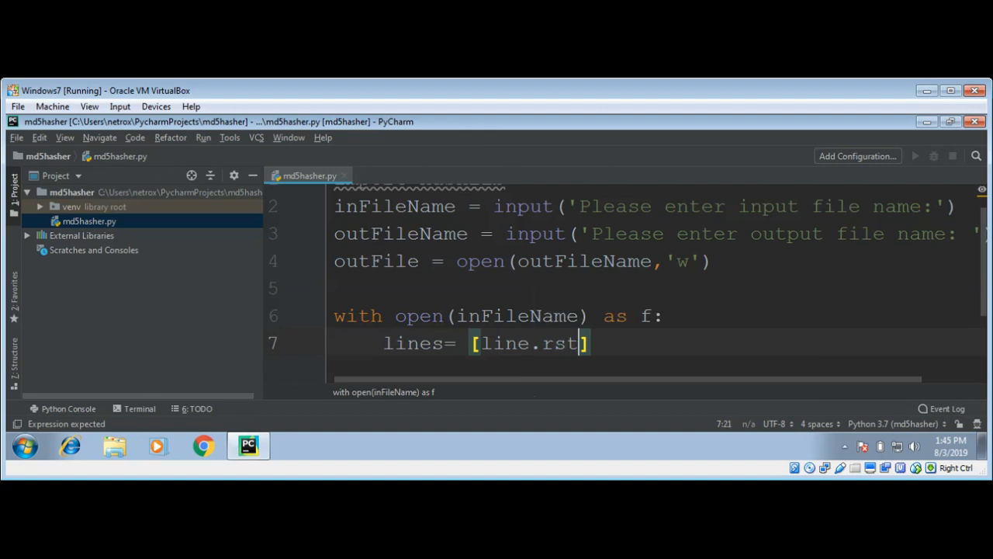
type("ip")
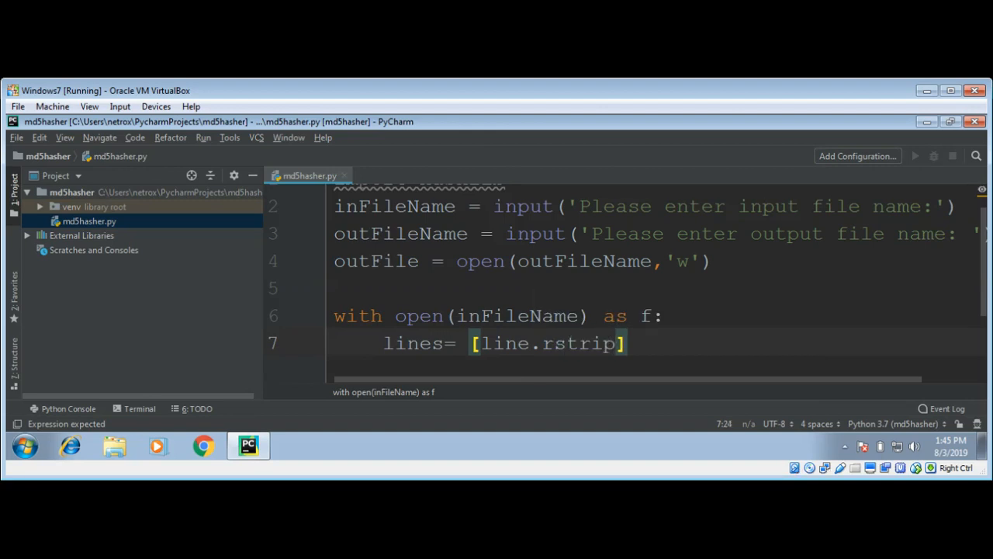
type("(")
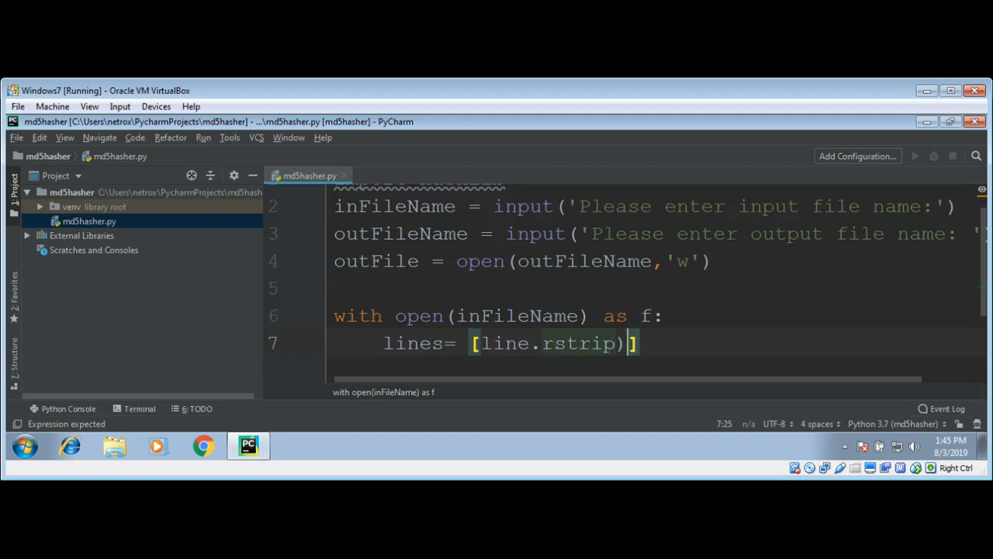
type("(")
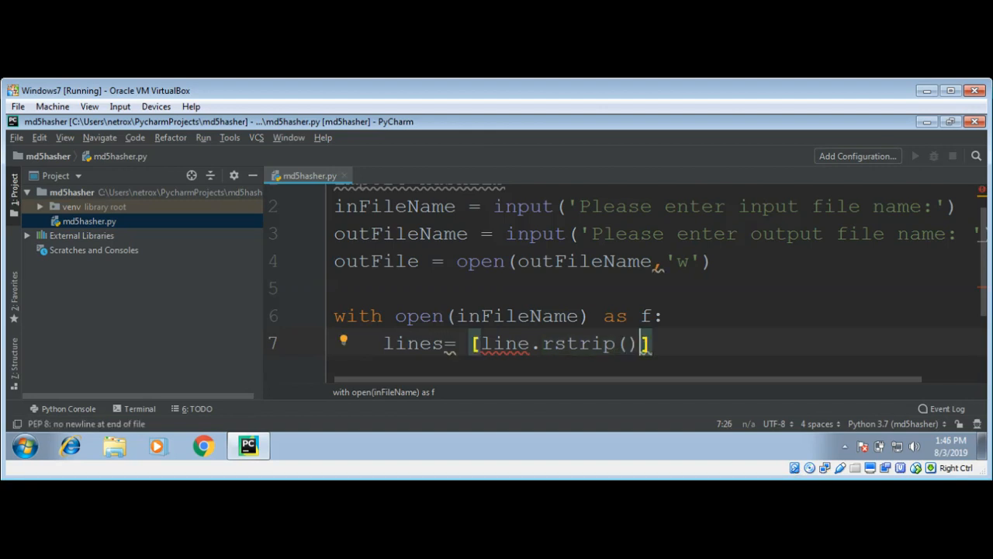
type("for")
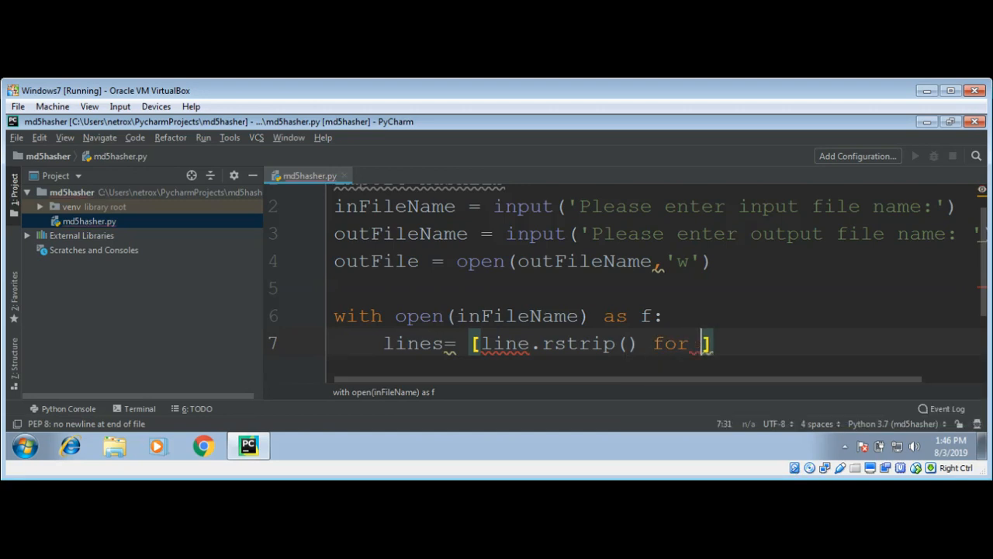
type("line i")
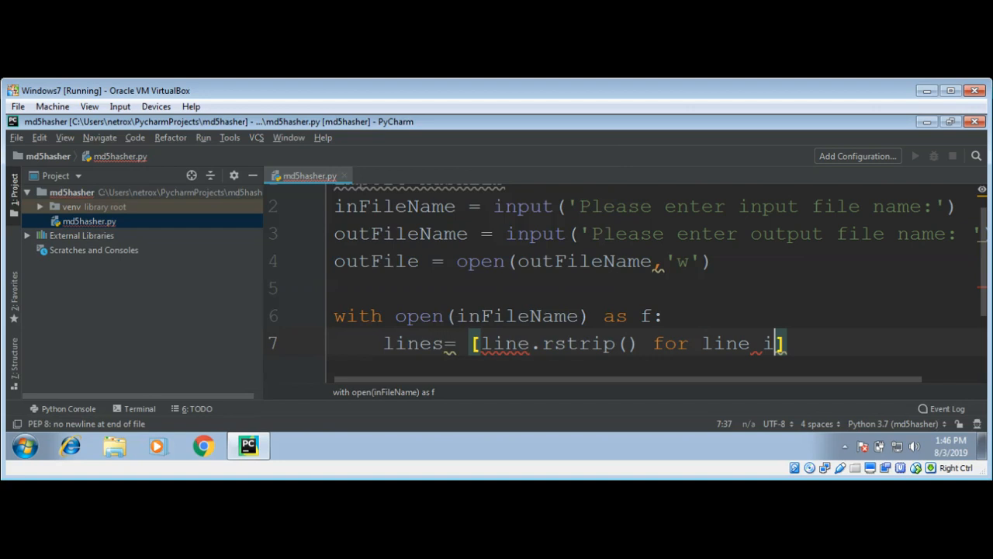
type("n f")
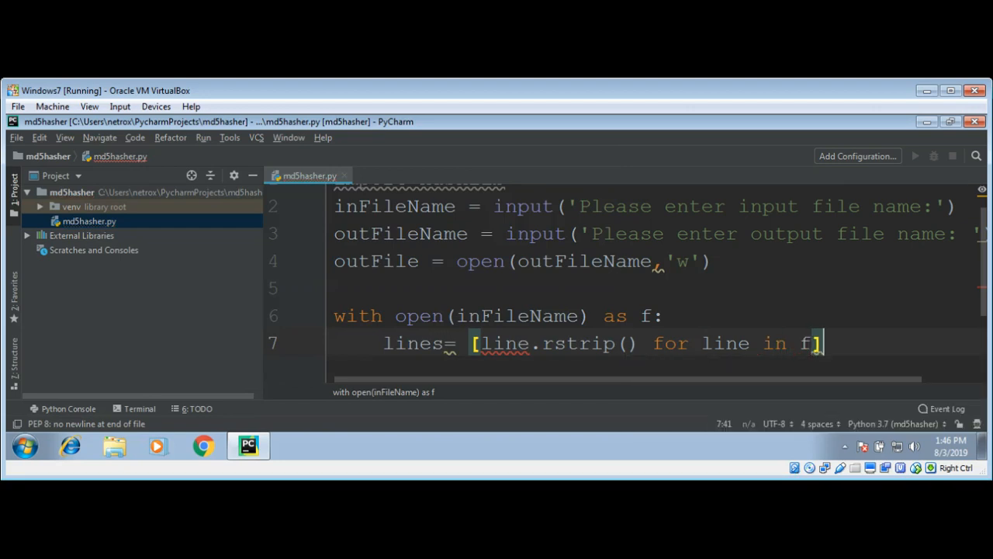
key("Return")
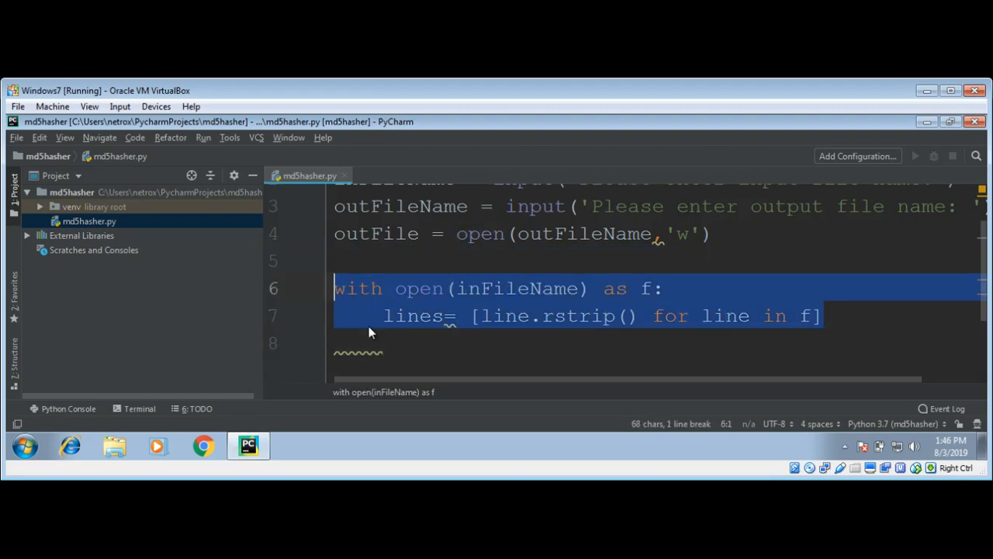
Step: Add the loop header 'for line in lines:' after the with-block
left_click(345, 344)
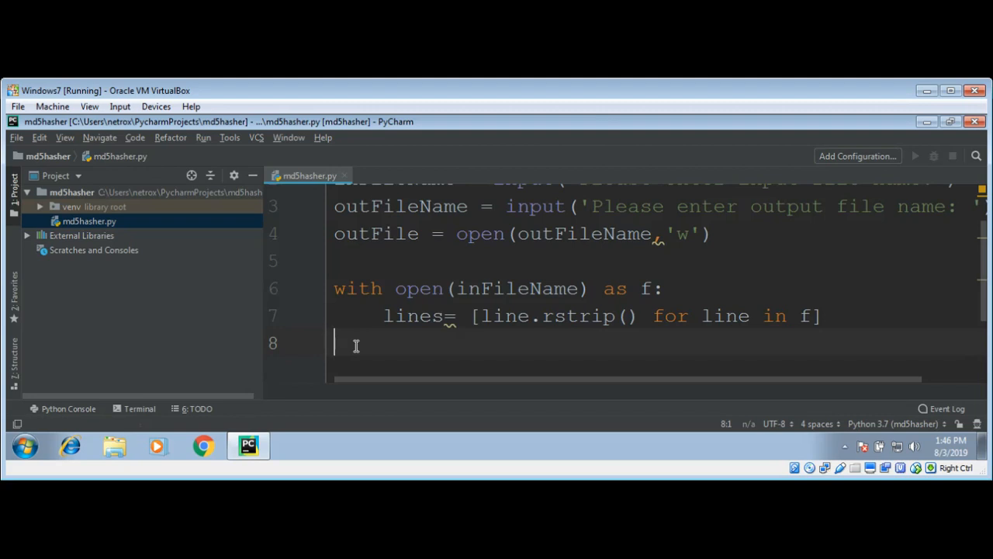
type("f")
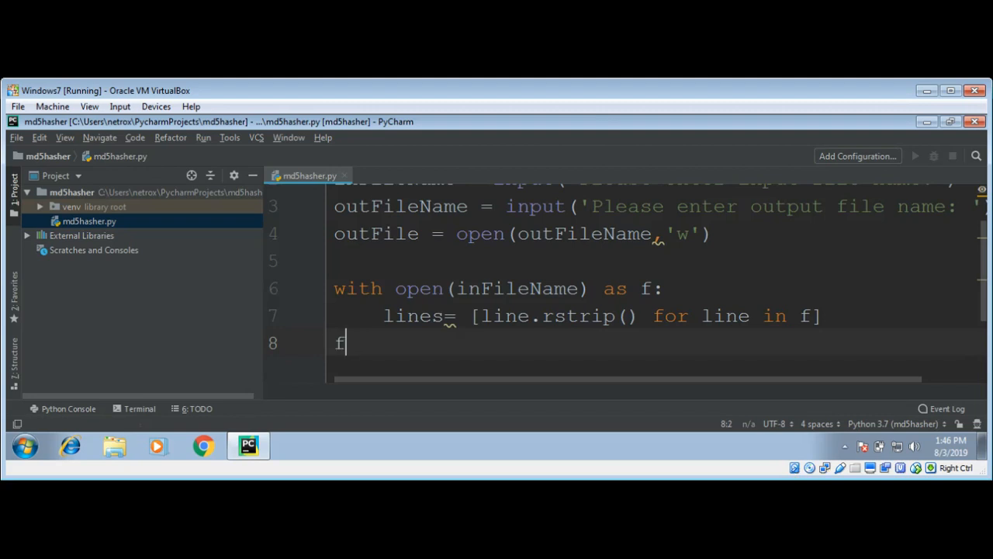
type("or l")
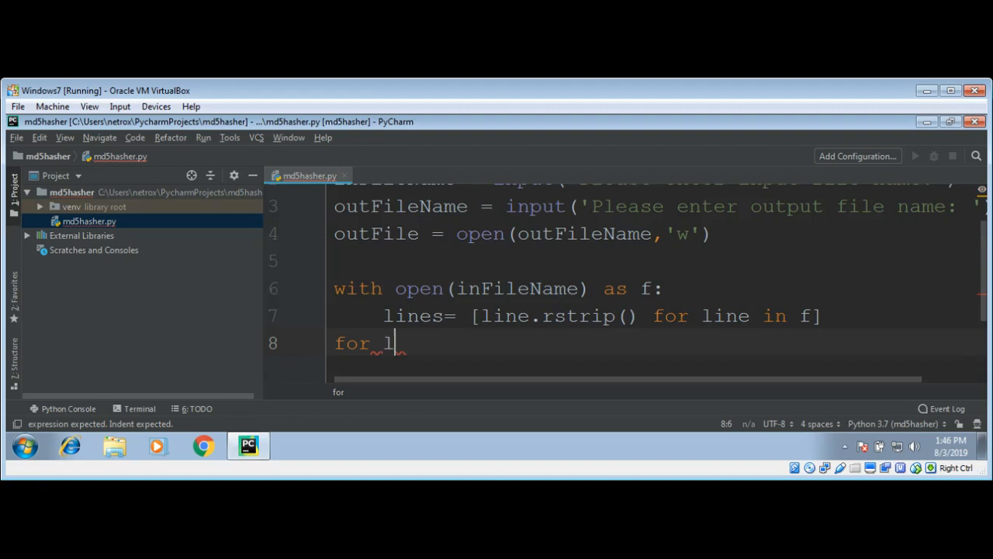
type("ine in lines")
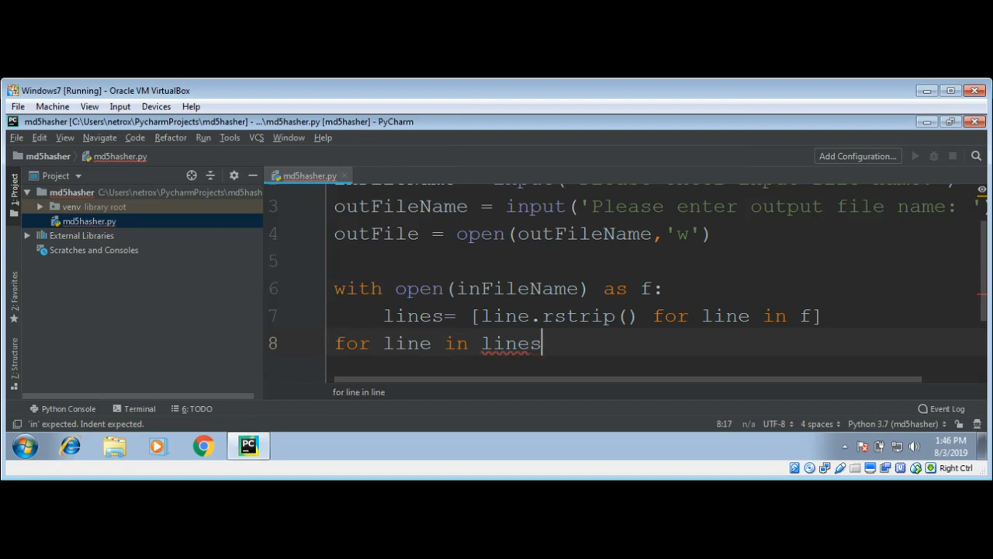
type(":")
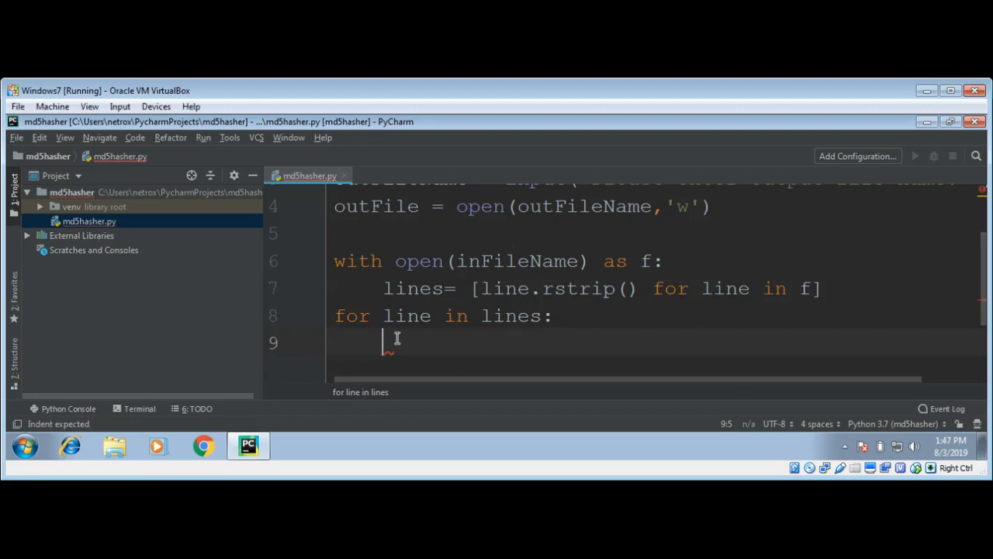
Step: Inside the loop, compute md5 = hashlib.md5(line.encode())
type("md")
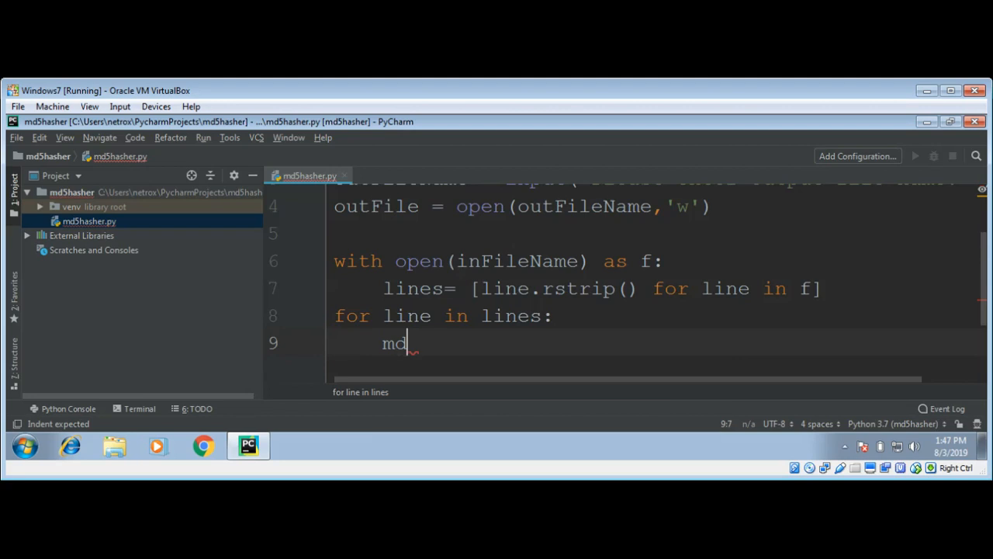
type("5 =")
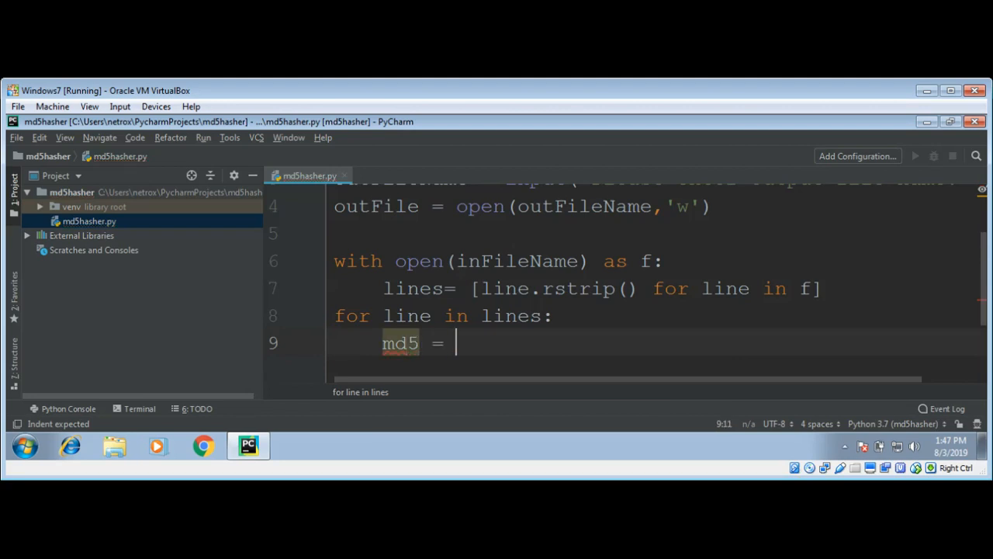
type("hashlib")
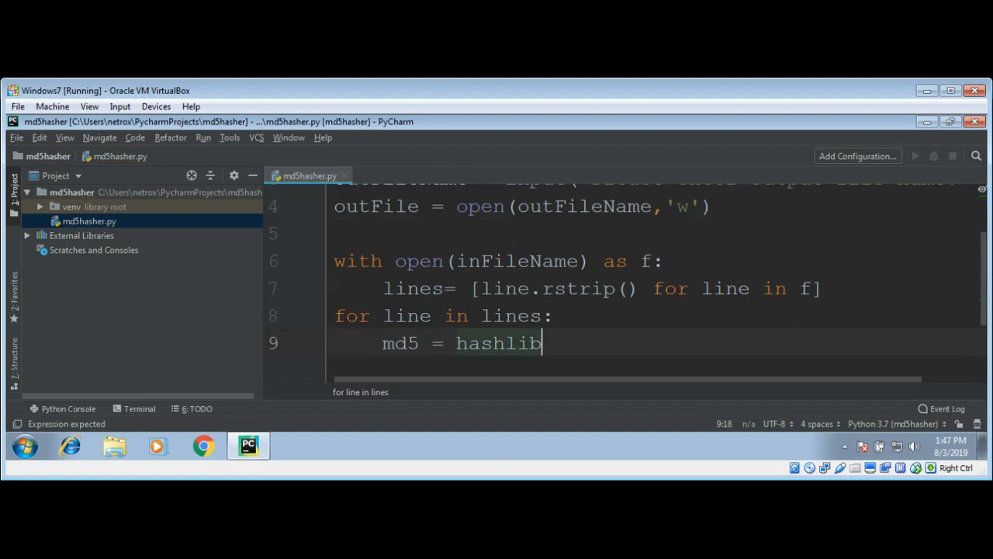
type(".md5(l")
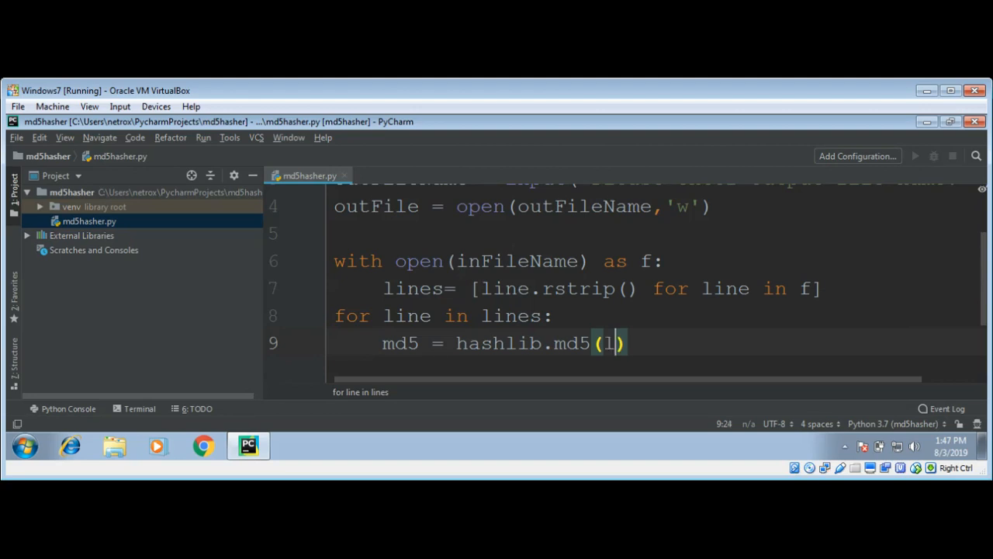
type("line")
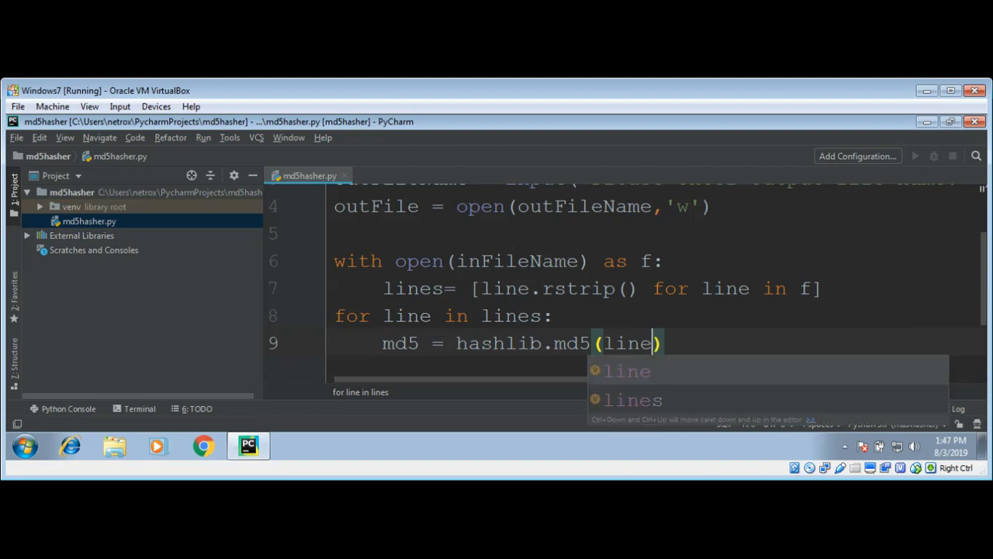
type(".e")
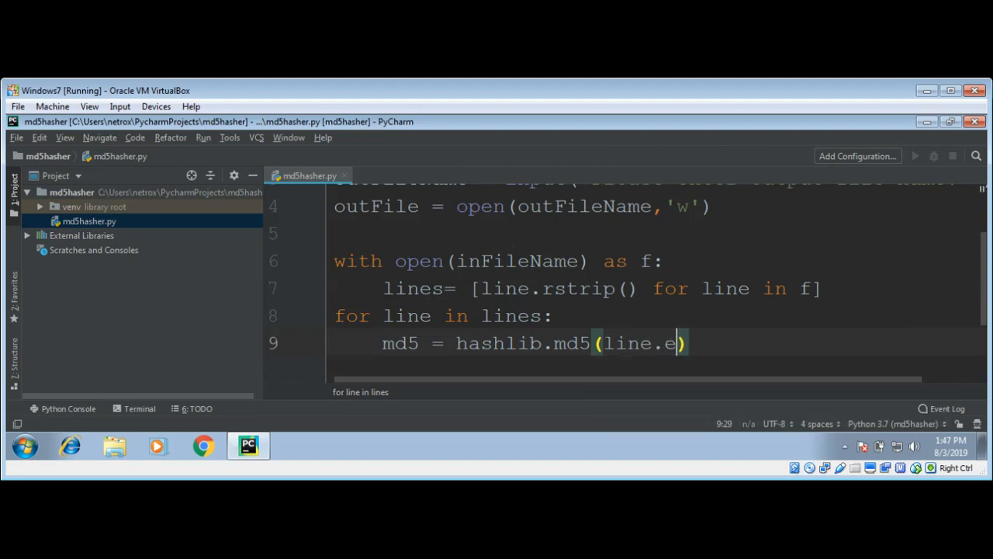
type("ncode(")
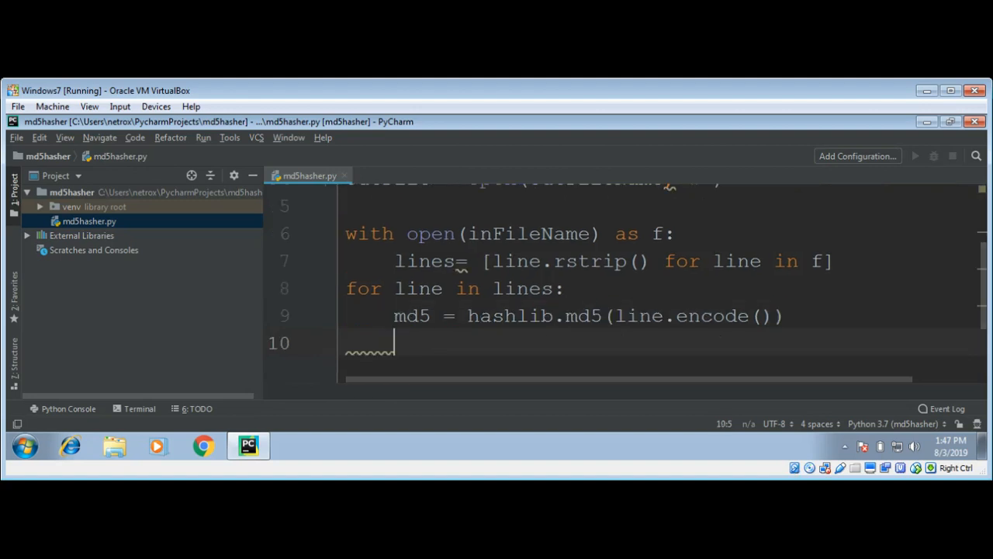
mouse_move(411, 334)
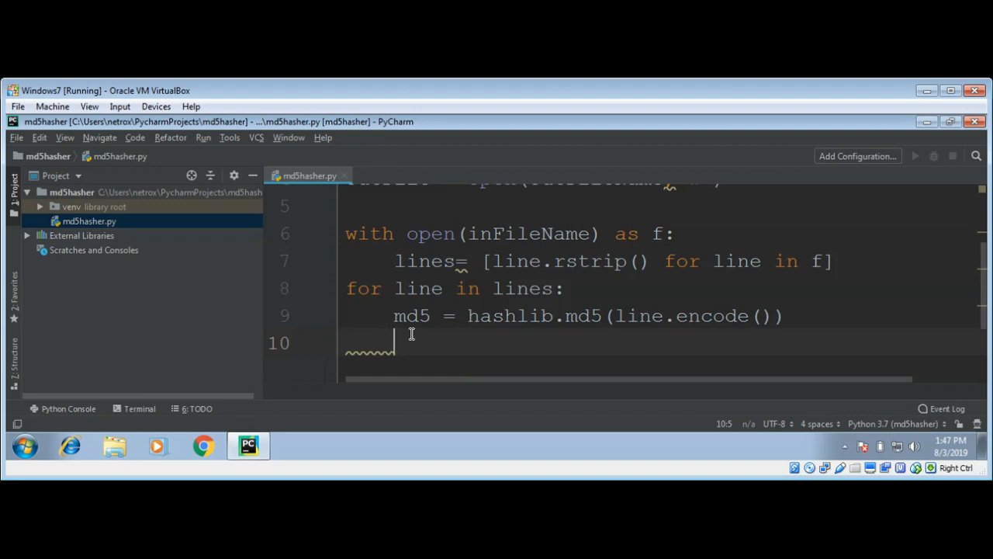
mouse_move(584, 348)
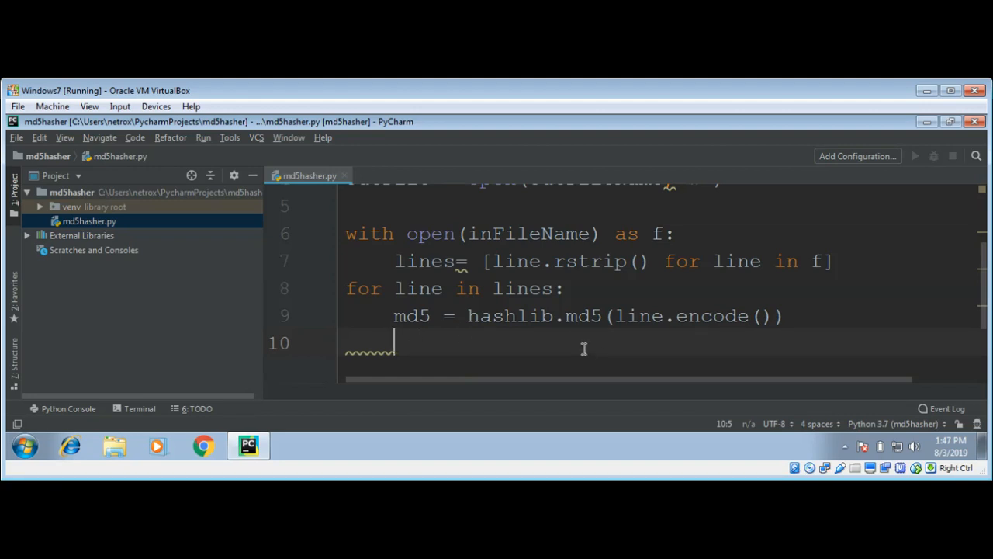
mouse_move(581, 343)
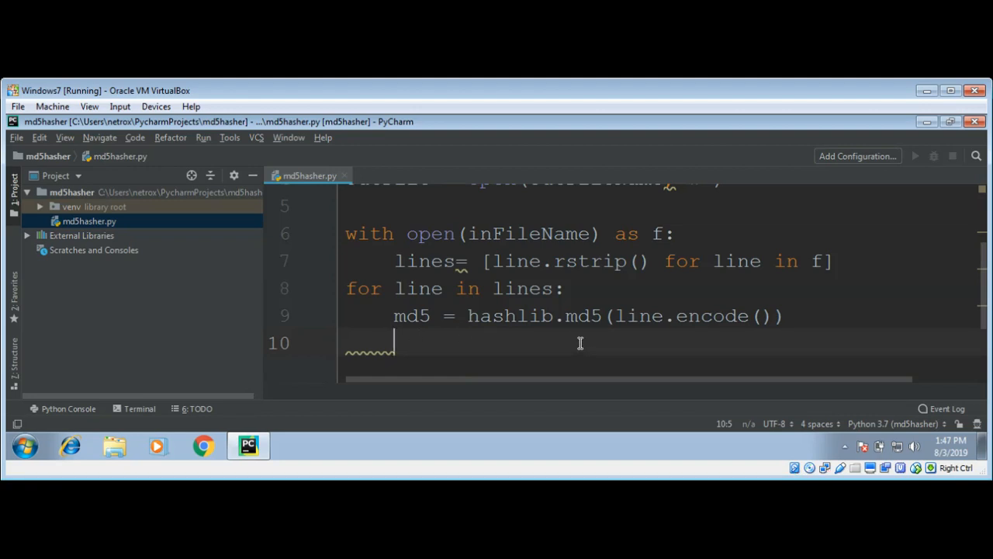
Step: Store the hex digest as md5hash = md5.hexdigest()
type("m")
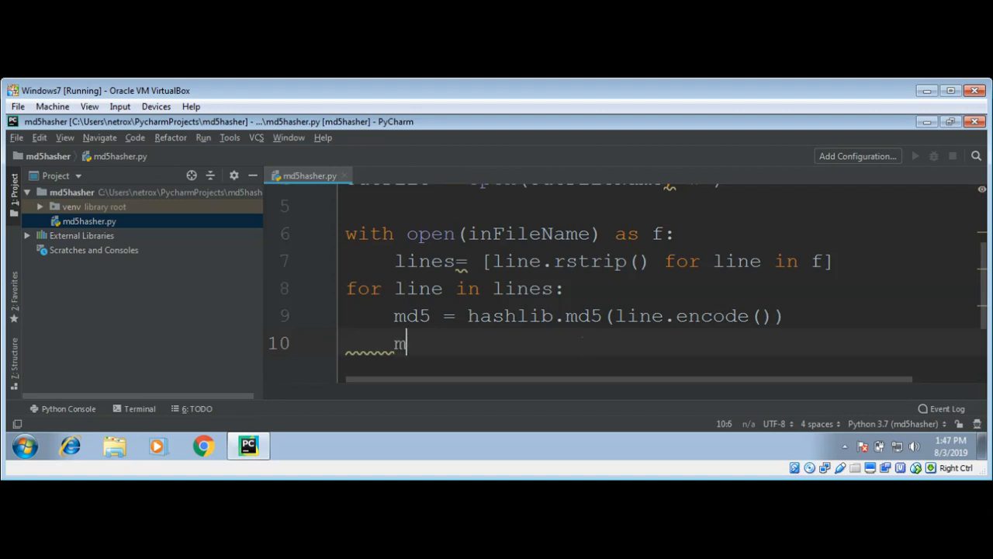
type("d5hash =")
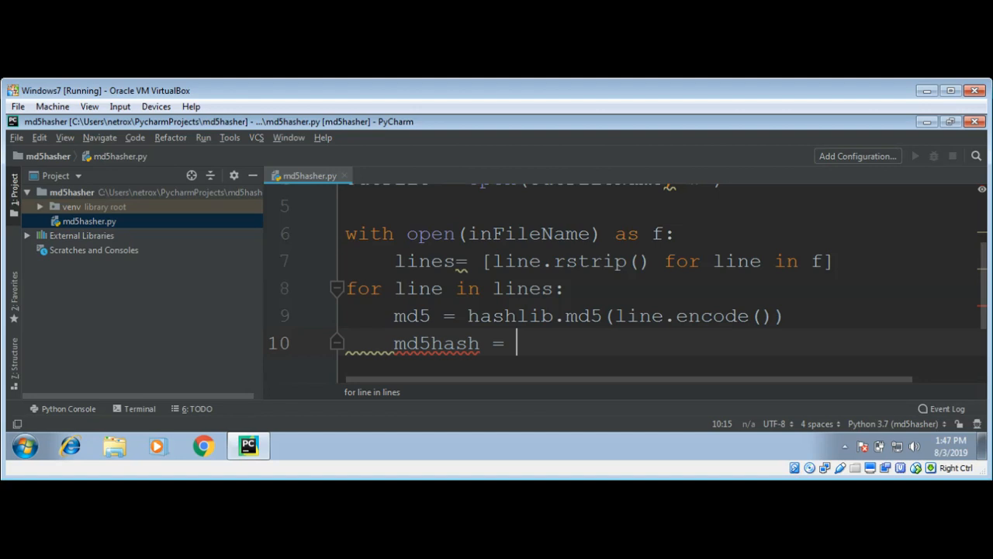
type("md5")
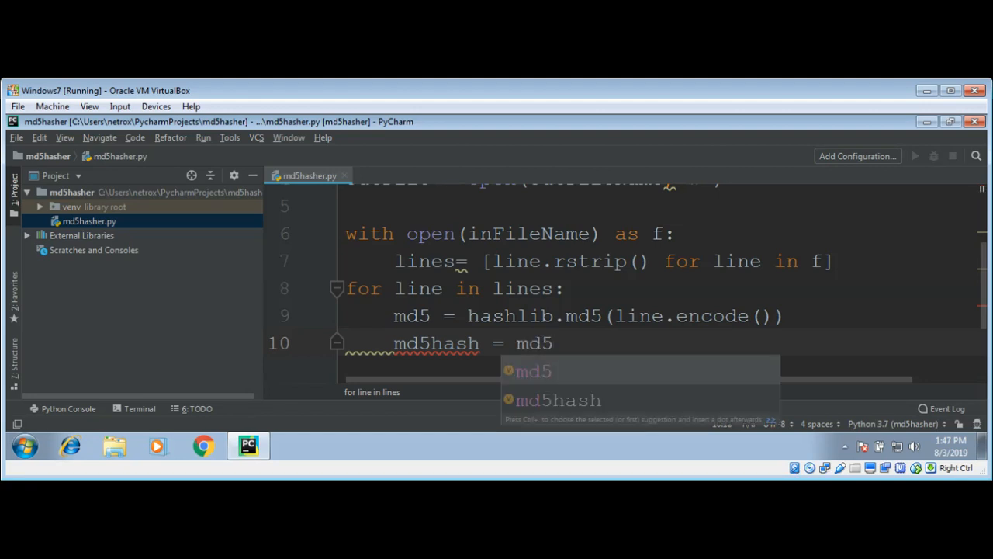
type(".he")
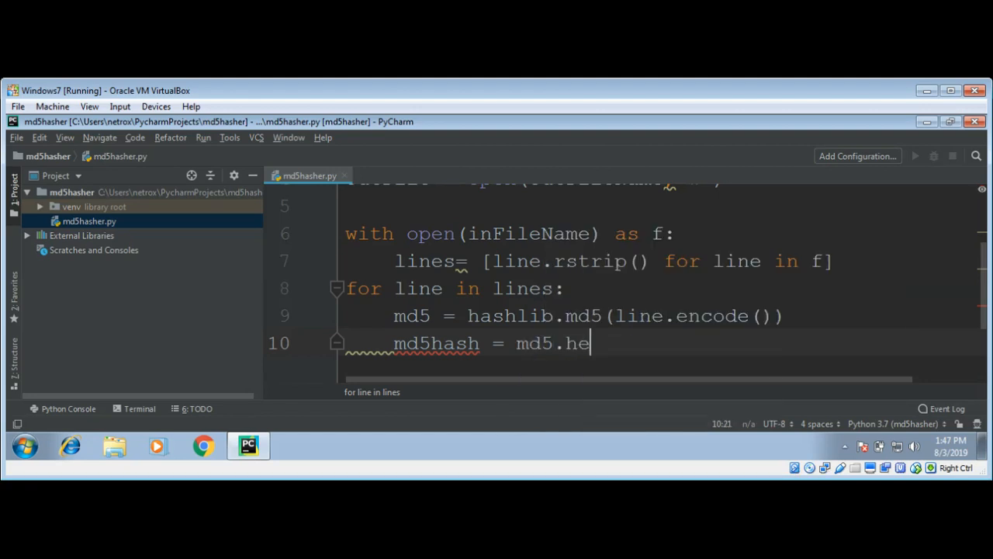
type("xdigest")
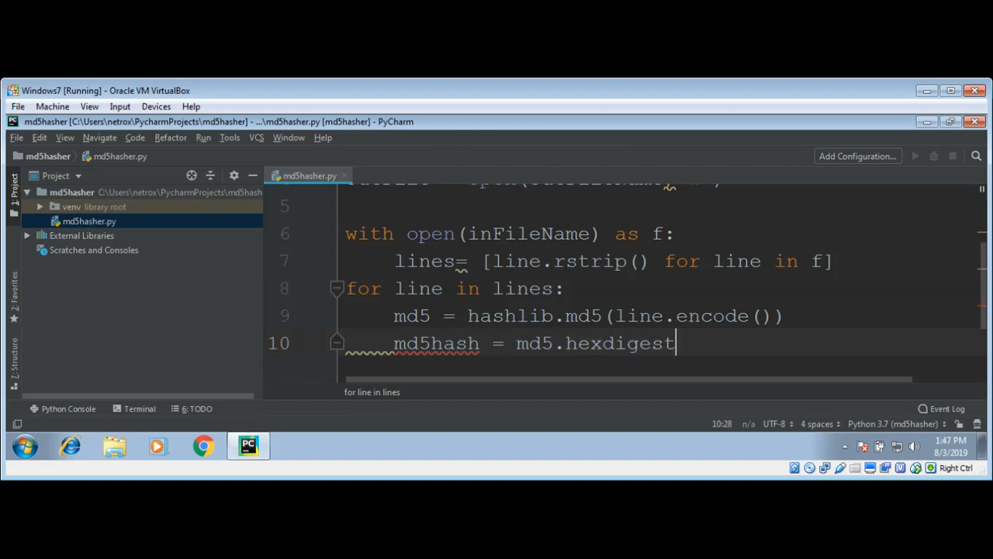
type("()")
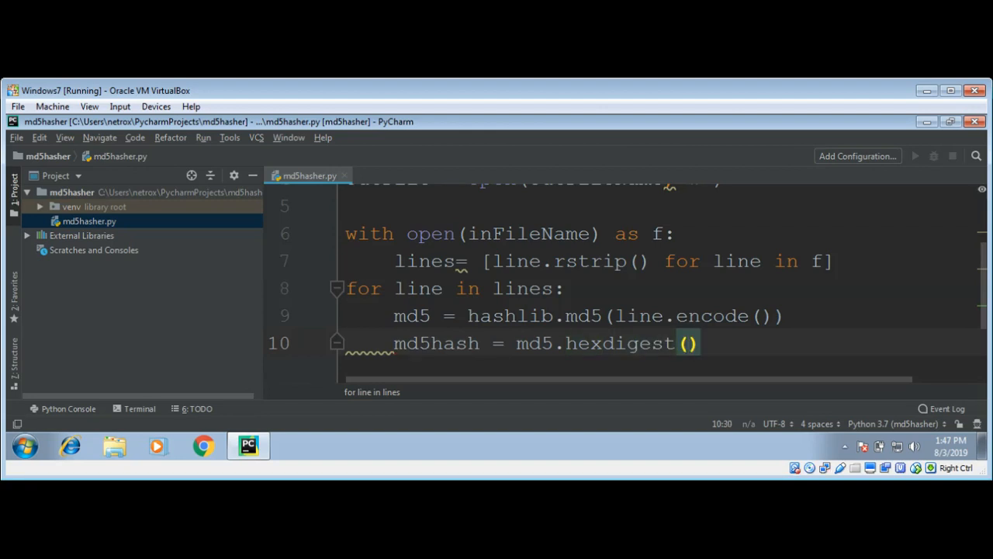
key("Return")
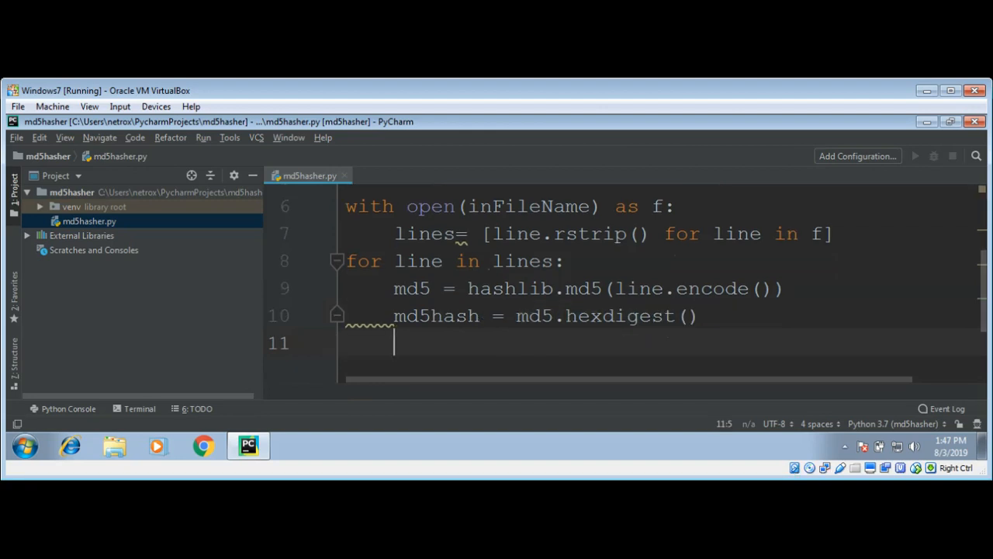
Step: Print each word with its hash using print(line + " : " + md5hash)
type("print")
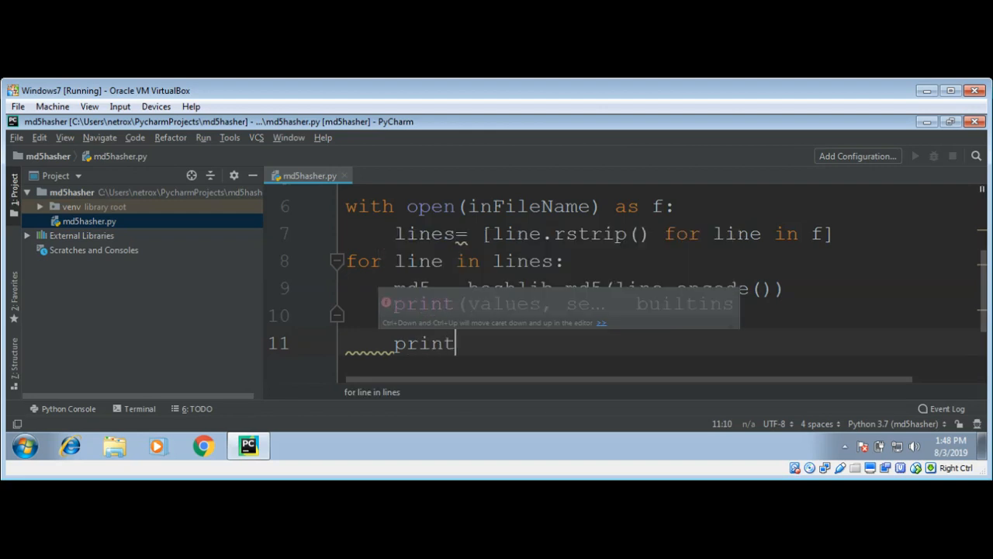
mouse_move(683, 153)
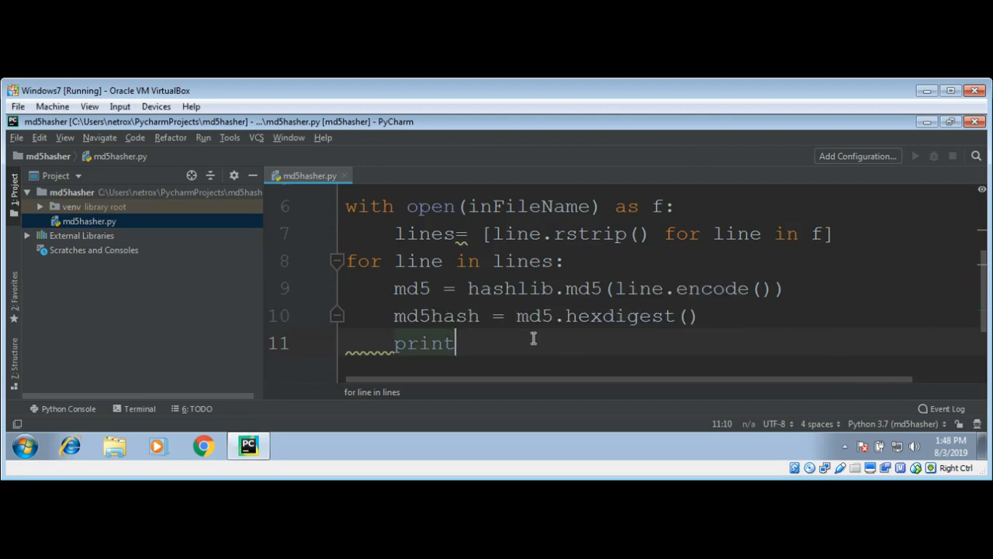
type("(")
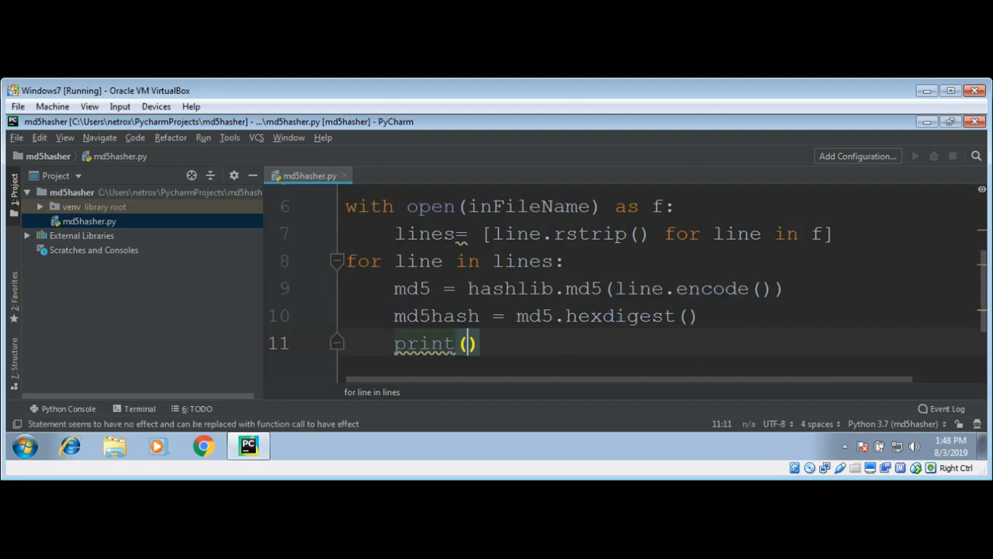
type("line")
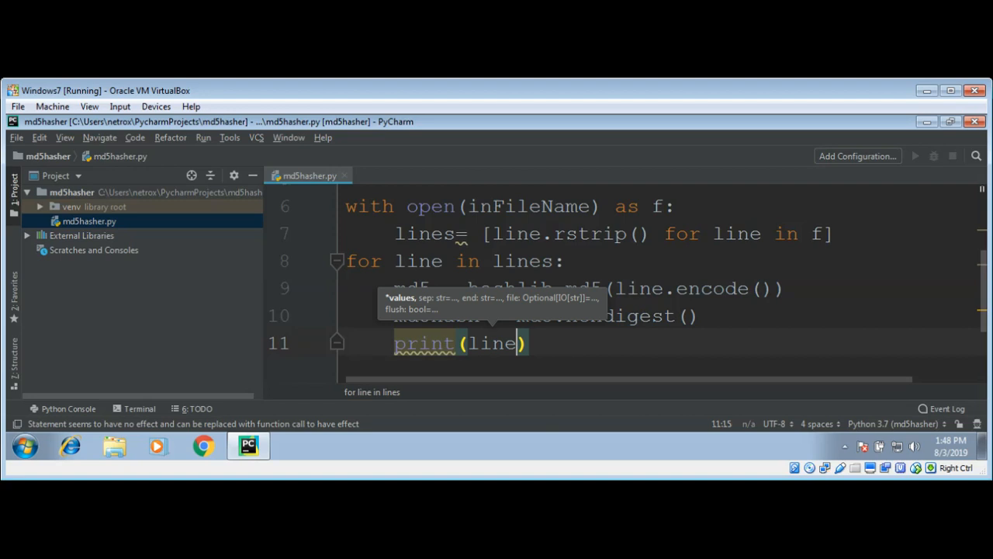
type("+")
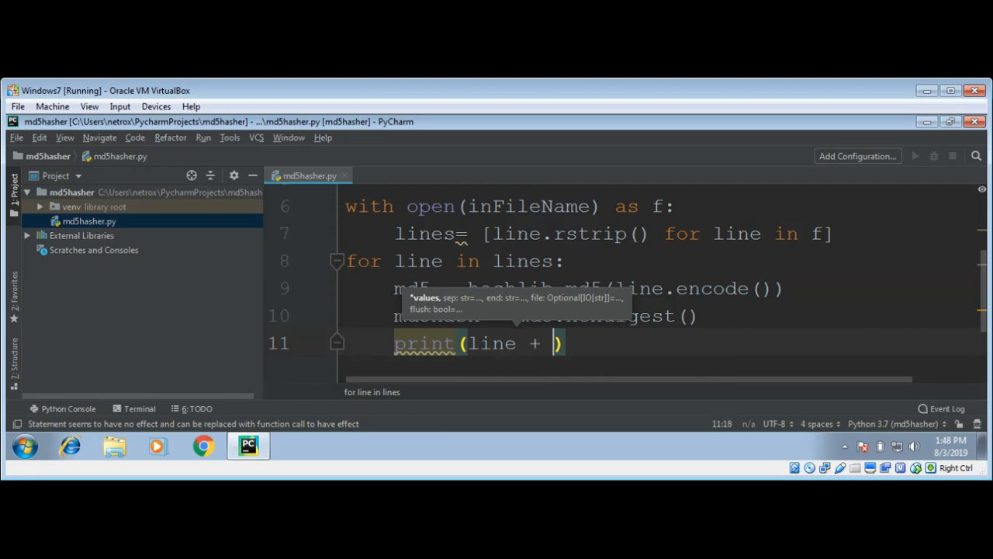
type("\"\"")
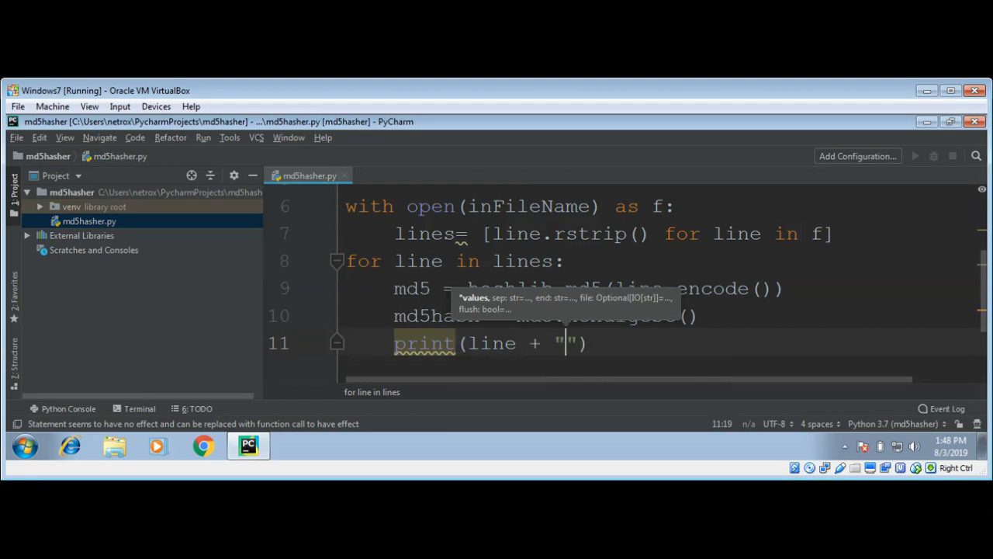
type(":")
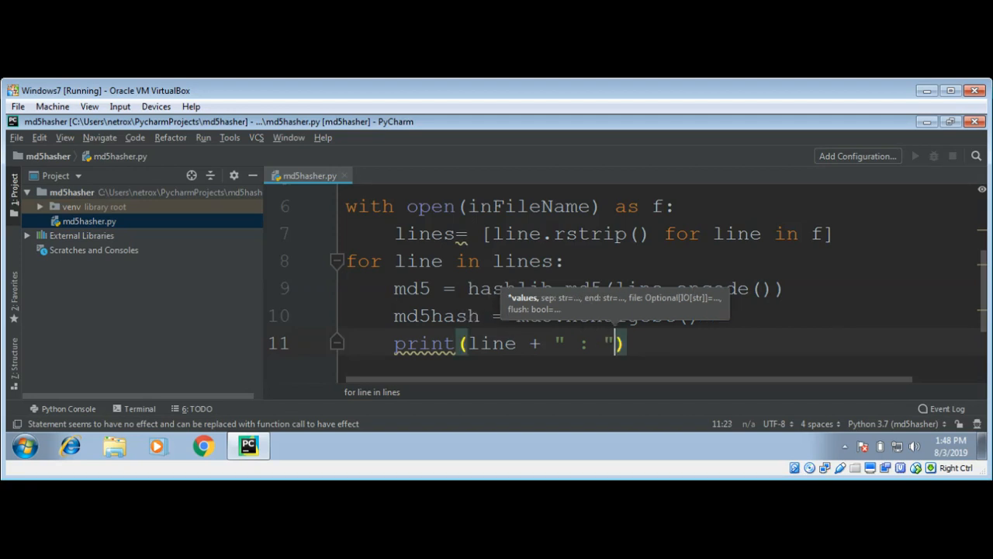
type("+")
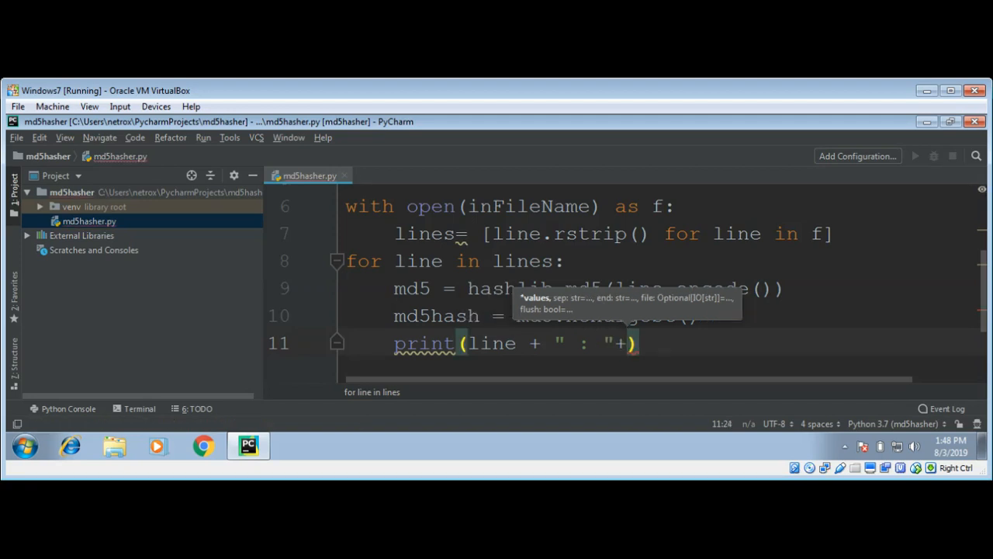
mouse_move(627, 324)
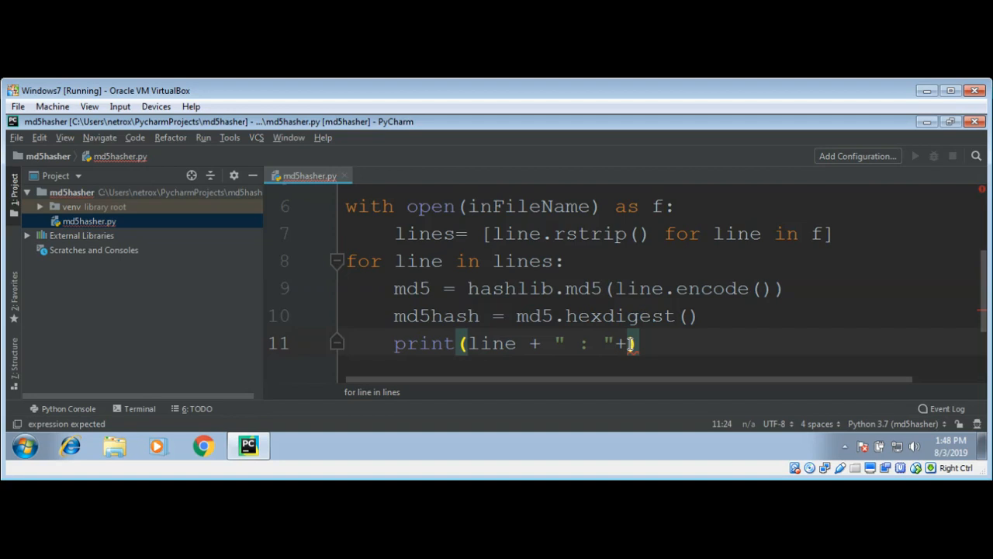
type("md5hash")
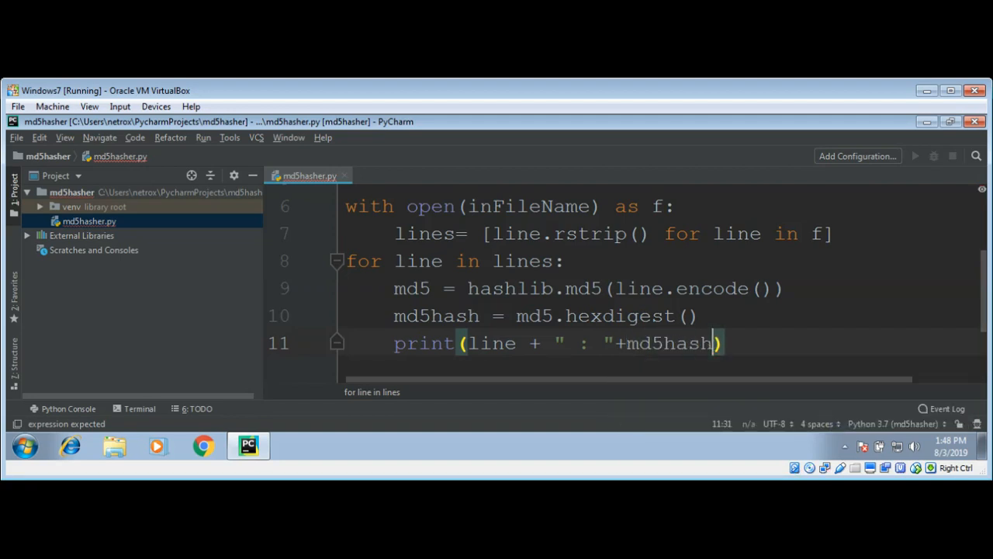
key("Return")
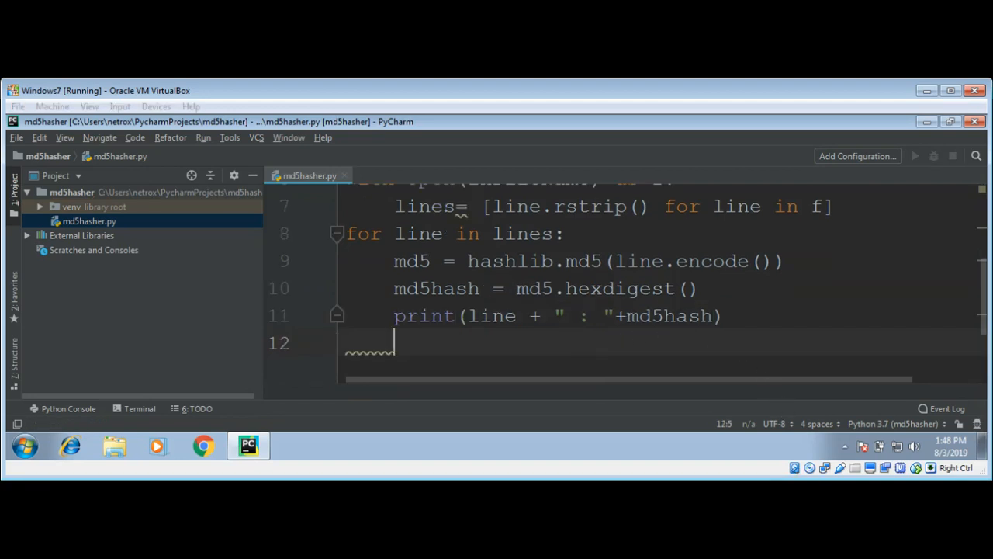
mouse_move(745, 340)
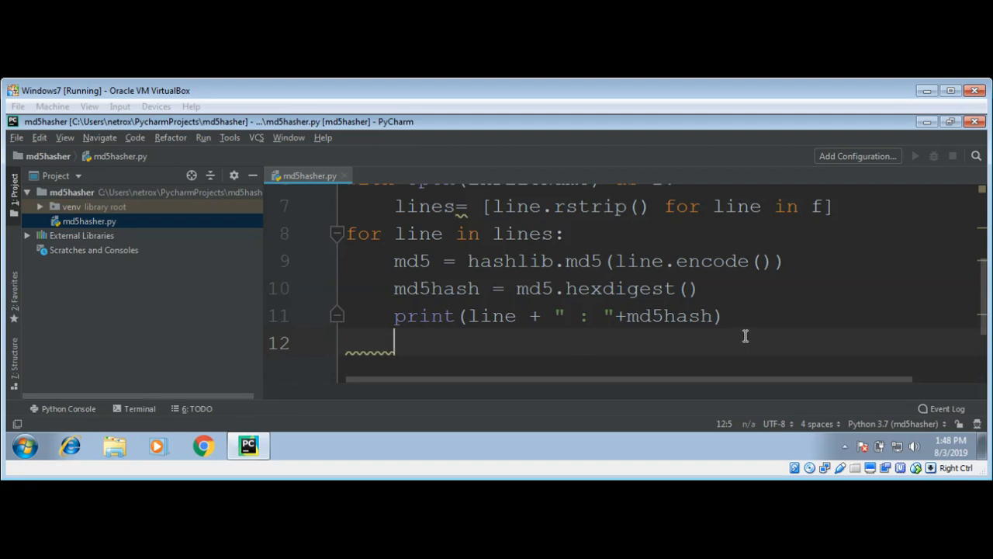
mouse_move(540, 328)
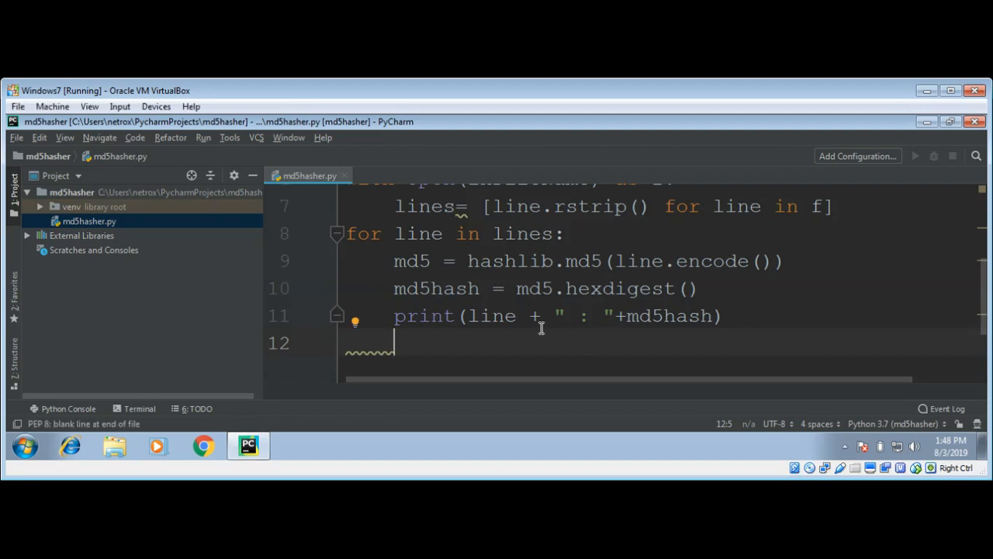
Step: Write each hash to the output file with outFile.write(md5hash+'\n') and begin outFile.close
type("outFile.wr")
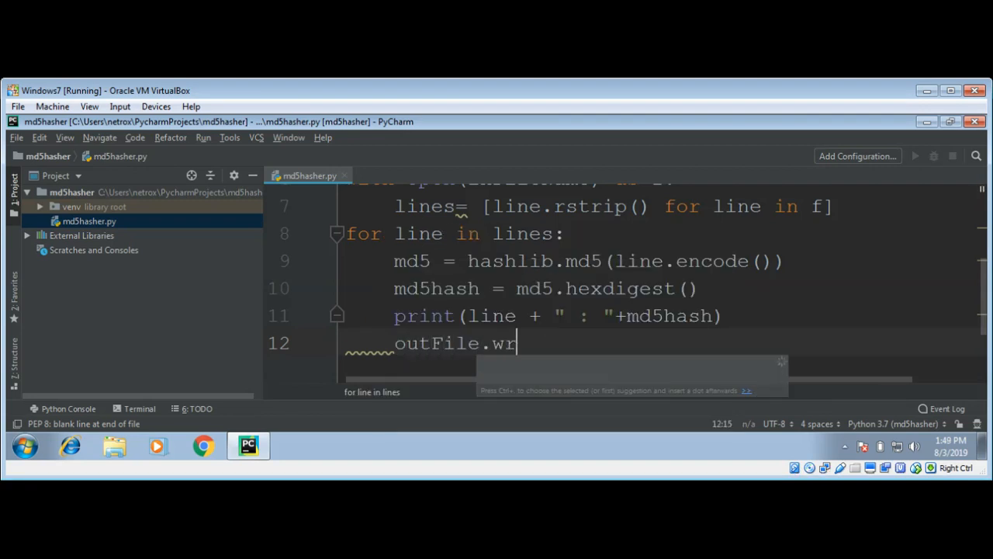
type("ite()")
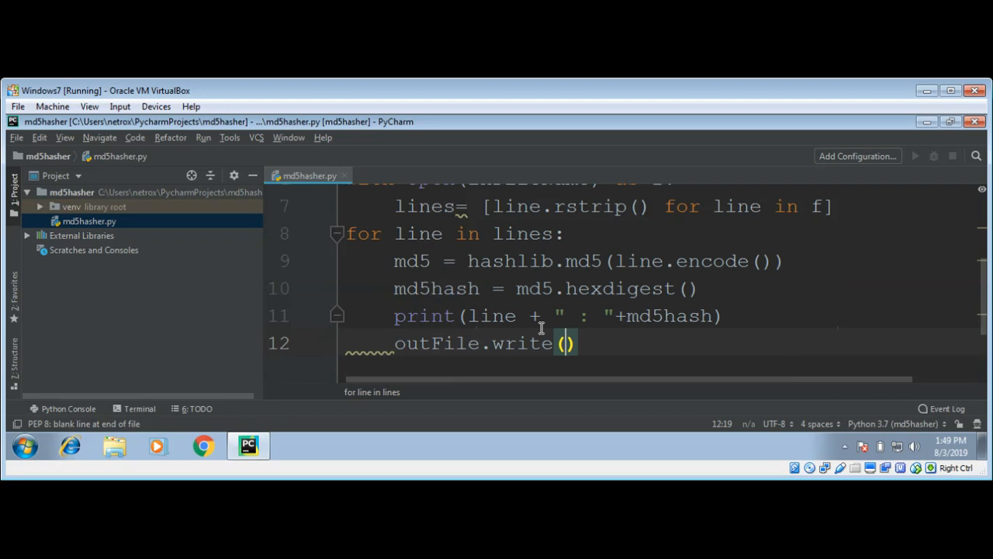
type("md")
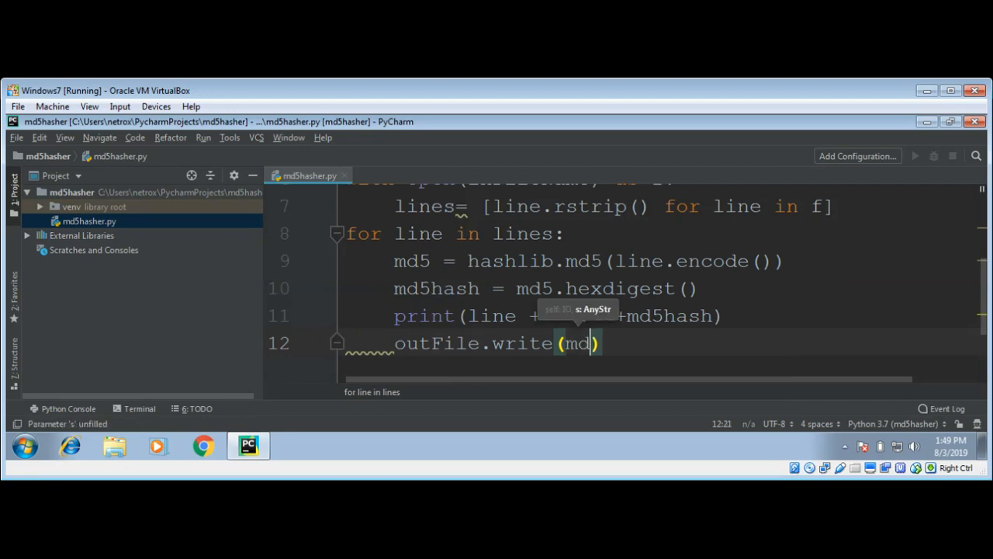
type("5hash")
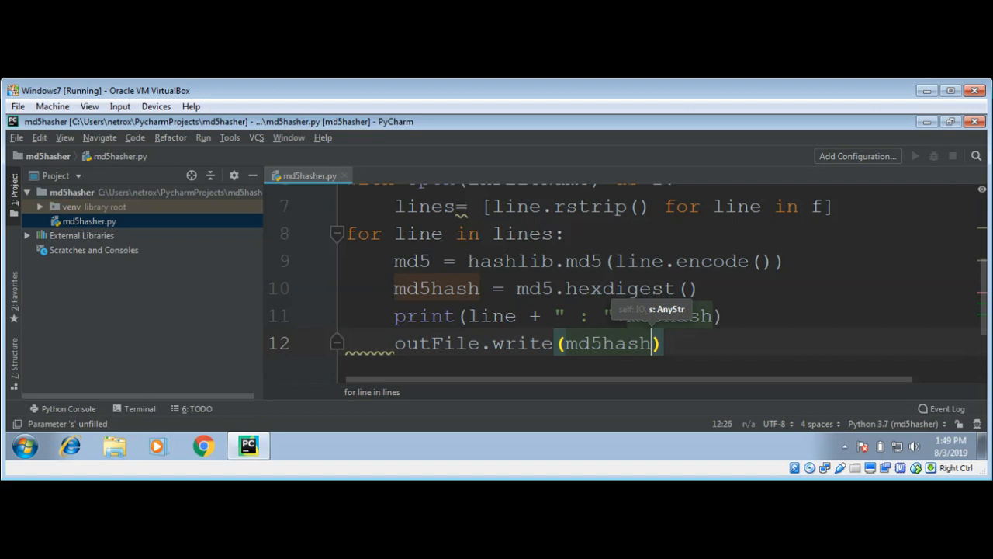
type("+")
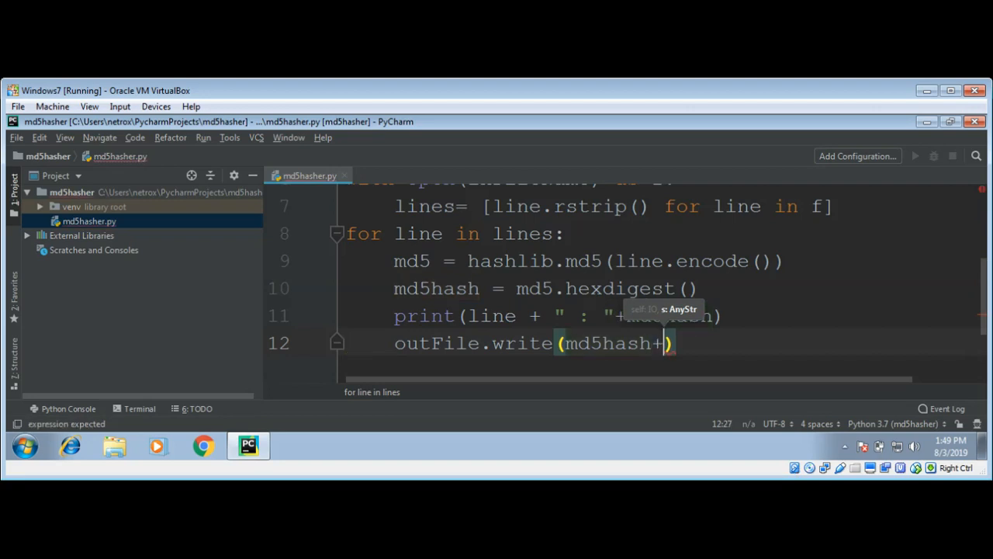
type("''")
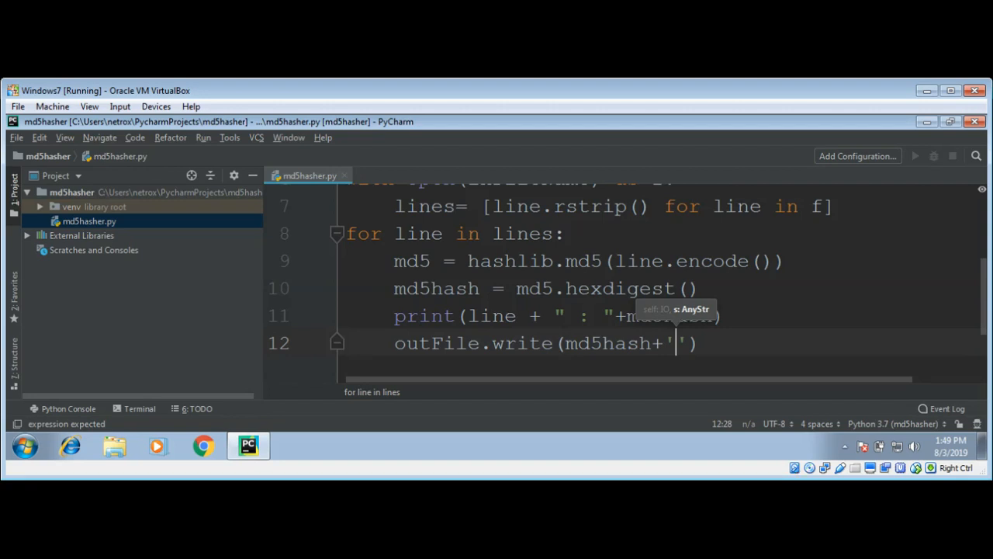
type("\\n")
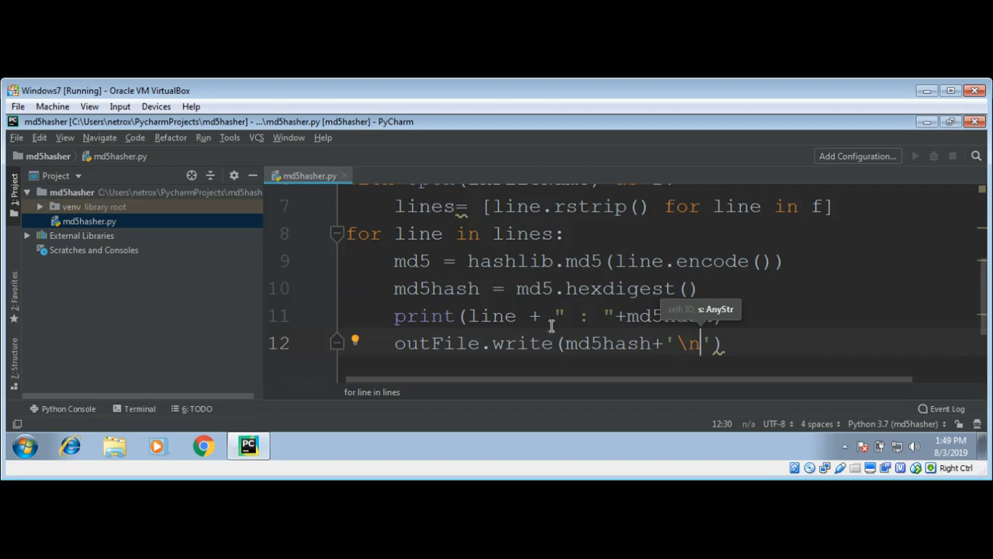
left_click(726, 343)
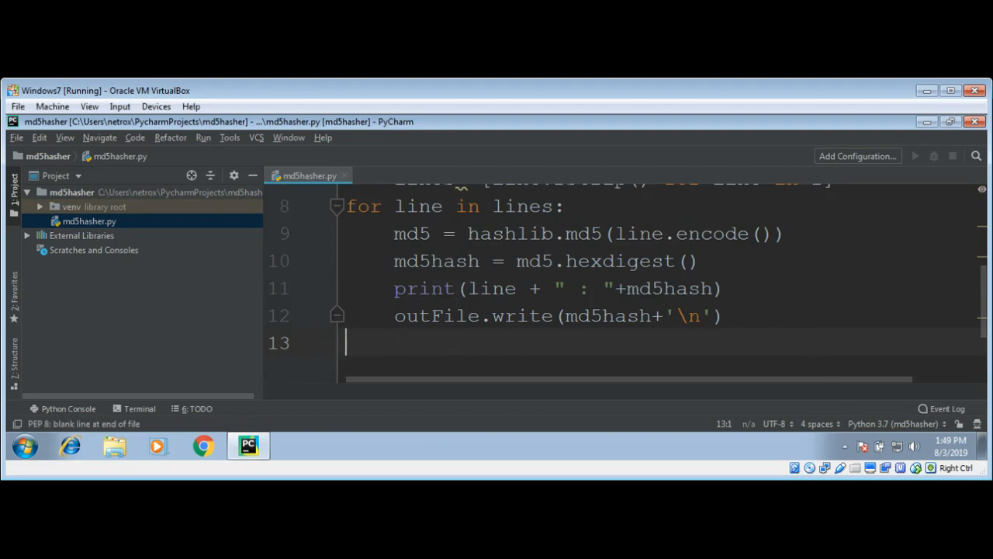
type("out")
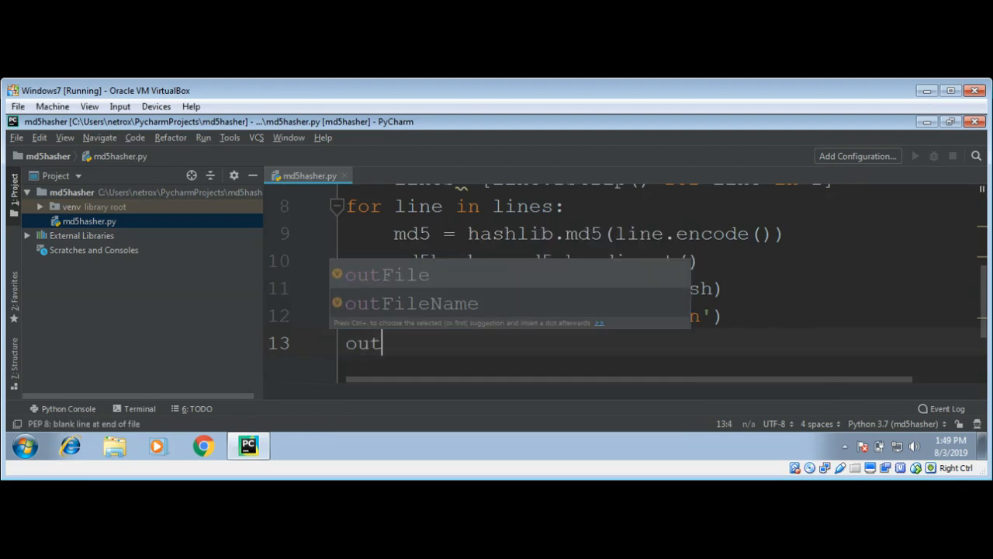
type("File.cl")
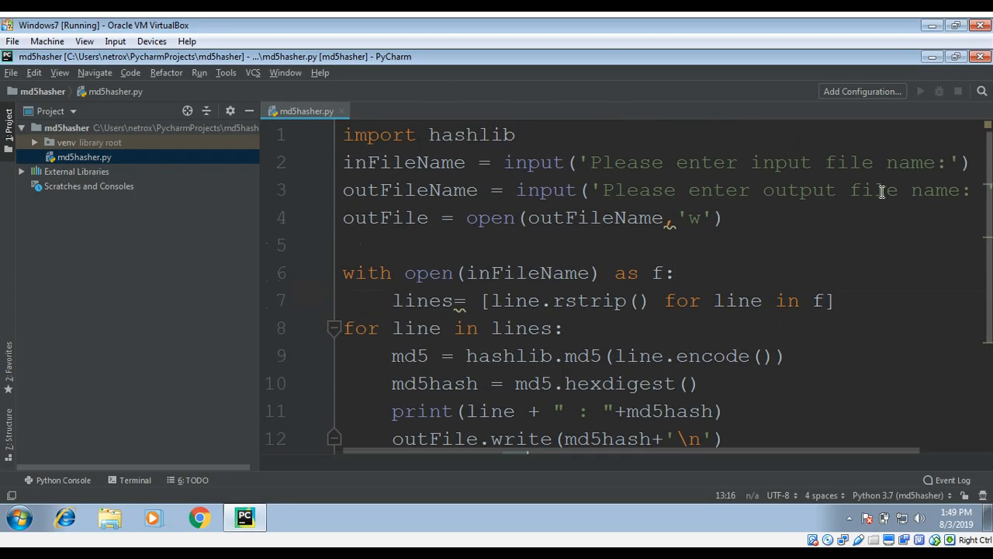
Step: Narrow the Project panel and start creating a new file in the md5Hasher project
left_click_drag(260, 272, 163, 271)
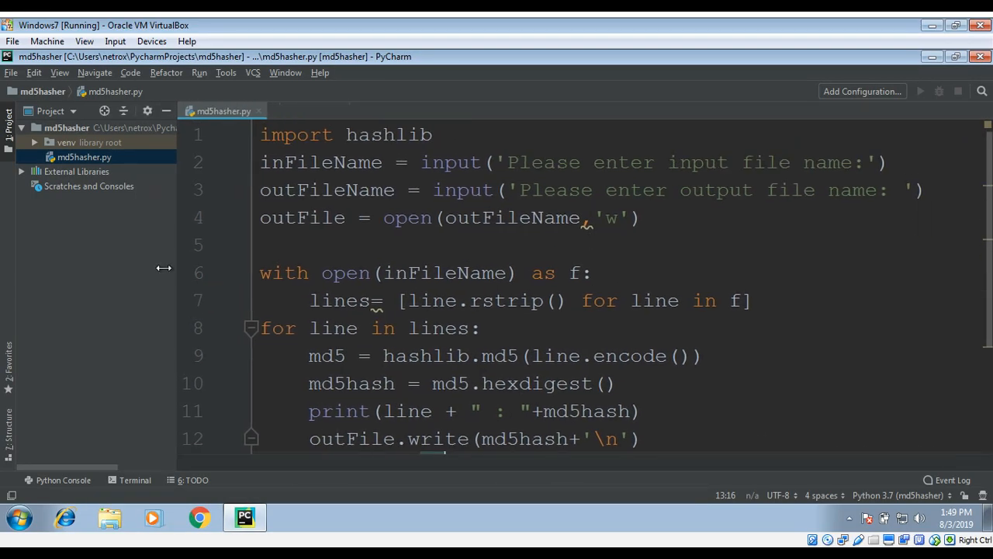
left_click_drag(165, 268, 177, 268)
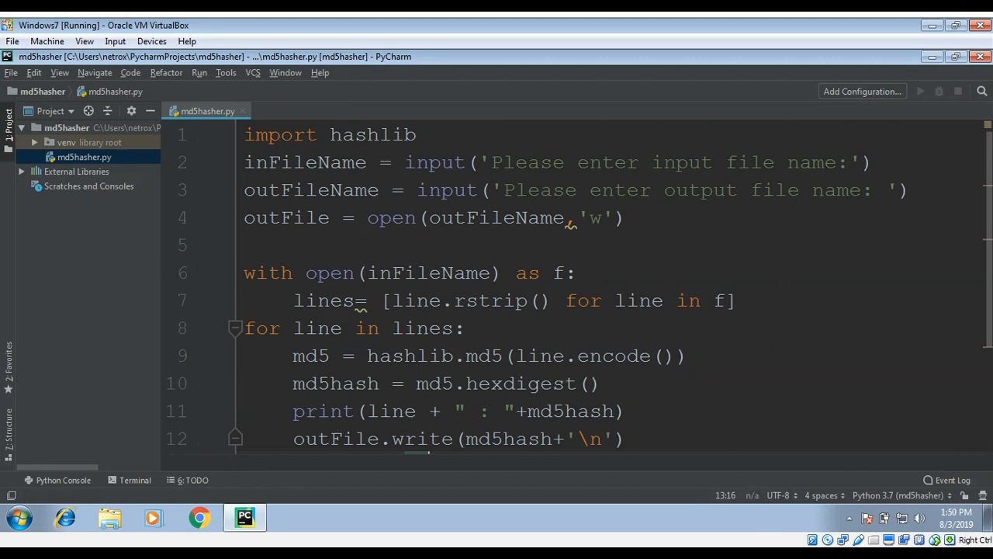
mouse_move(609, 301)
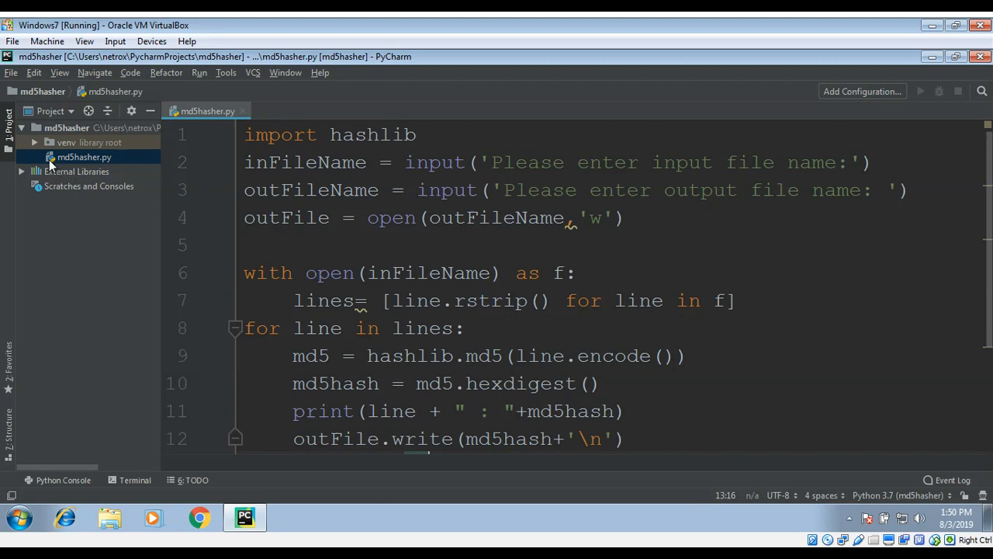
left_click(22, 127)
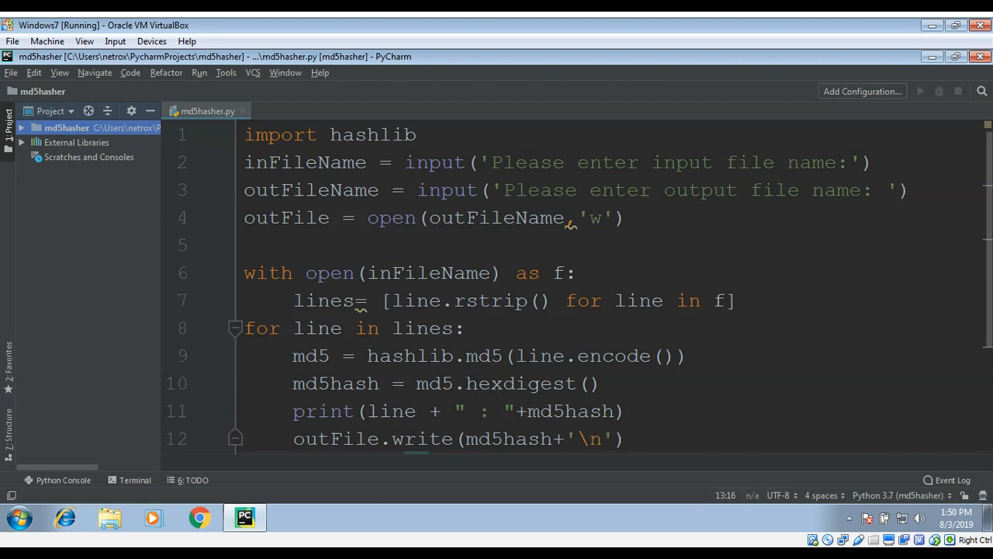
right_click(67, 128)
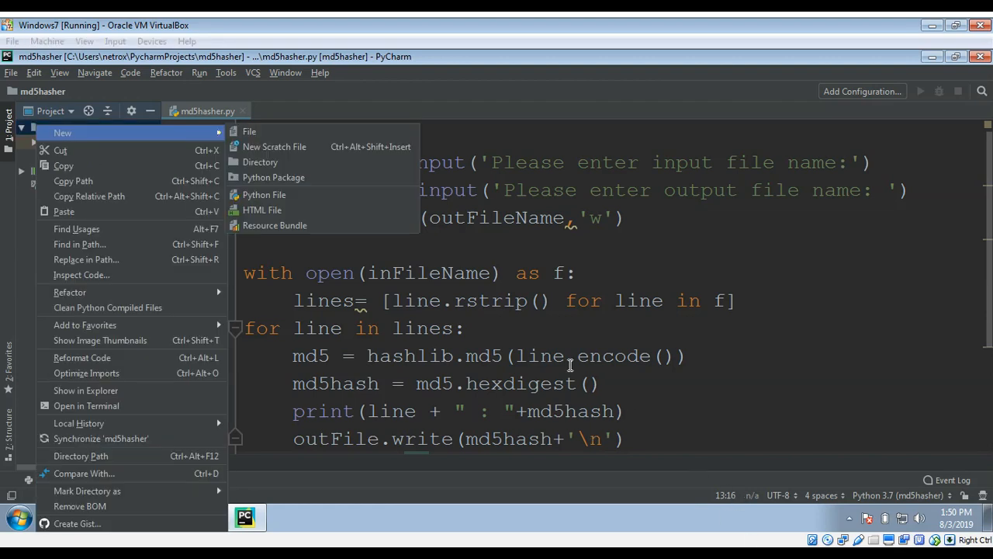
left_click(248, 131)
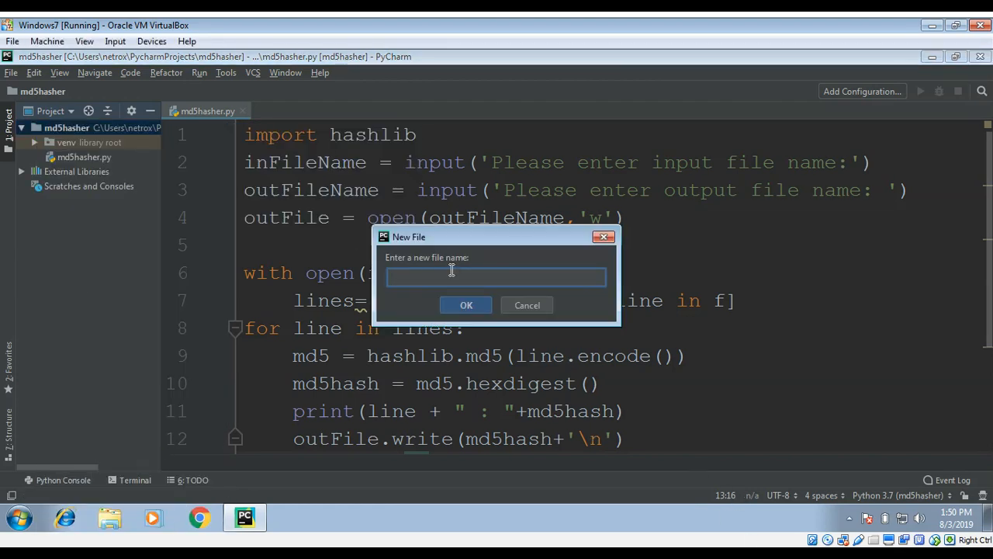
Step: Name the new file words.txt and confirm its creation
type("w")
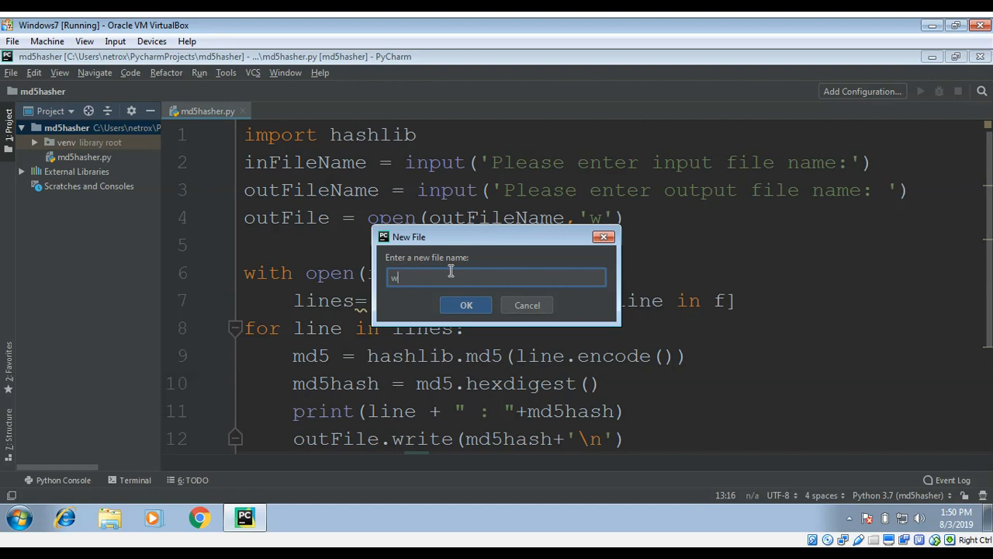
type("ords.t")
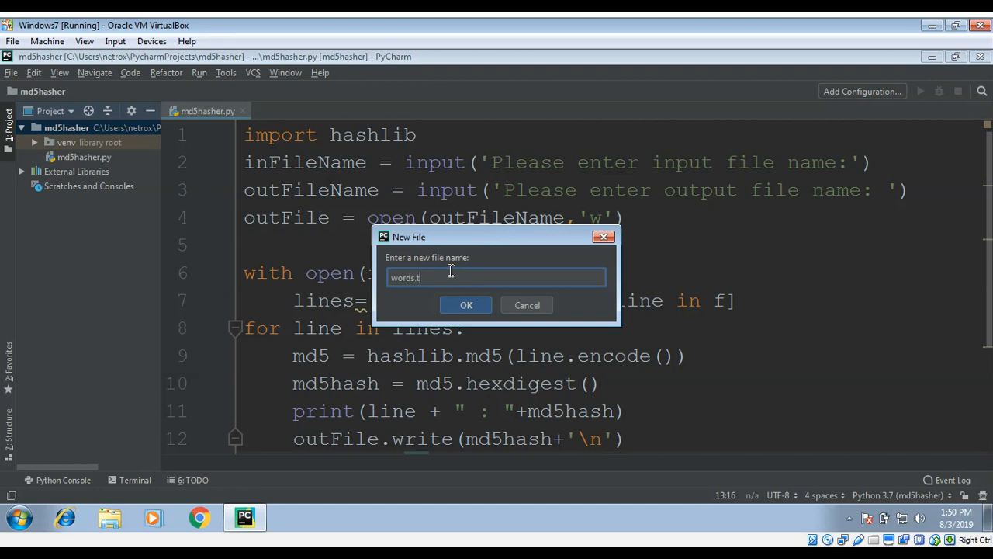
type("xt")
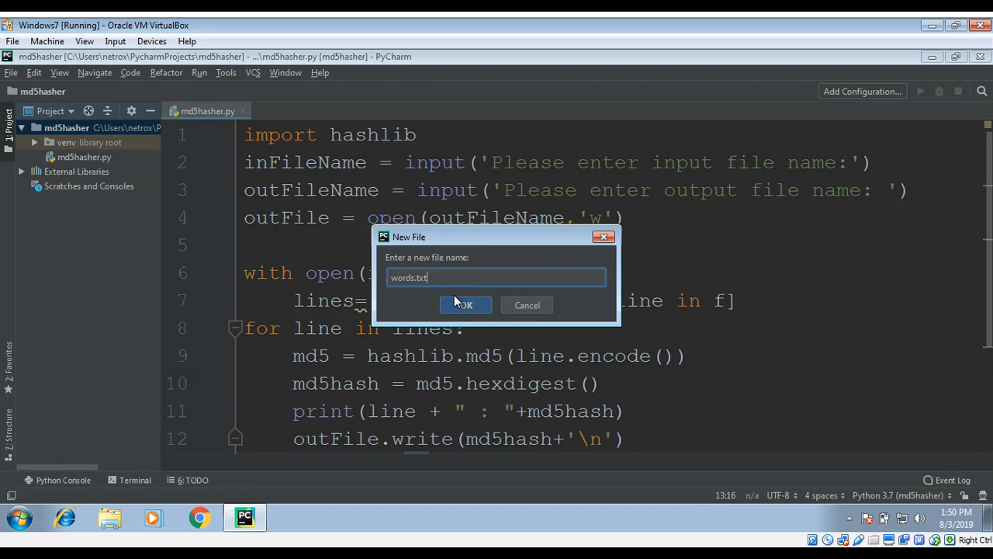
left_click(464, 304)
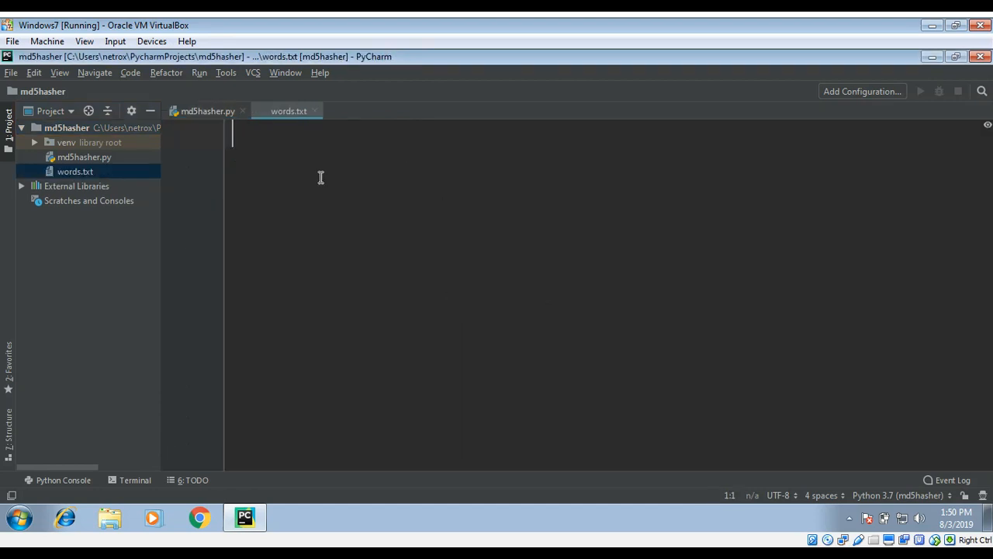
Step: Fill words.txt with car, cat, dog and sky, one per line, then return to md5Hasher.py
left_click(288, 110)
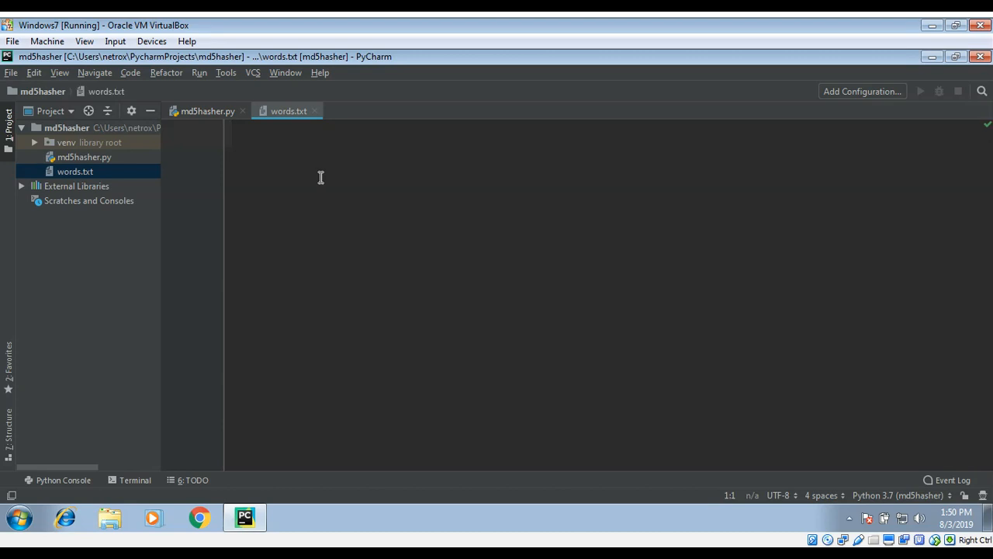
type("car")
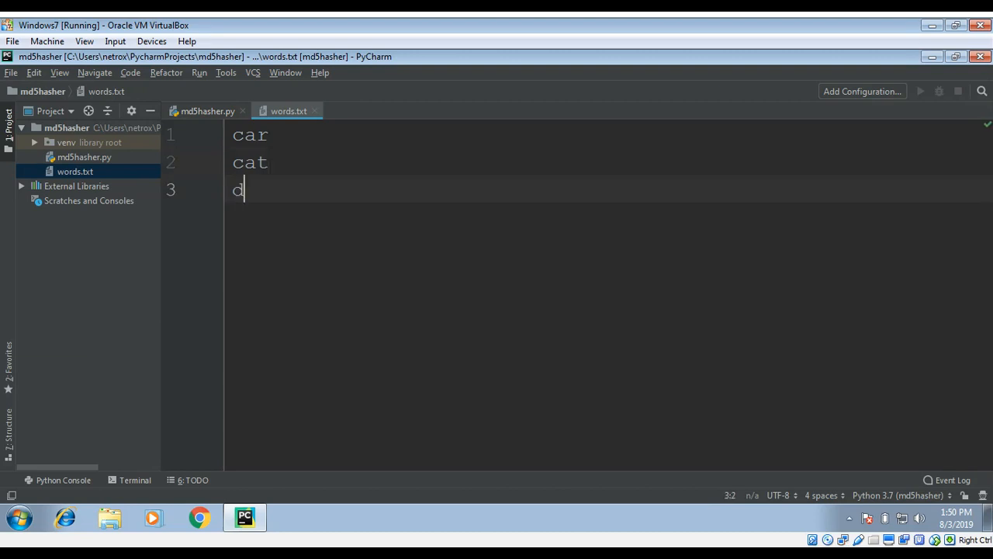
type("og")
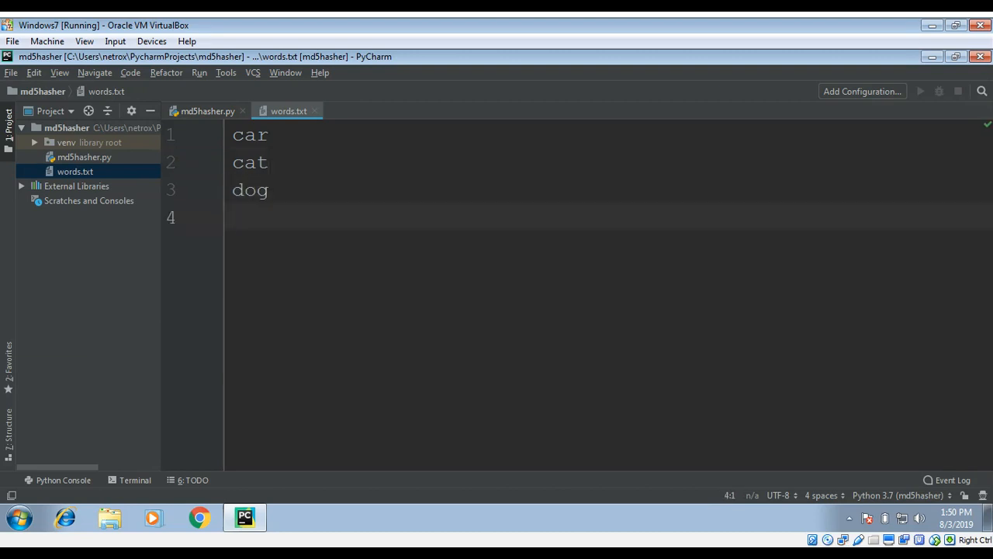
mouse_move(599, 246)
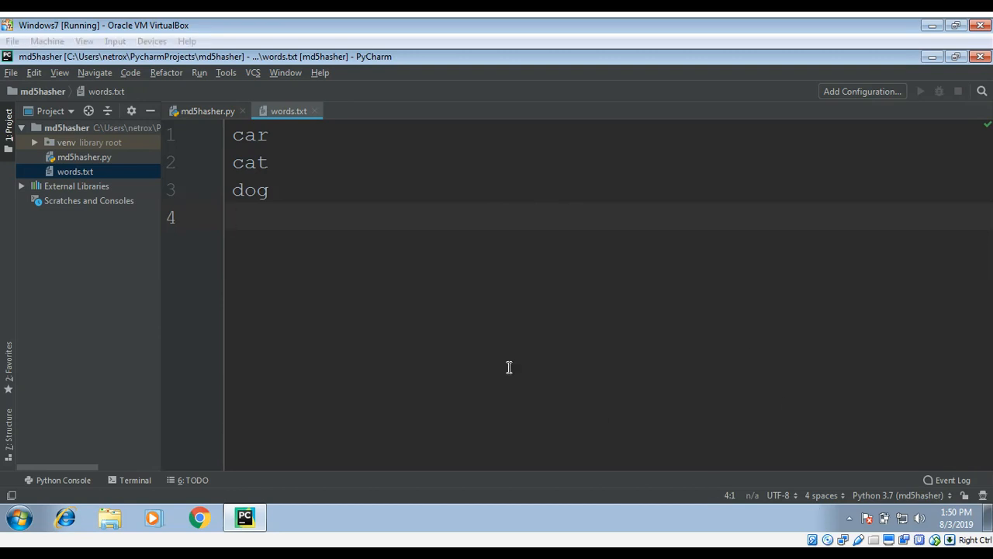
mouse_move(332, 205)
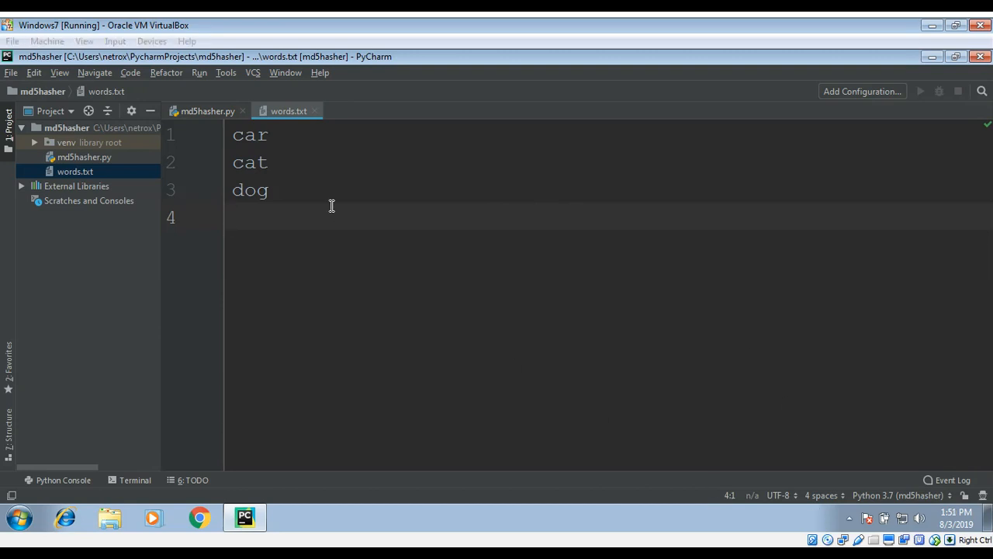
type("s")
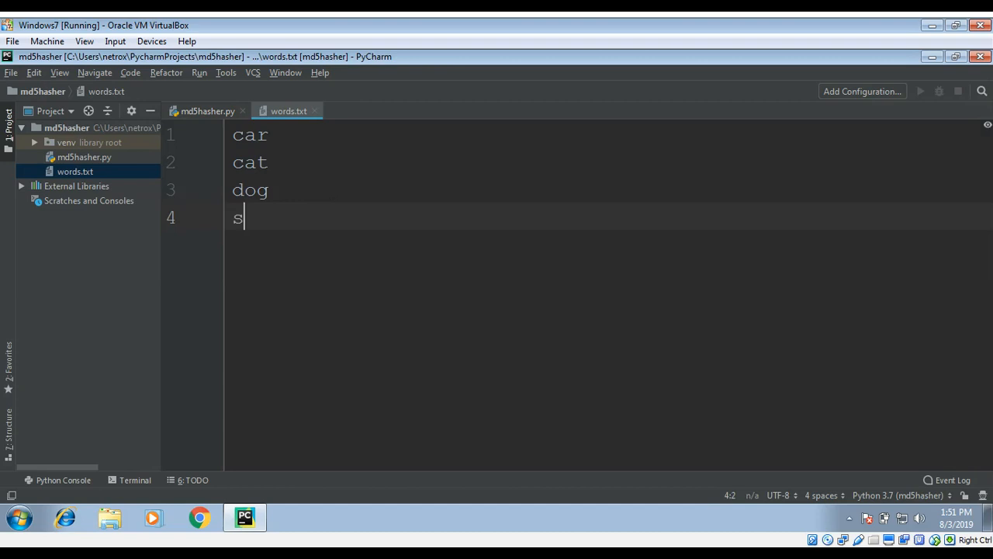
type("ky")
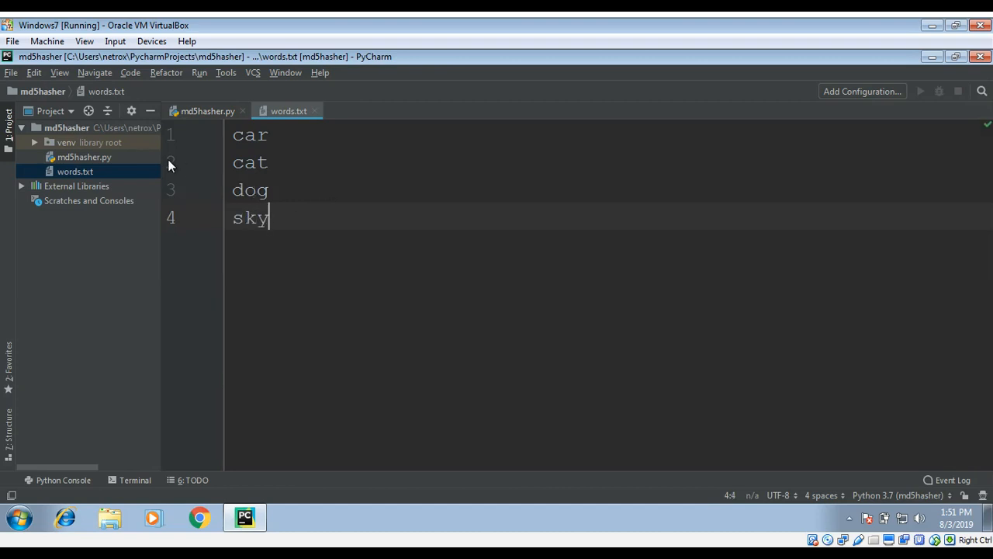
mouse_move(276, 208)
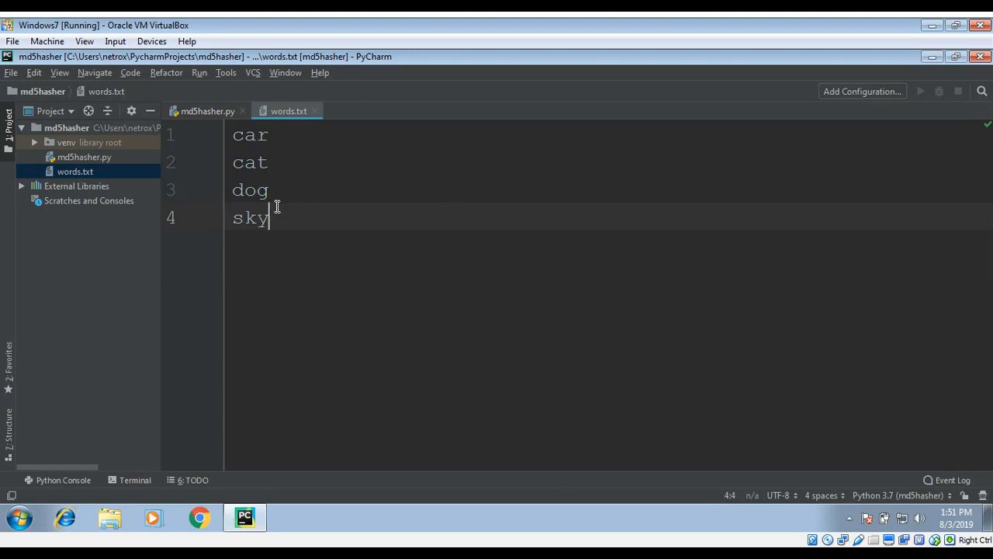
mouse_move(195, 112)
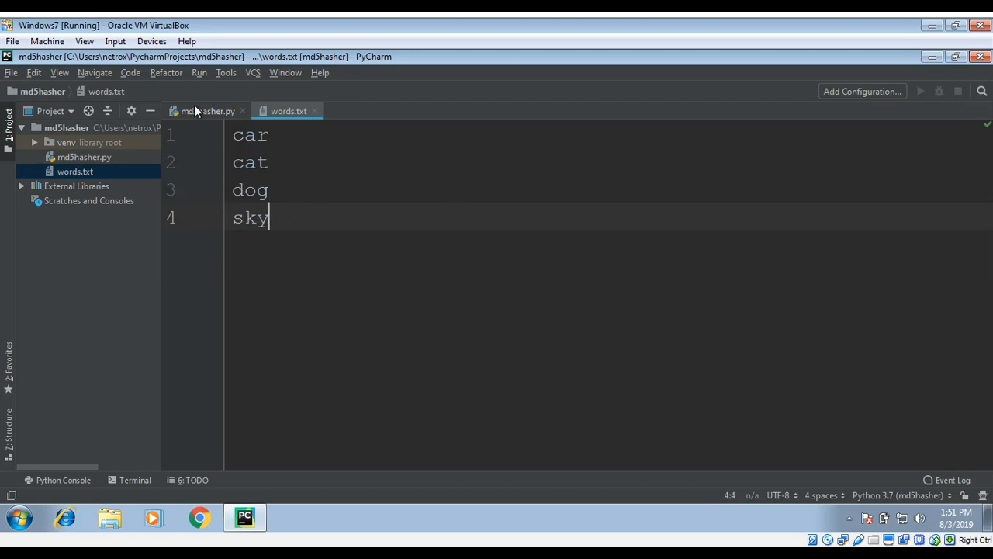
left_click(204, 110)
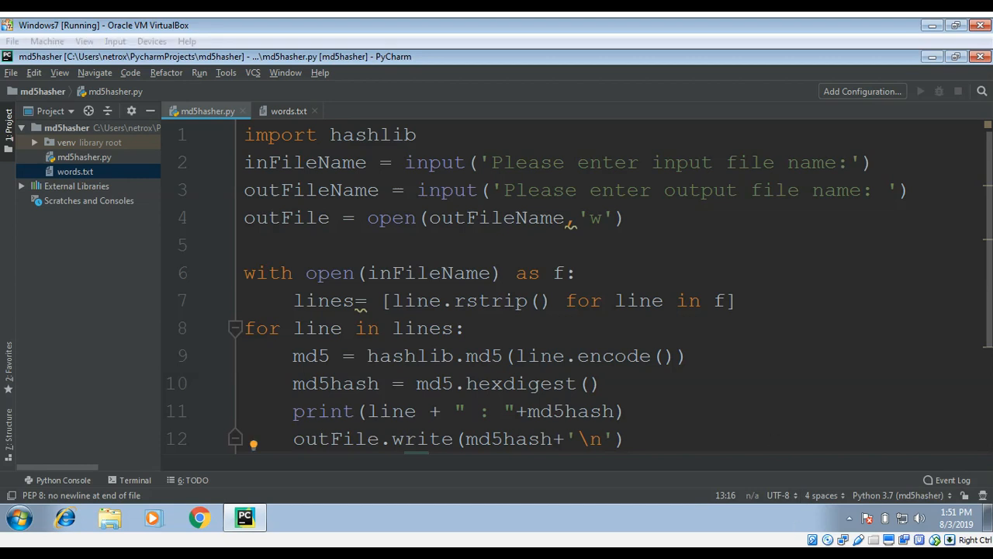
Step: Run md5Hasher.py and answer words.txt as the input file name
left_click(921, 90)
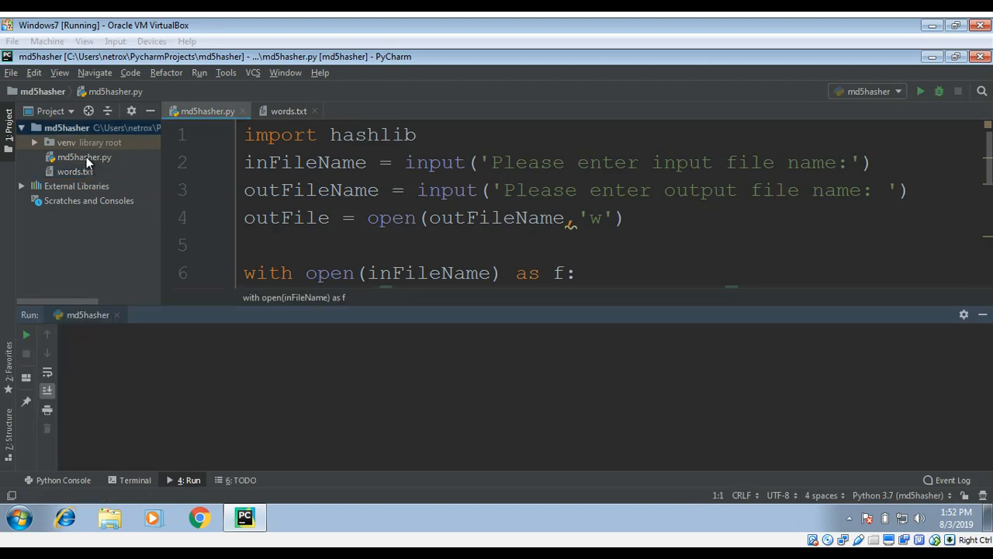
right_click(83, 155)
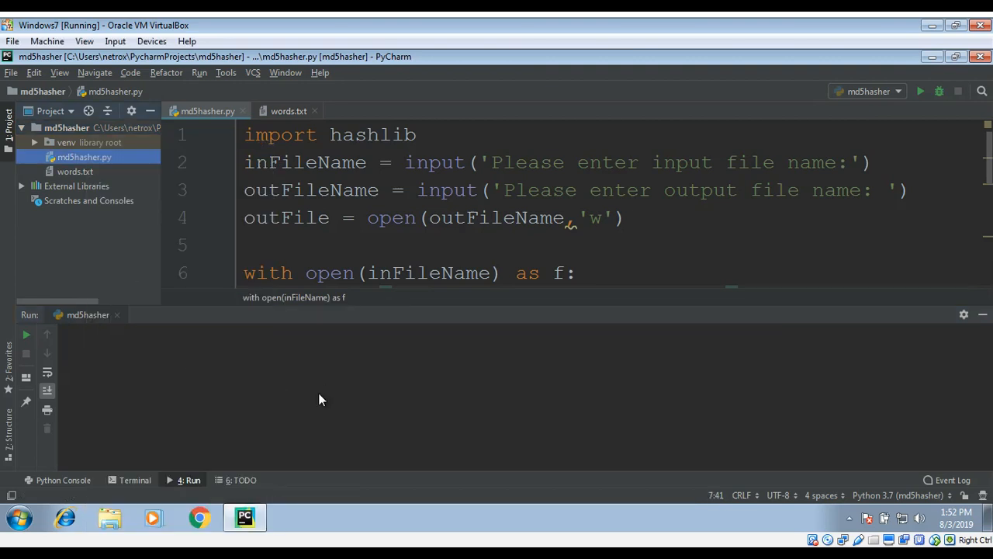
left_click(921, 90)
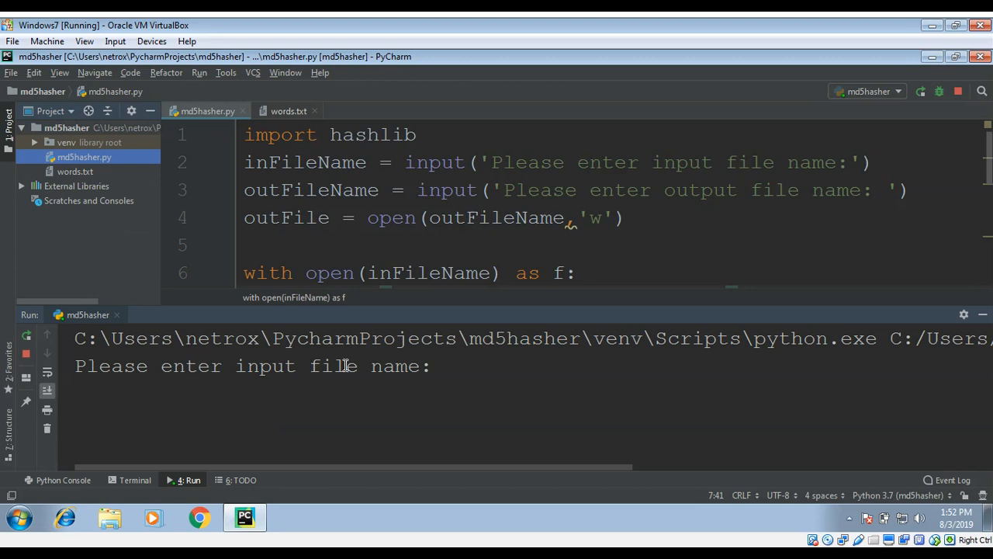
mouse_move(428, 258)
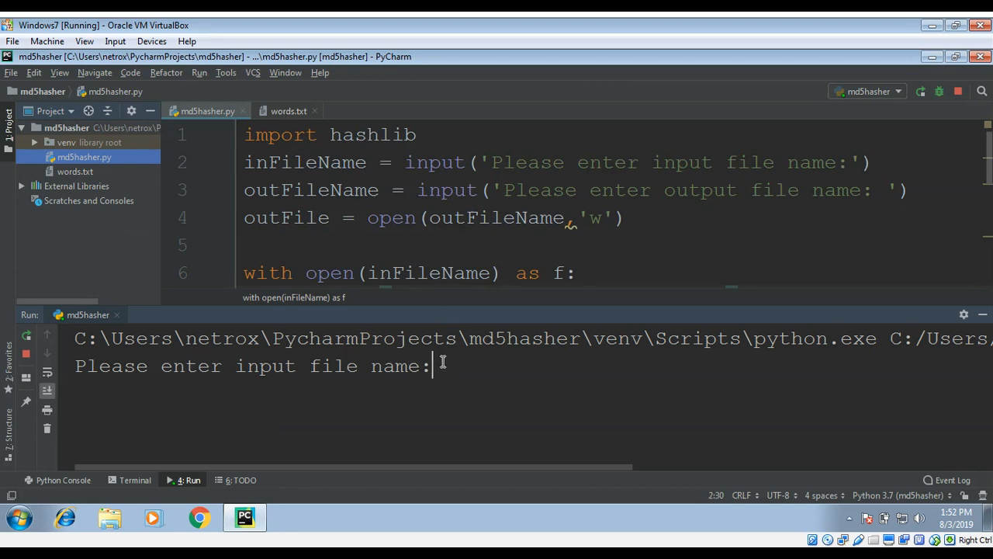
type("words.txt")
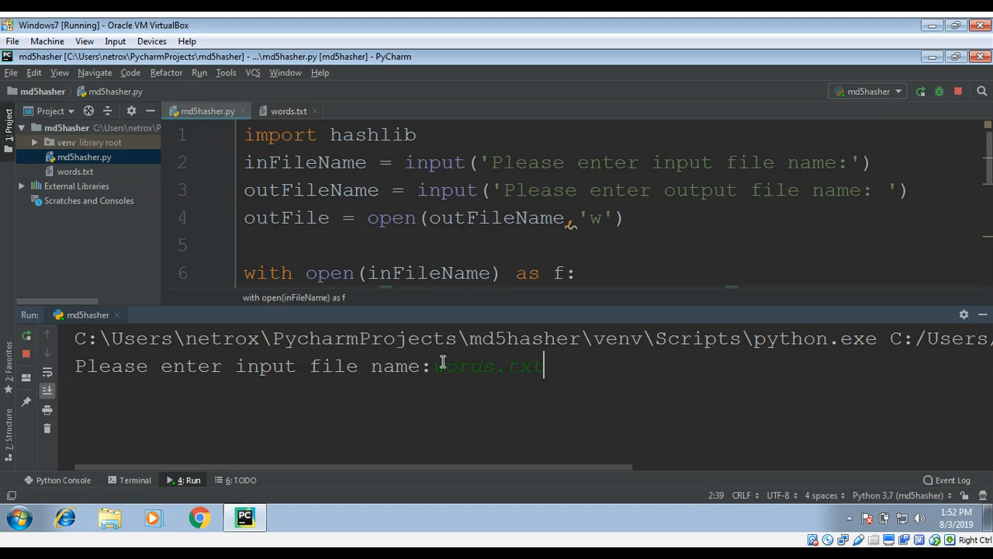
key("Return")
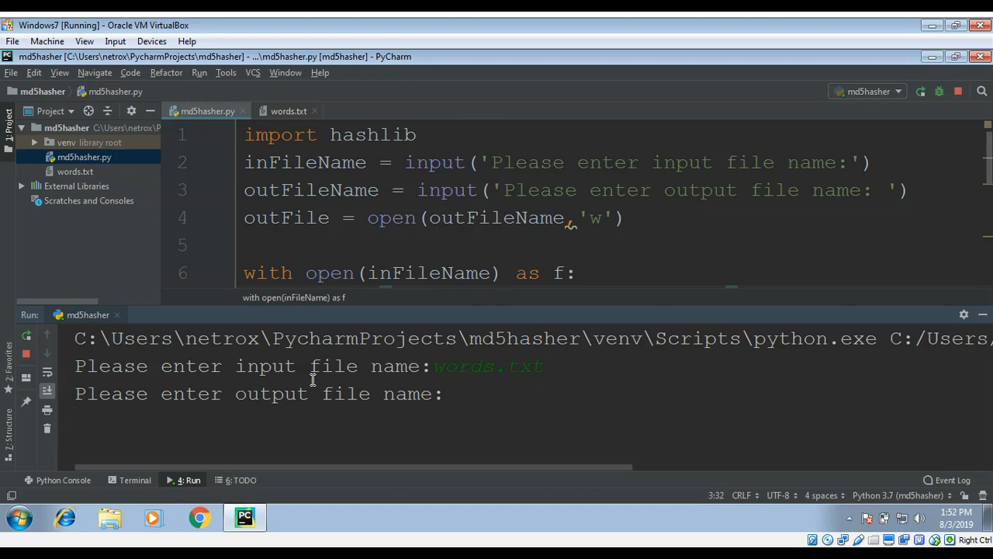
mouse_move(466, 398)
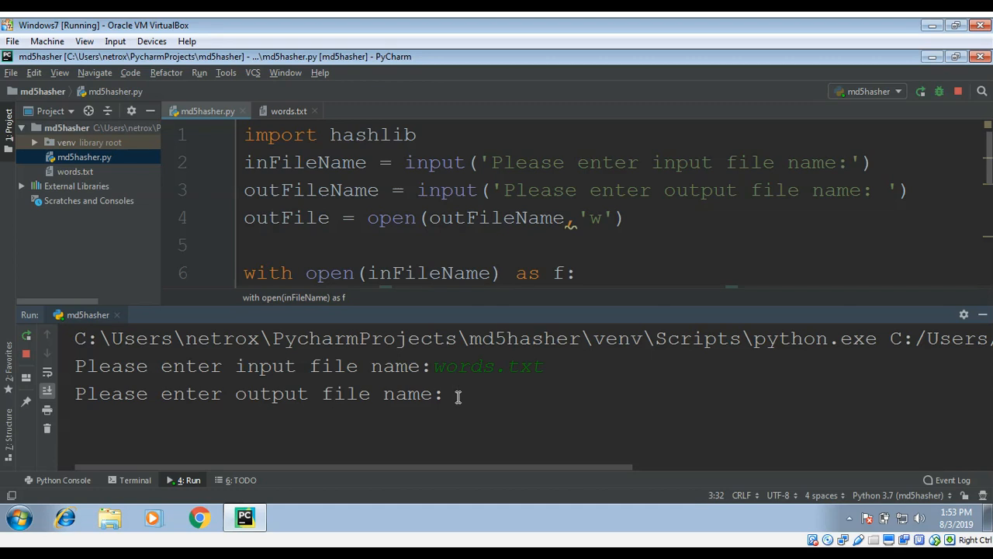
Step: Answer hash.txt as the output file name so the hashes are printed and written
type("haa")
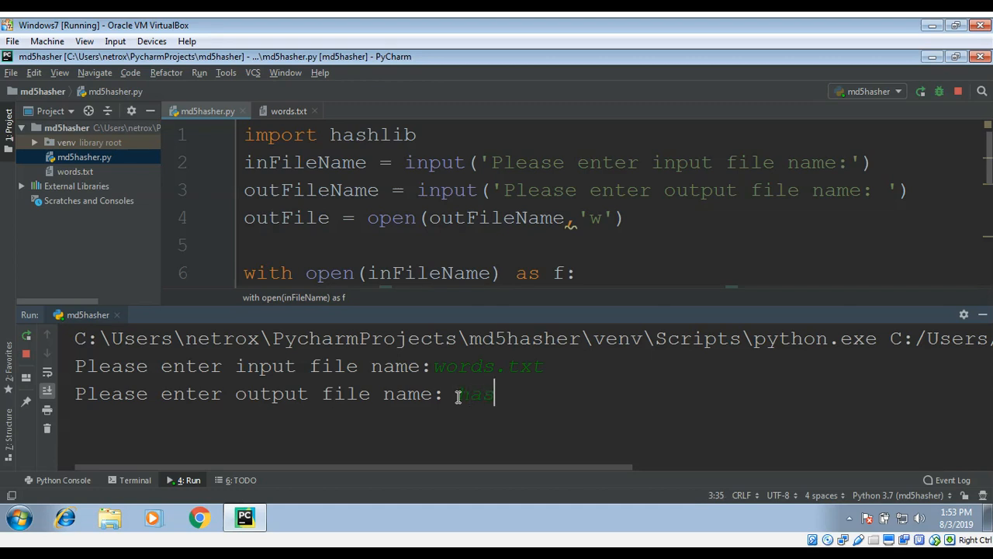
key("backspace")
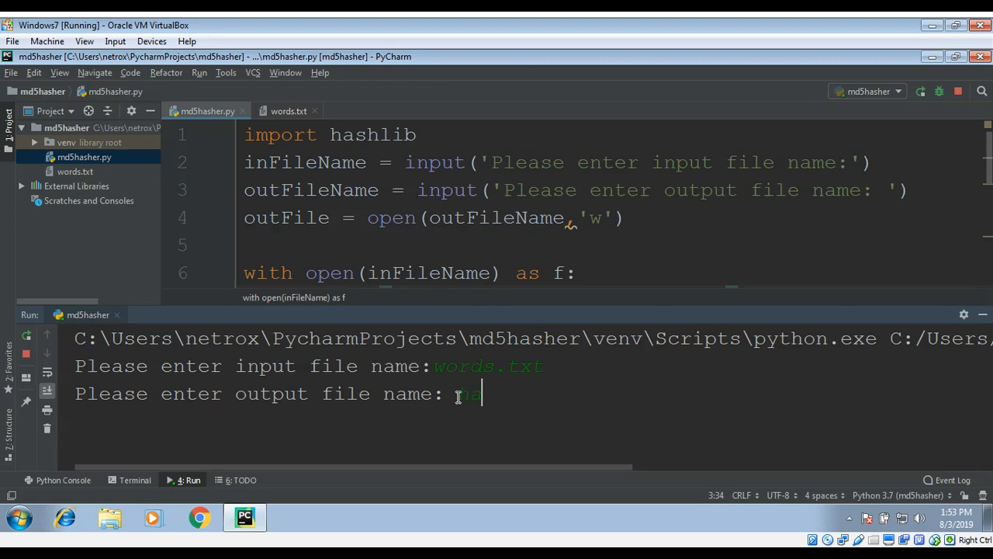
type("hash.txt")
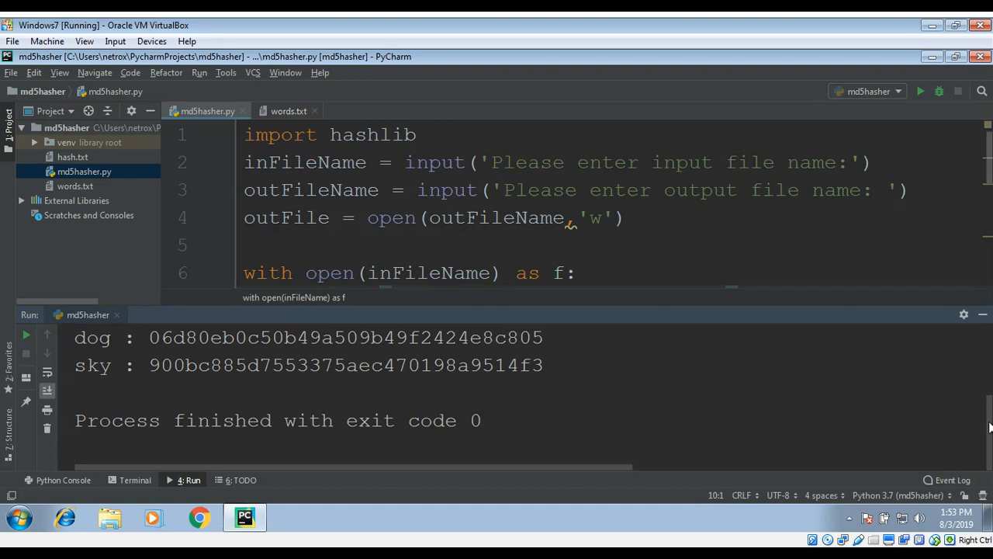
Step: Compare hash.txt's four MD5 hashes against words.txt, then return to md5Hasher.py
scroll("up", 3)
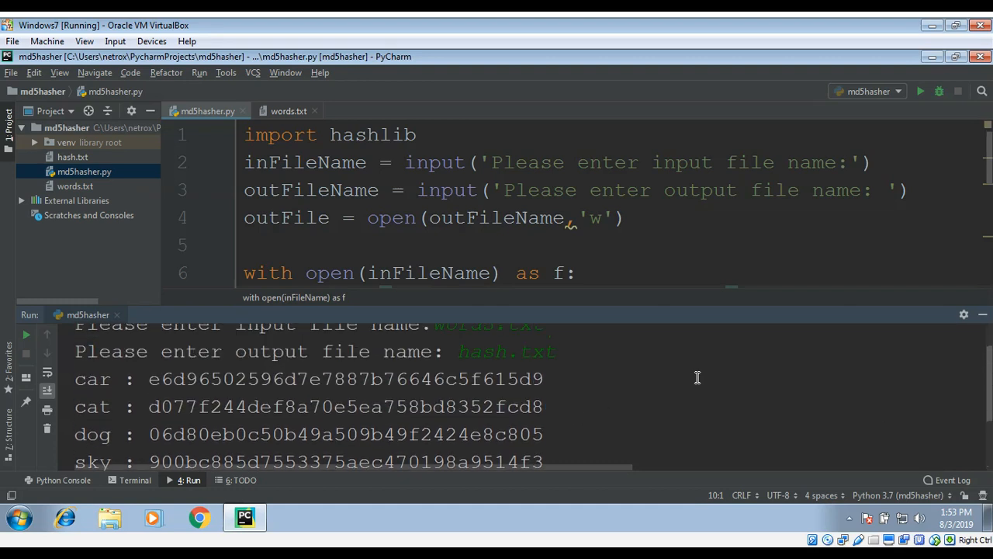
mouse_move(149, 397)
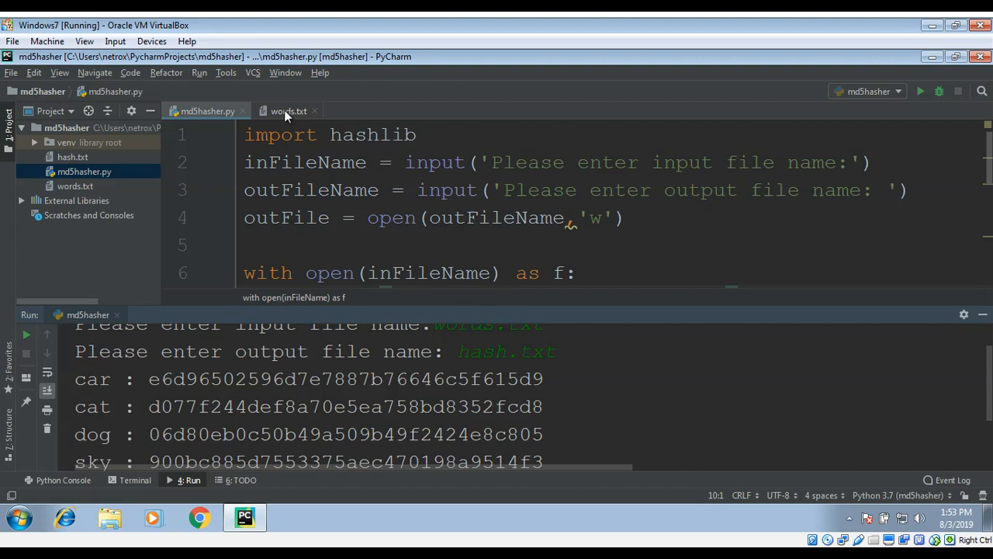
mouse_move(289, 110)
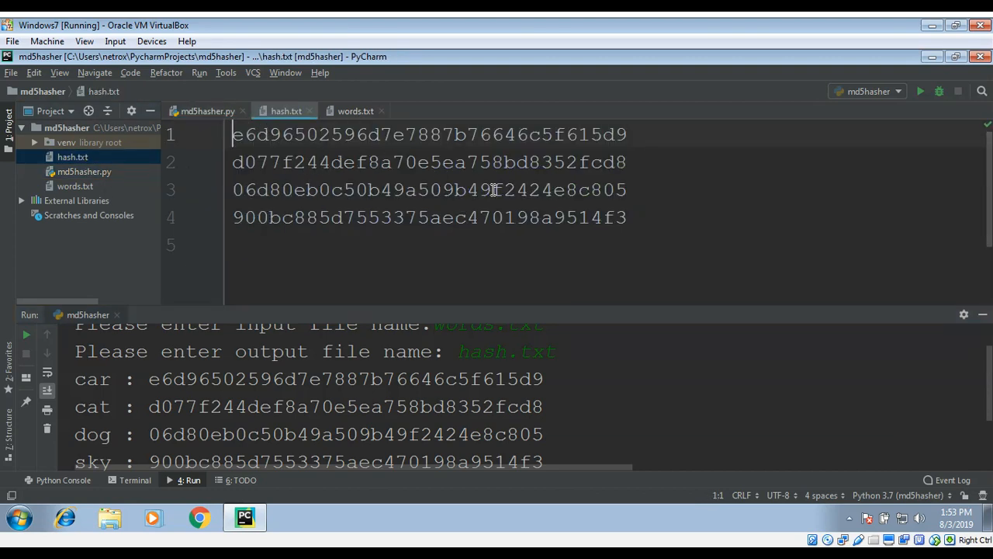
left_click(355, 110)
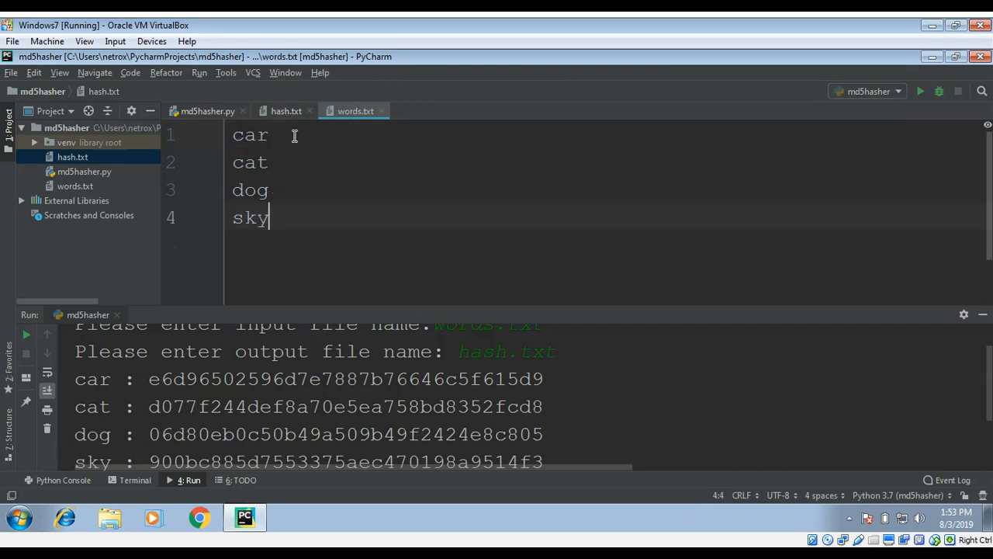
left_click(285, 110)
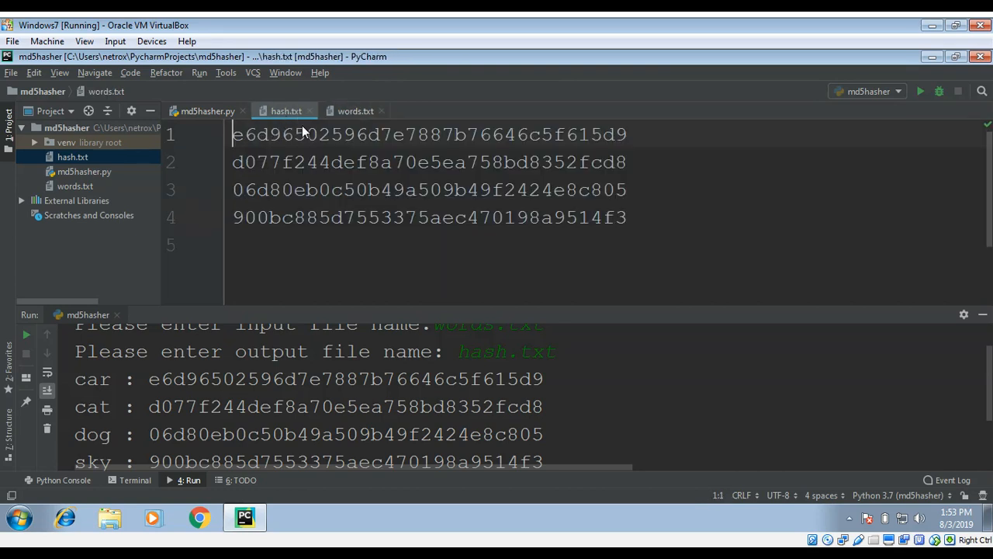
left_click(208, 110)
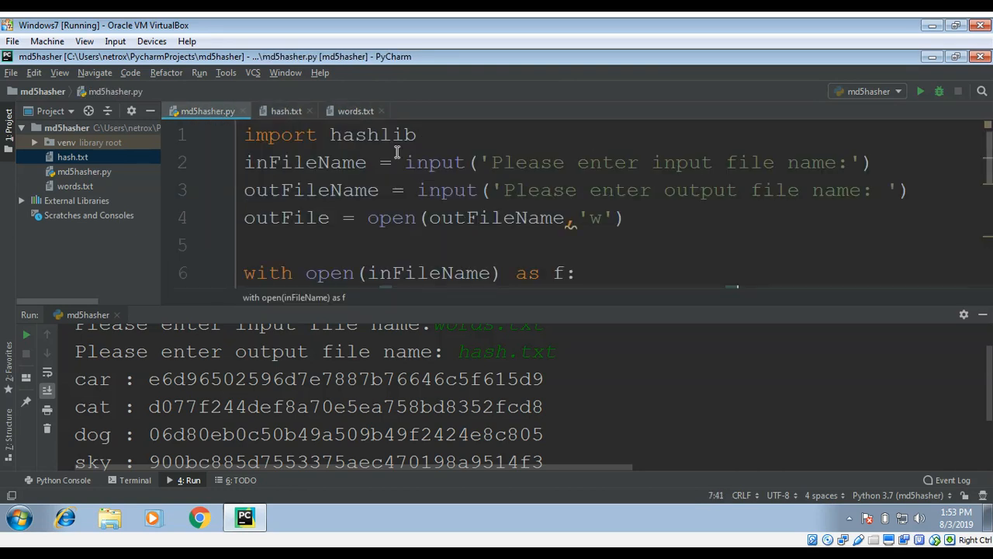
mouse_move(500, 190)
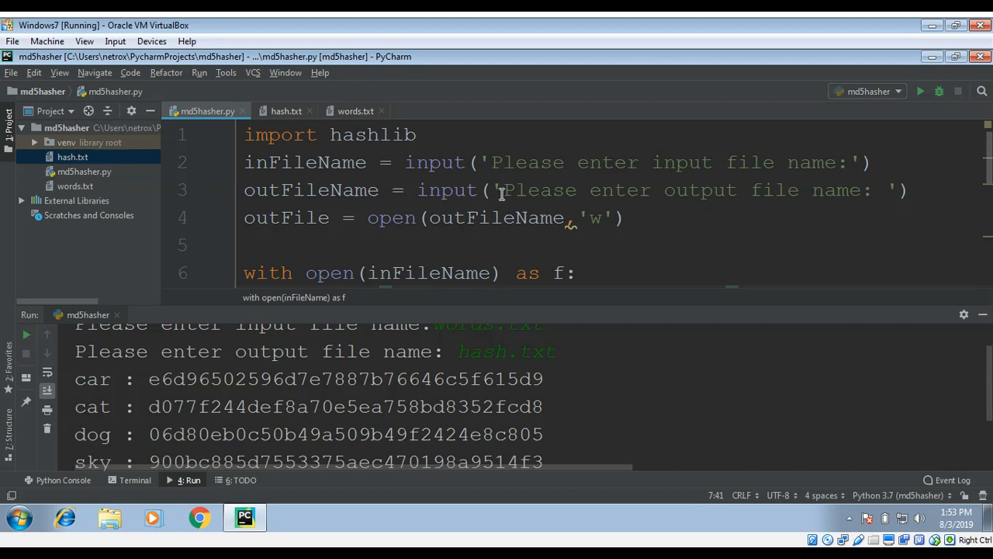